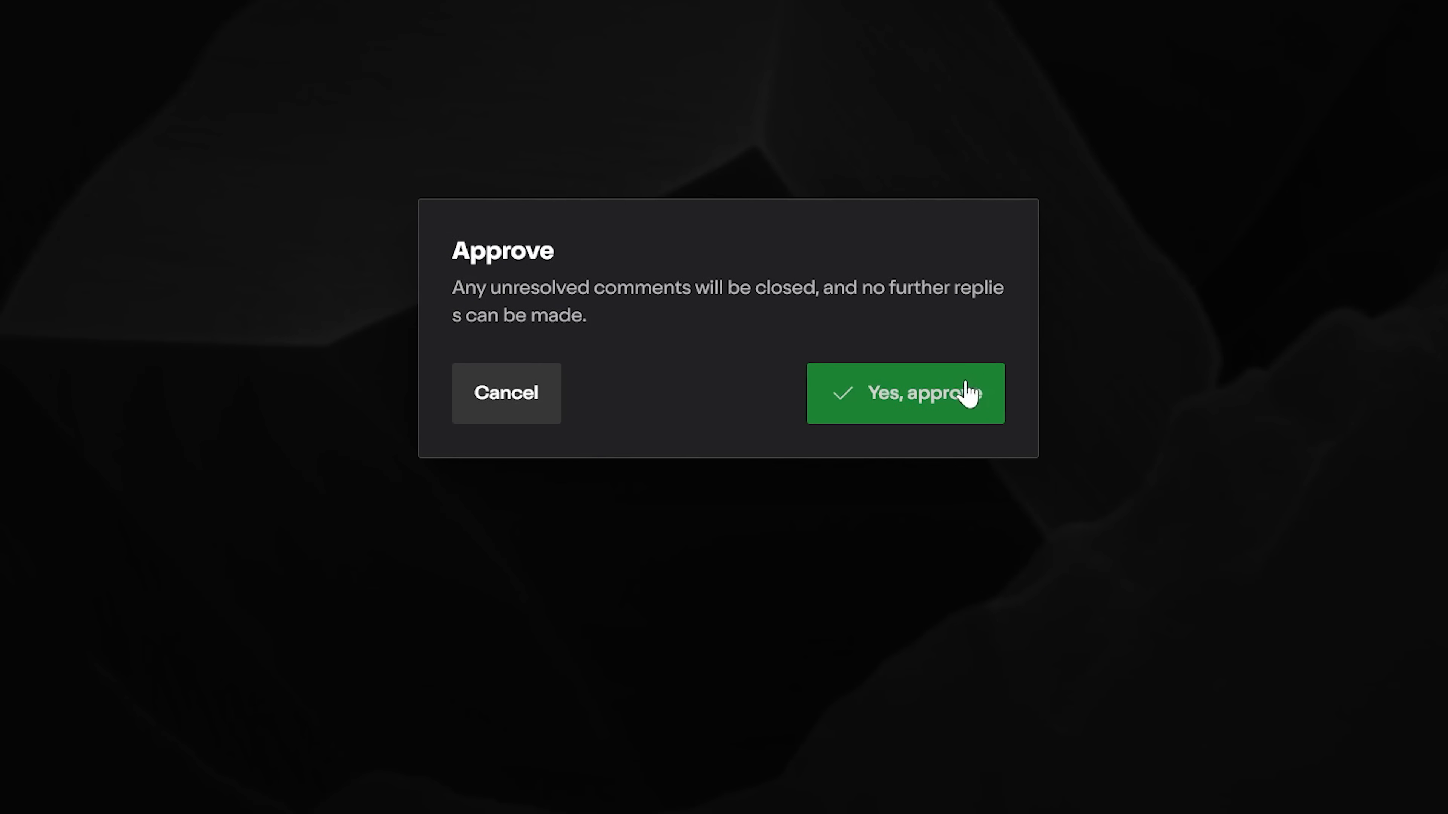
Step: Confirm approving the render and return to the workspace home page
click(905, 392)
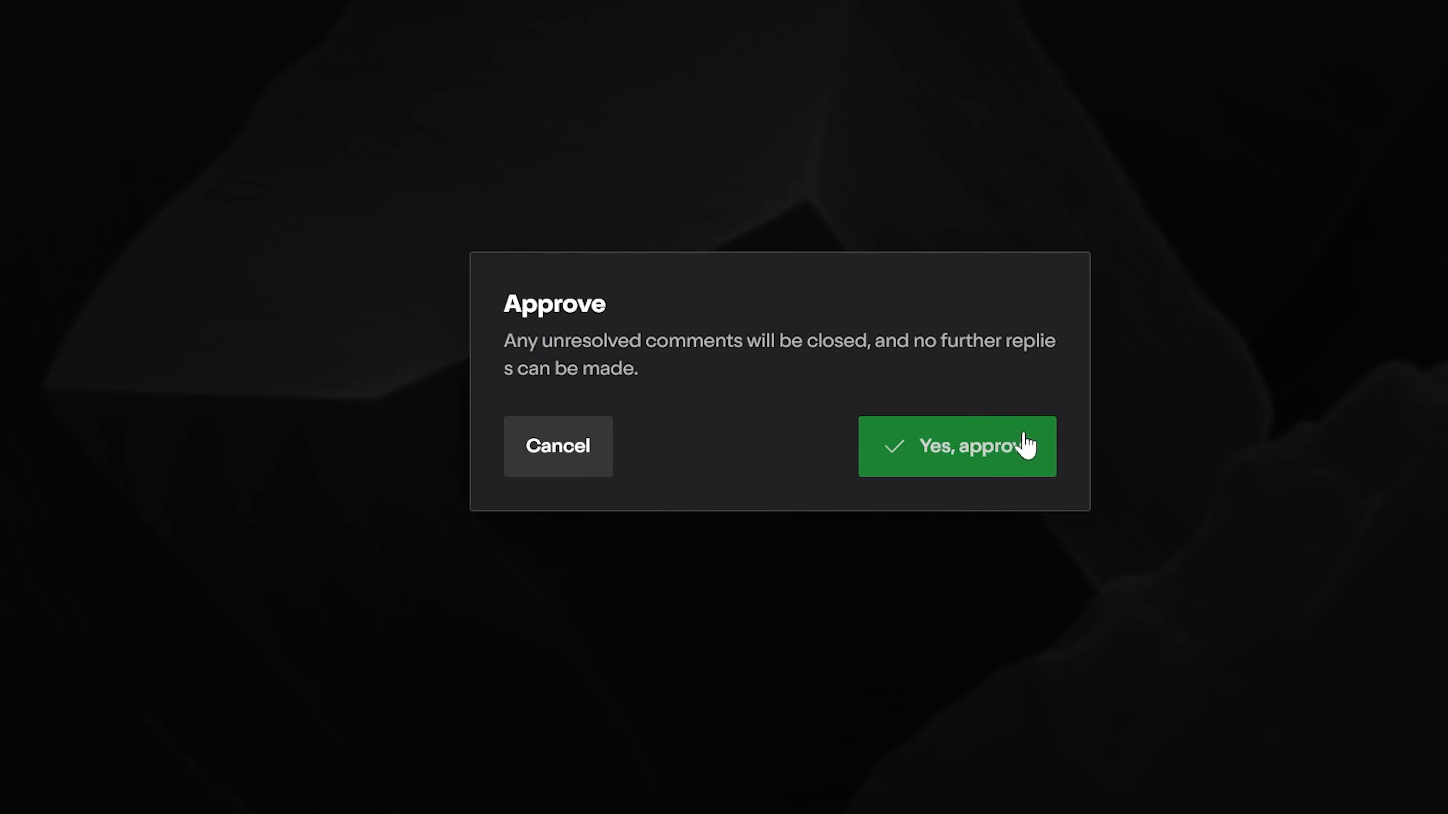
click(955, 446)
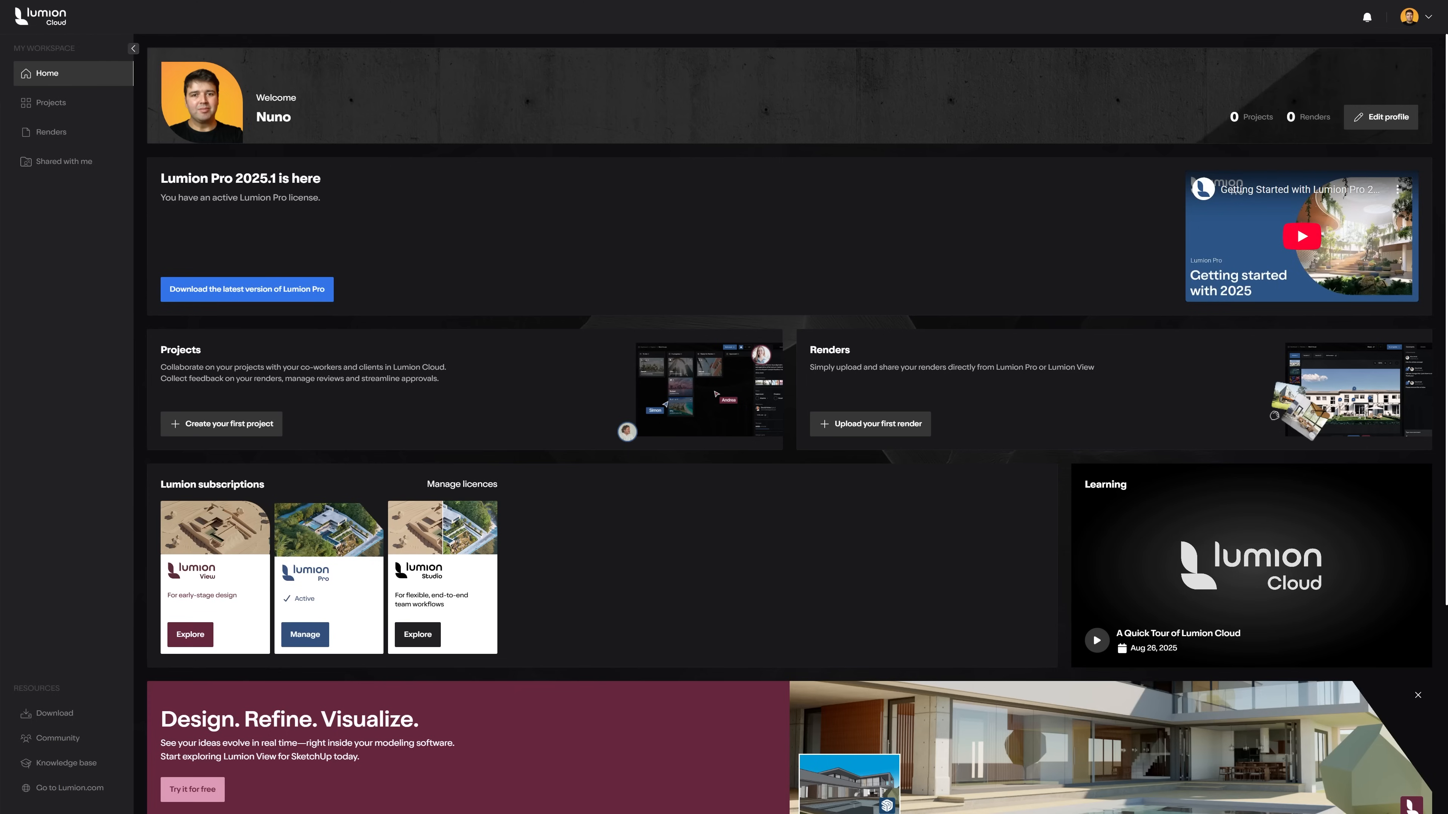
Step: Create a new project named Small Bedroom from the Projects list
click(51, 103)
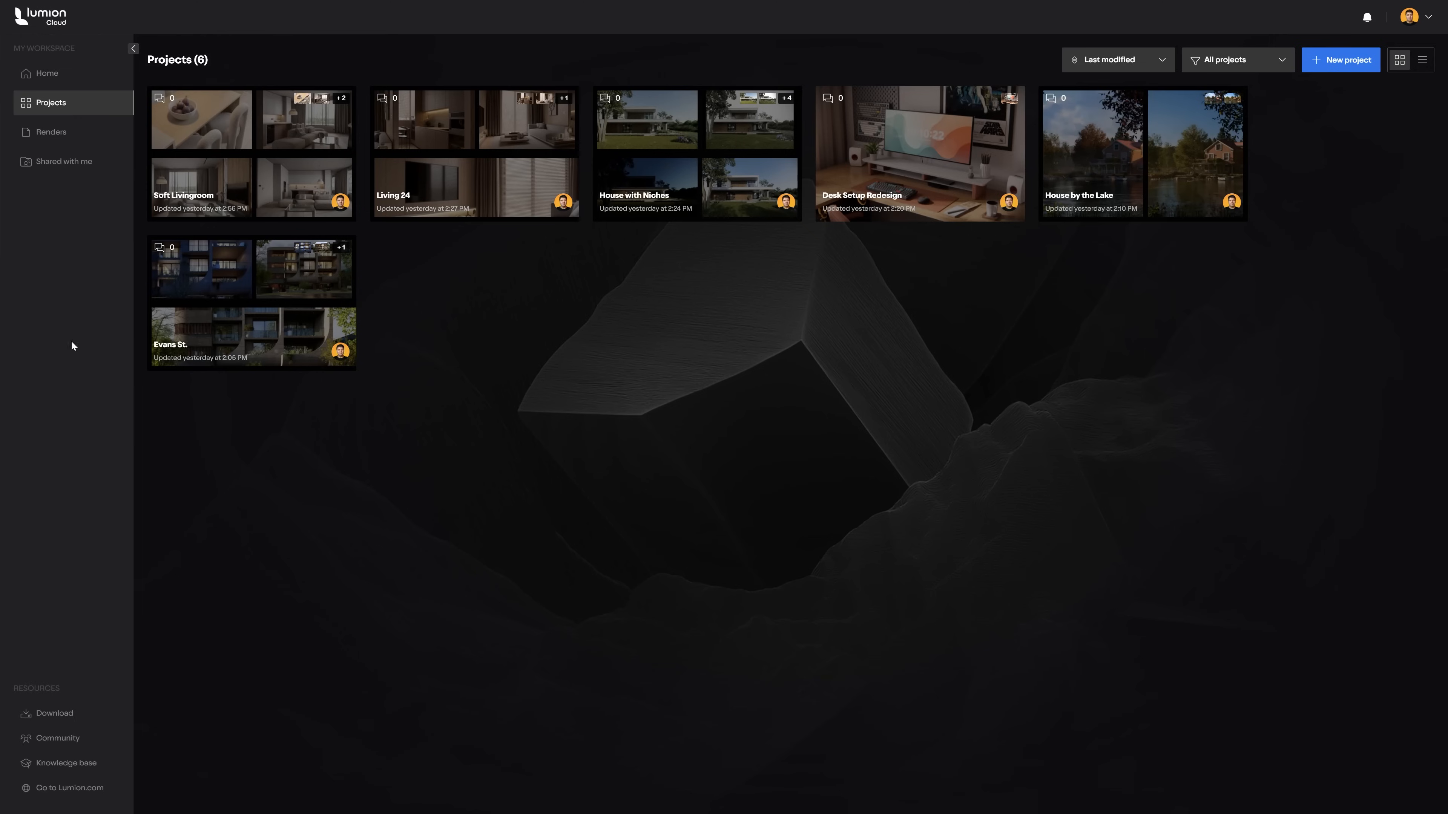
click(1340, 59)
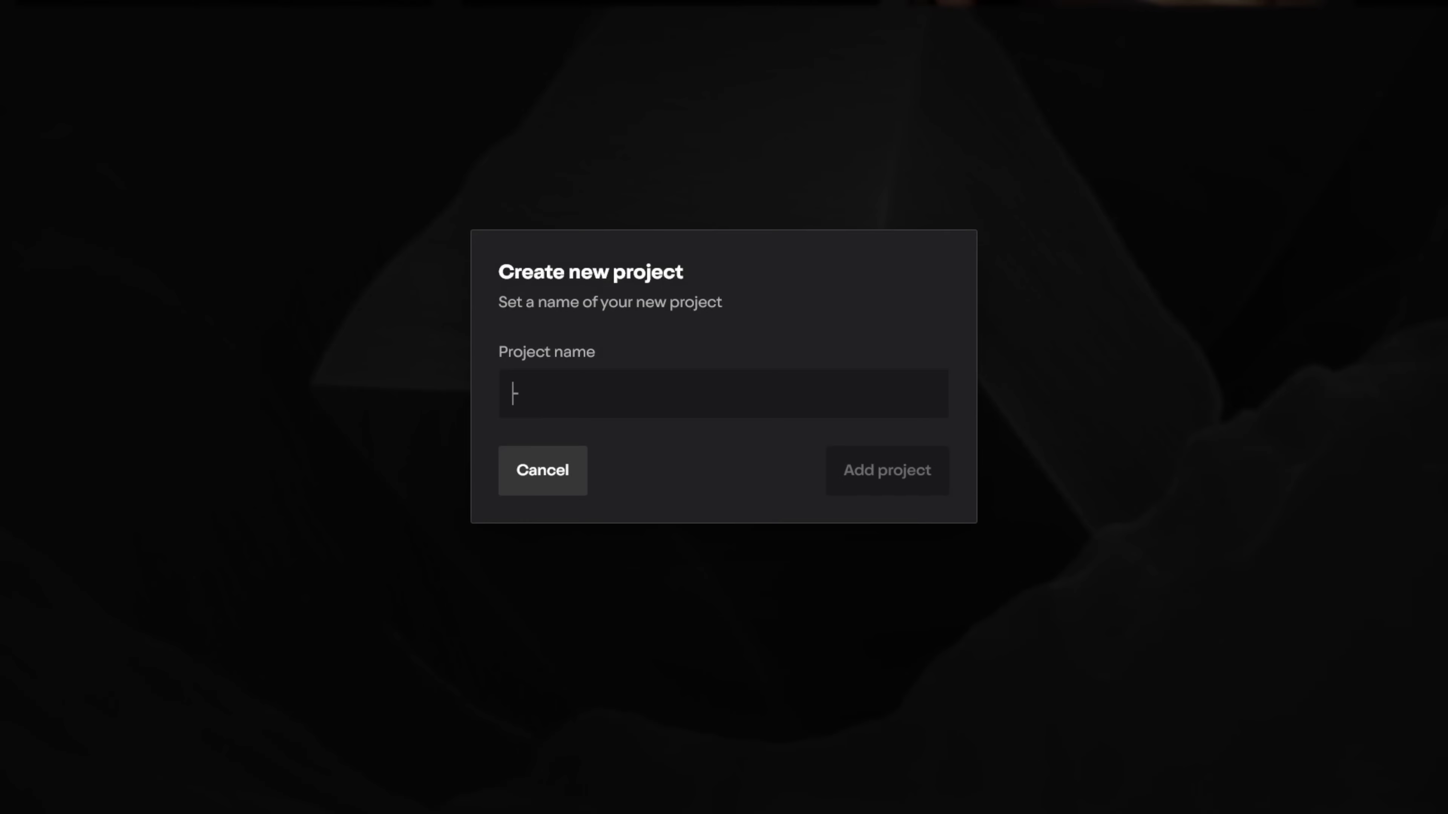
text(Small Bedroom)
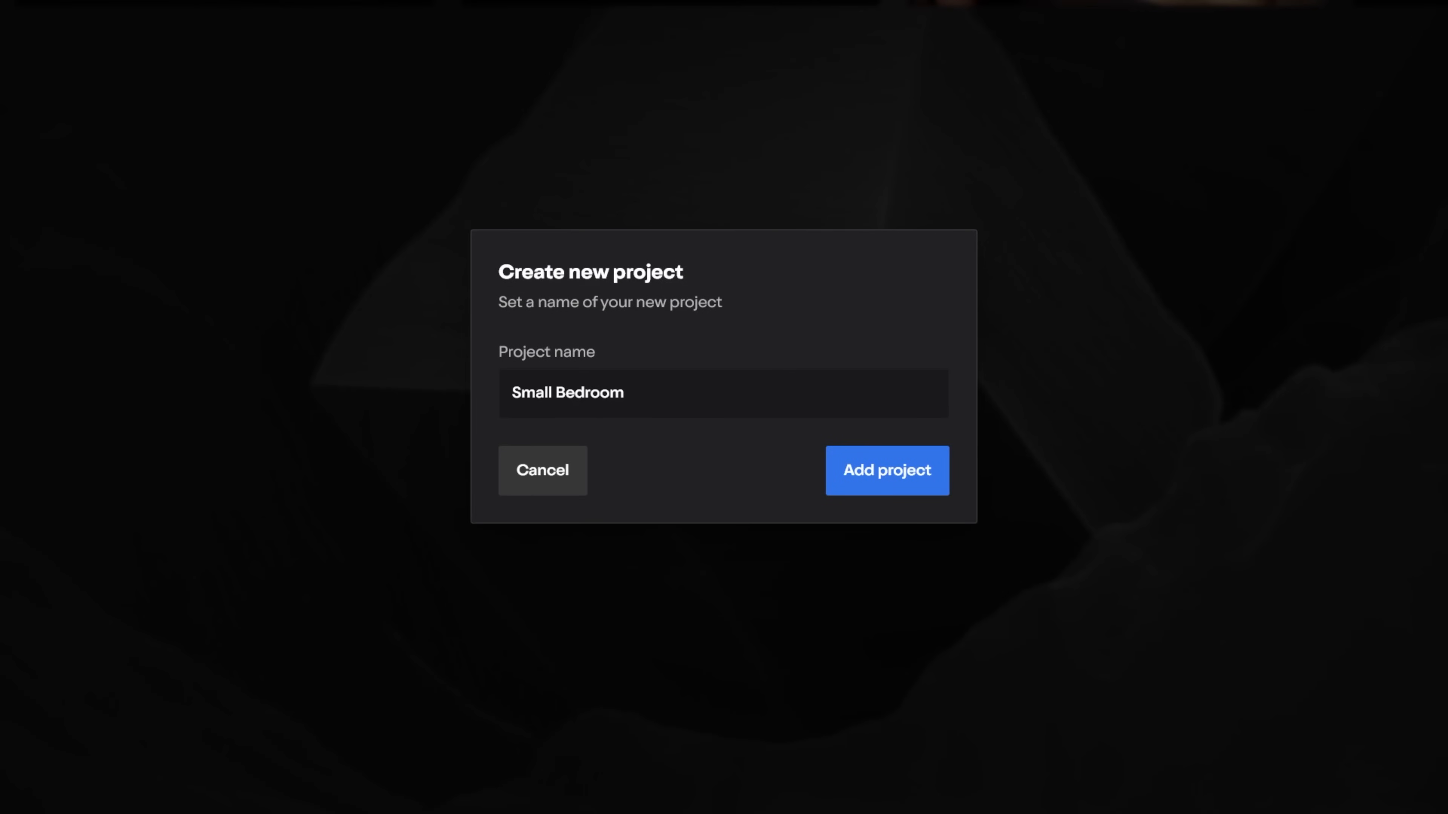
click(885, 470)
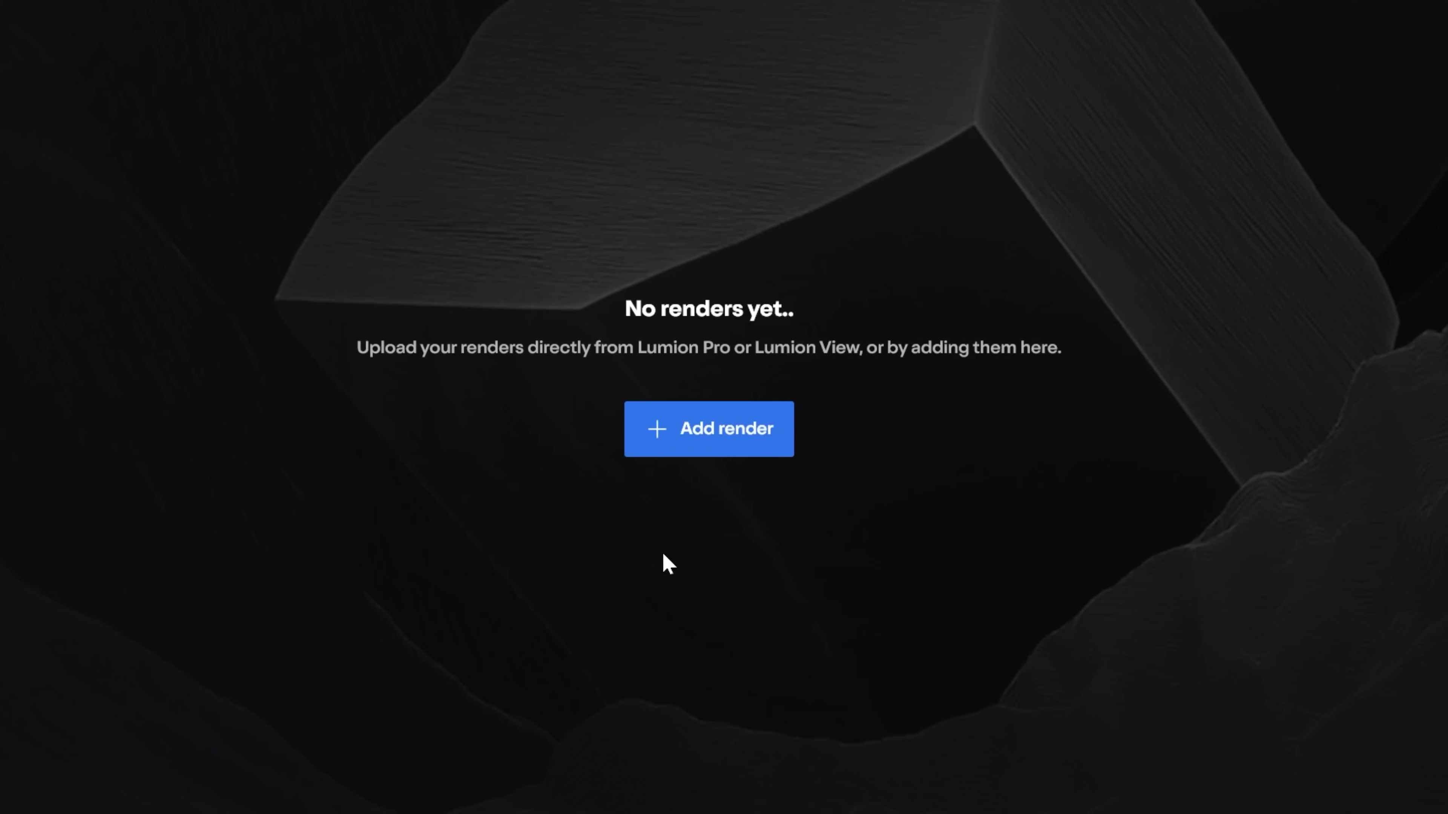
Step: Upload the bedroom render images and open Bedroom_2 - Photo for review
click(708, 429)
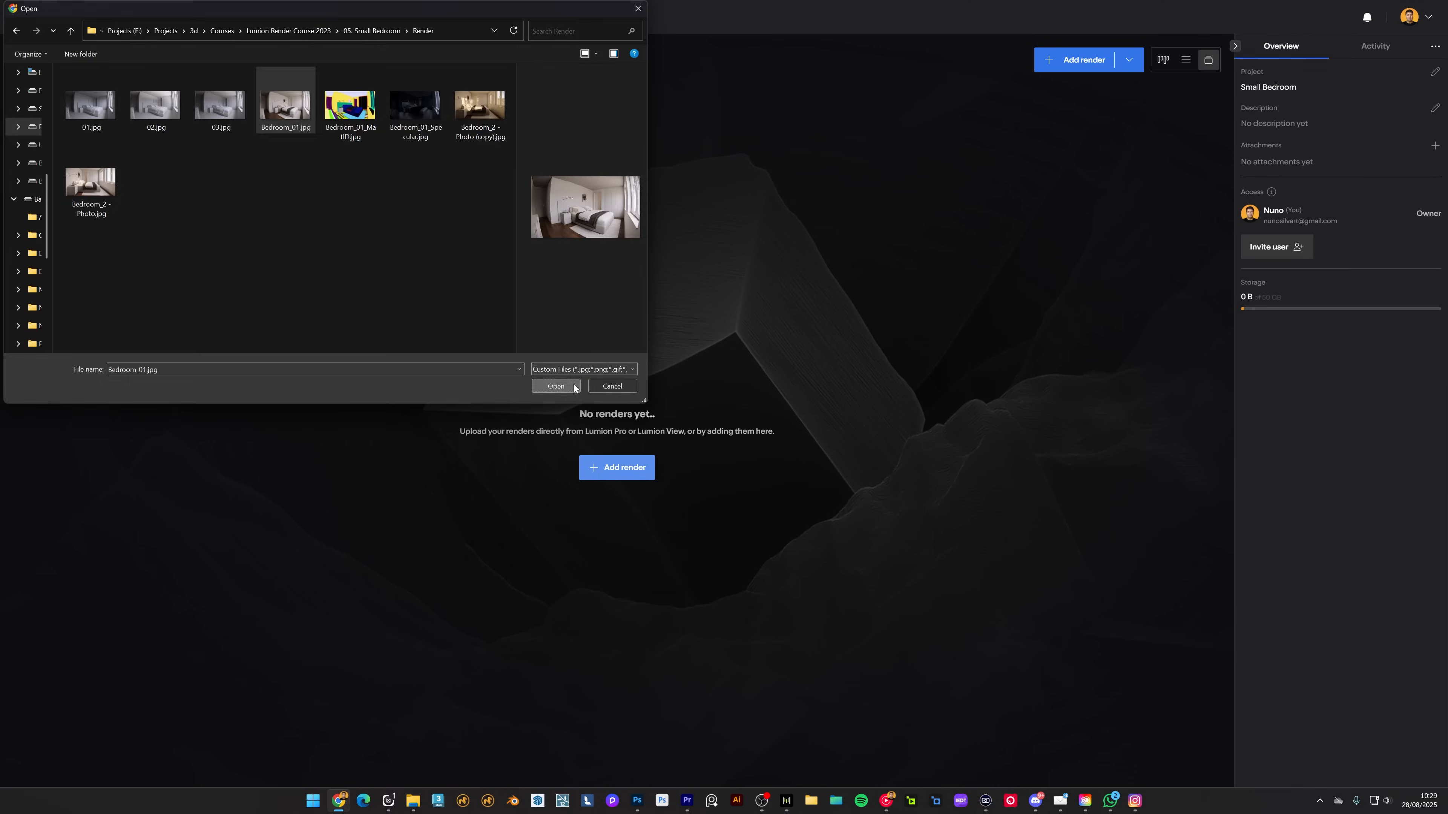
click(554, 386)
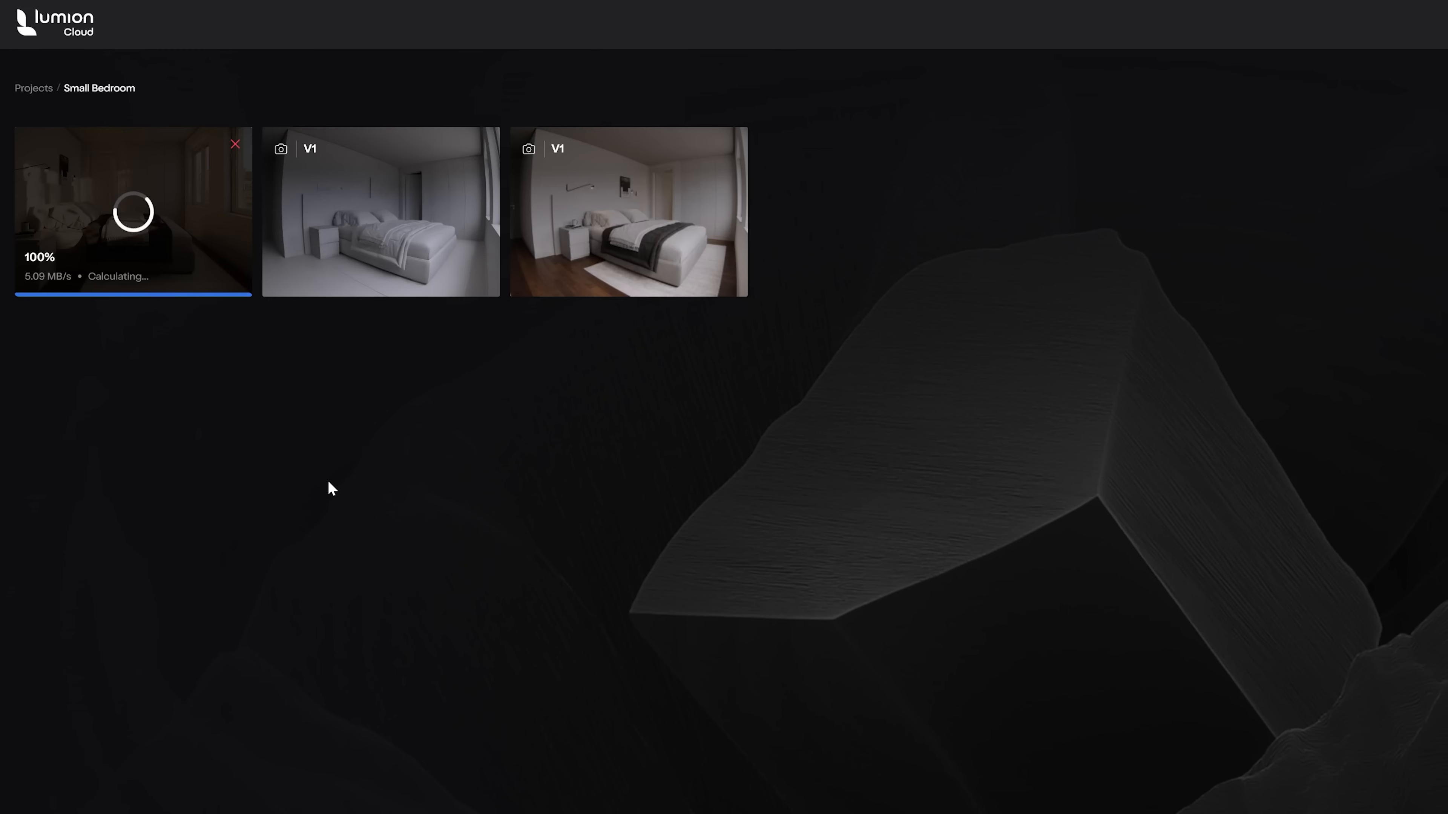
click(628, 211)
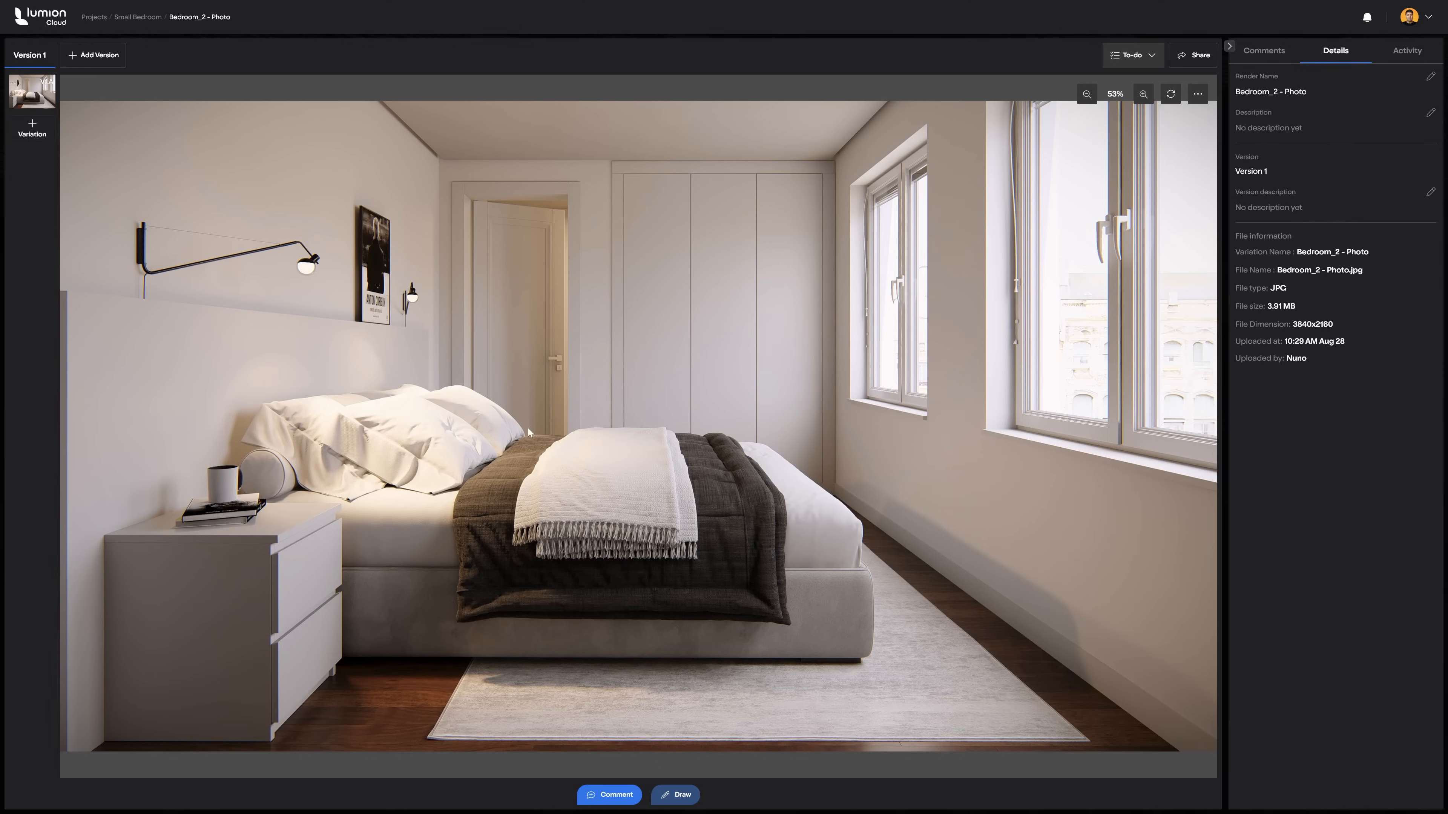
click(1143, 93)
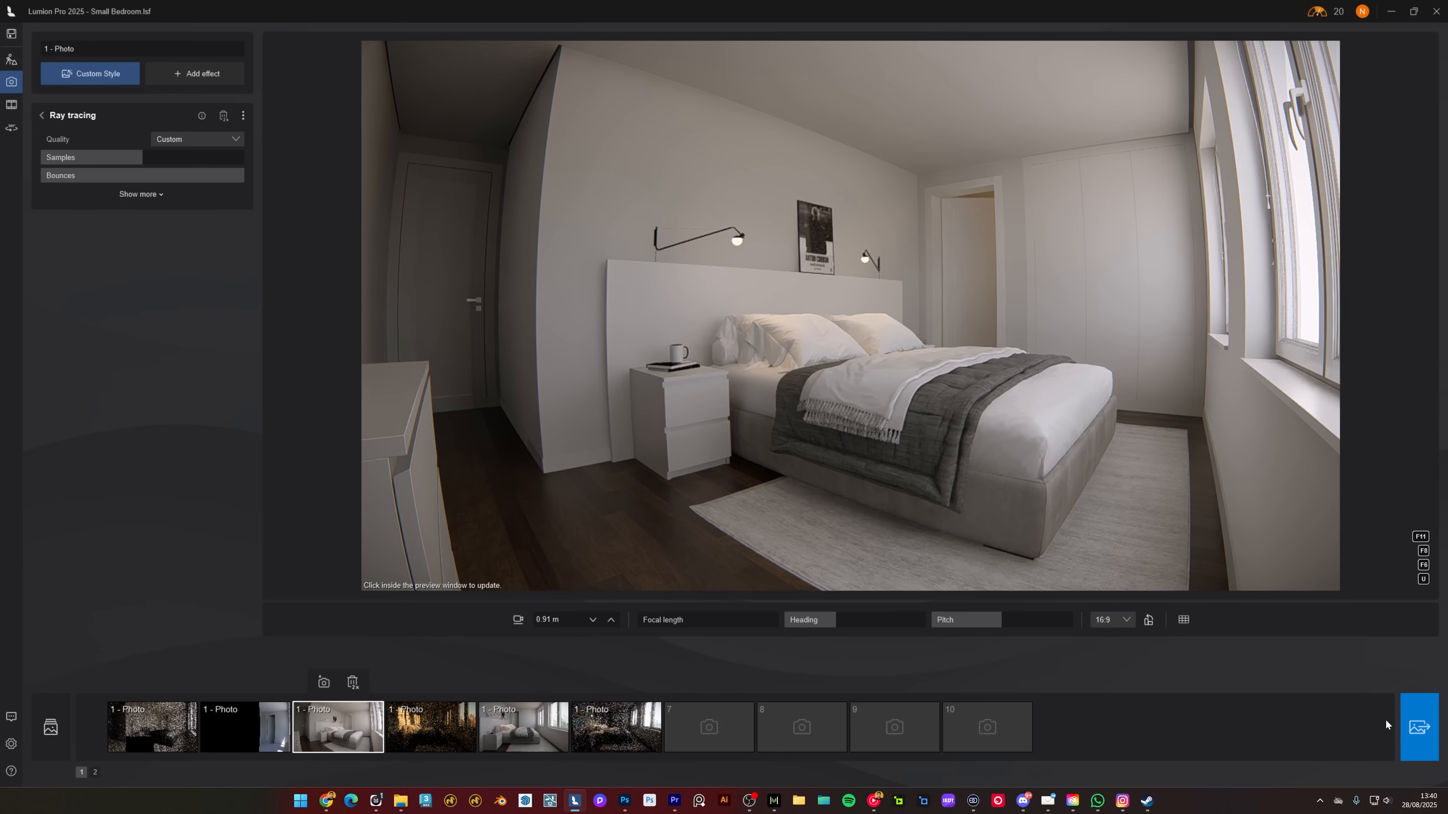
mouse_move(1419, 727)
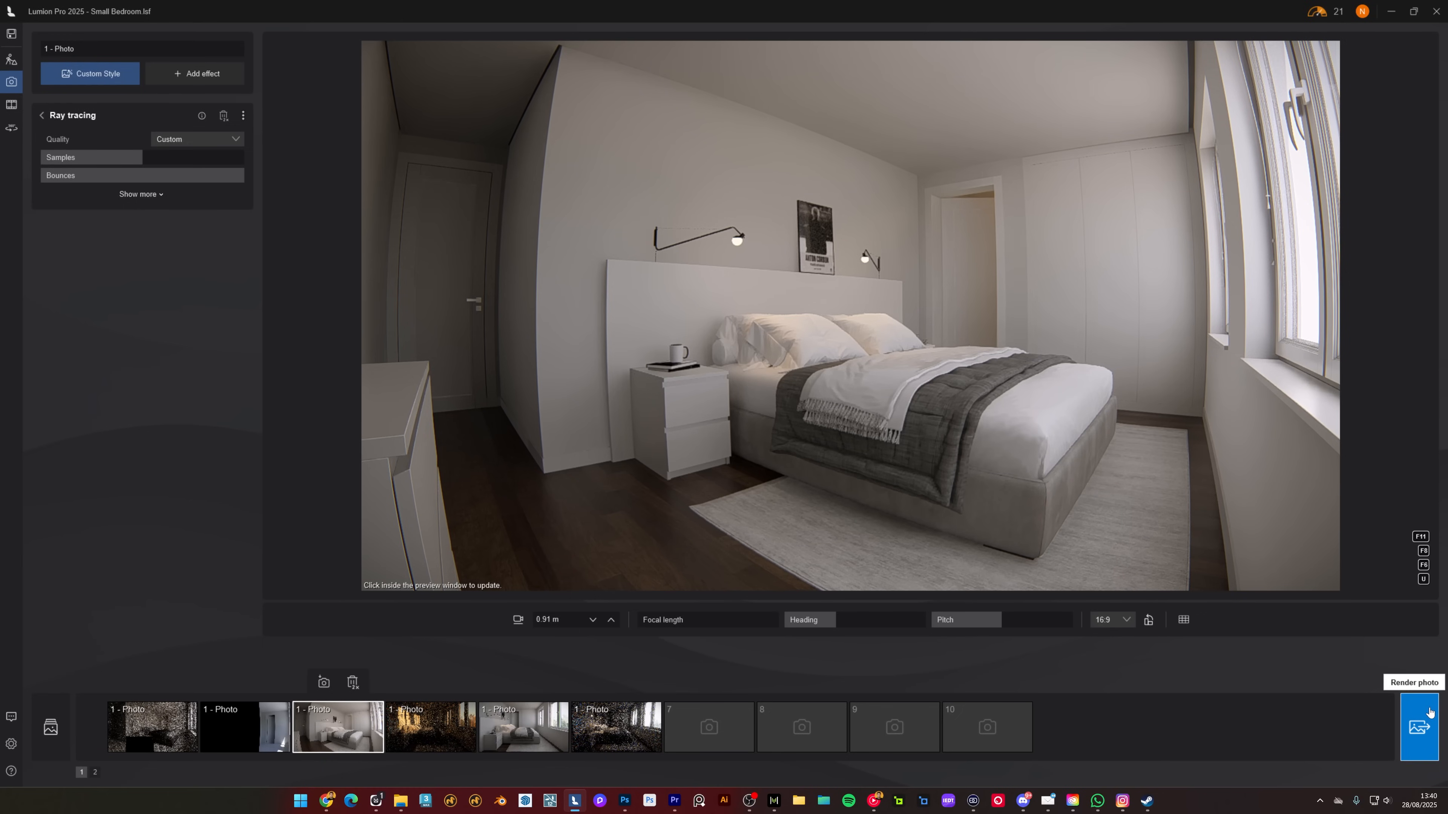
Step: Start rendering the bedroom photo with Upload to Lumion Cloud switched on
click(1420, 729)
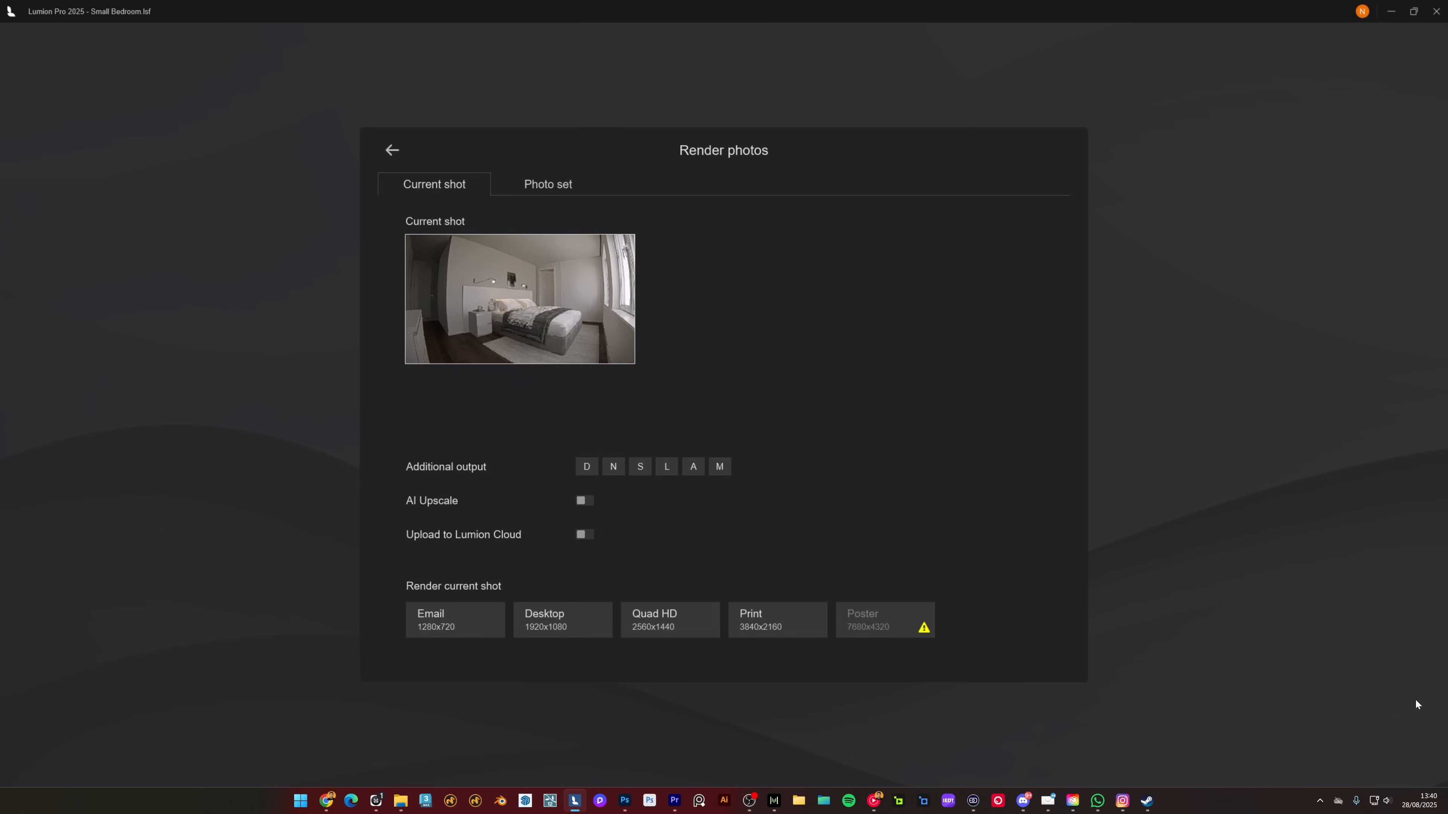
mouse_move(593, 533)
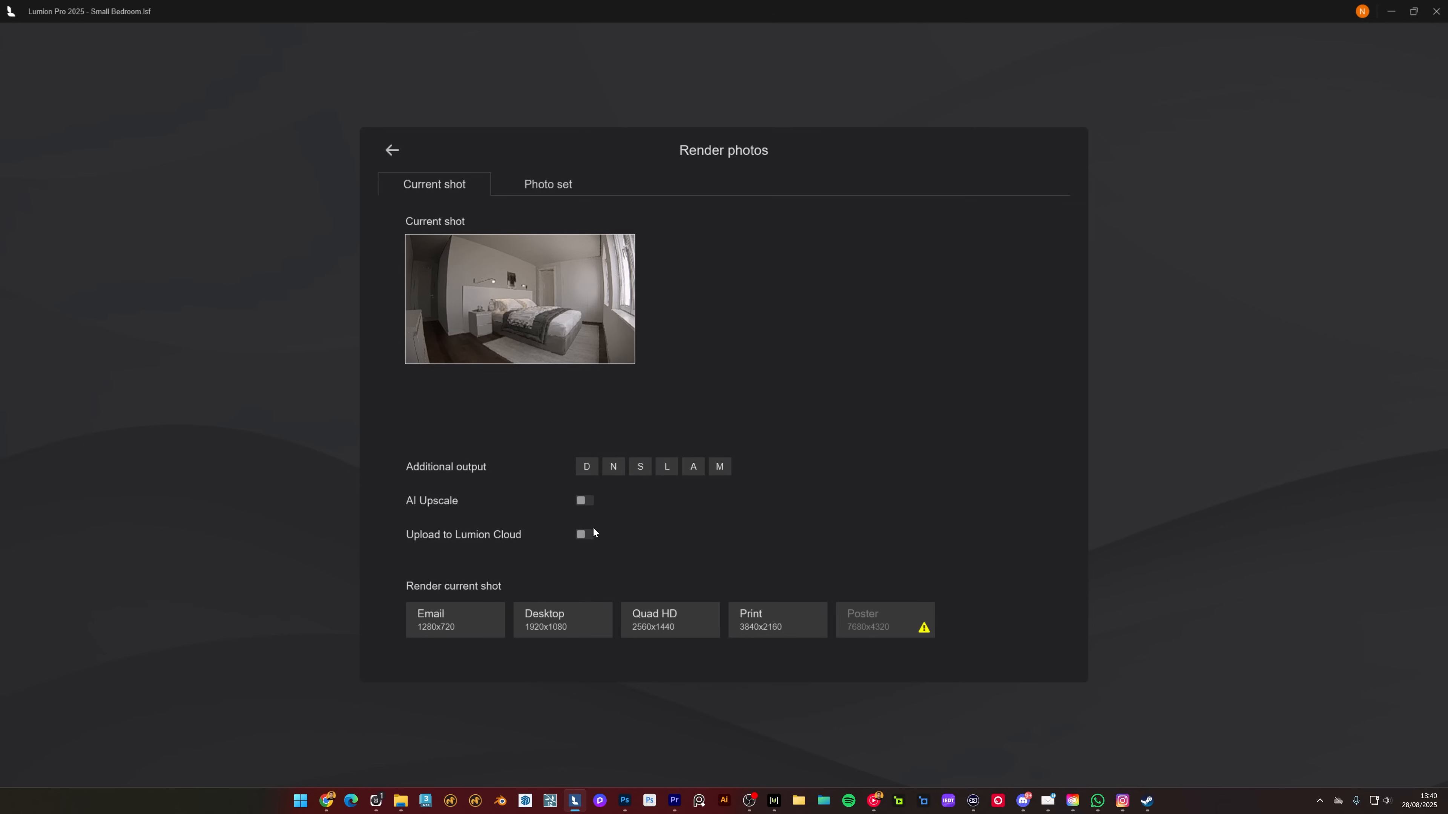
click(582, 534)
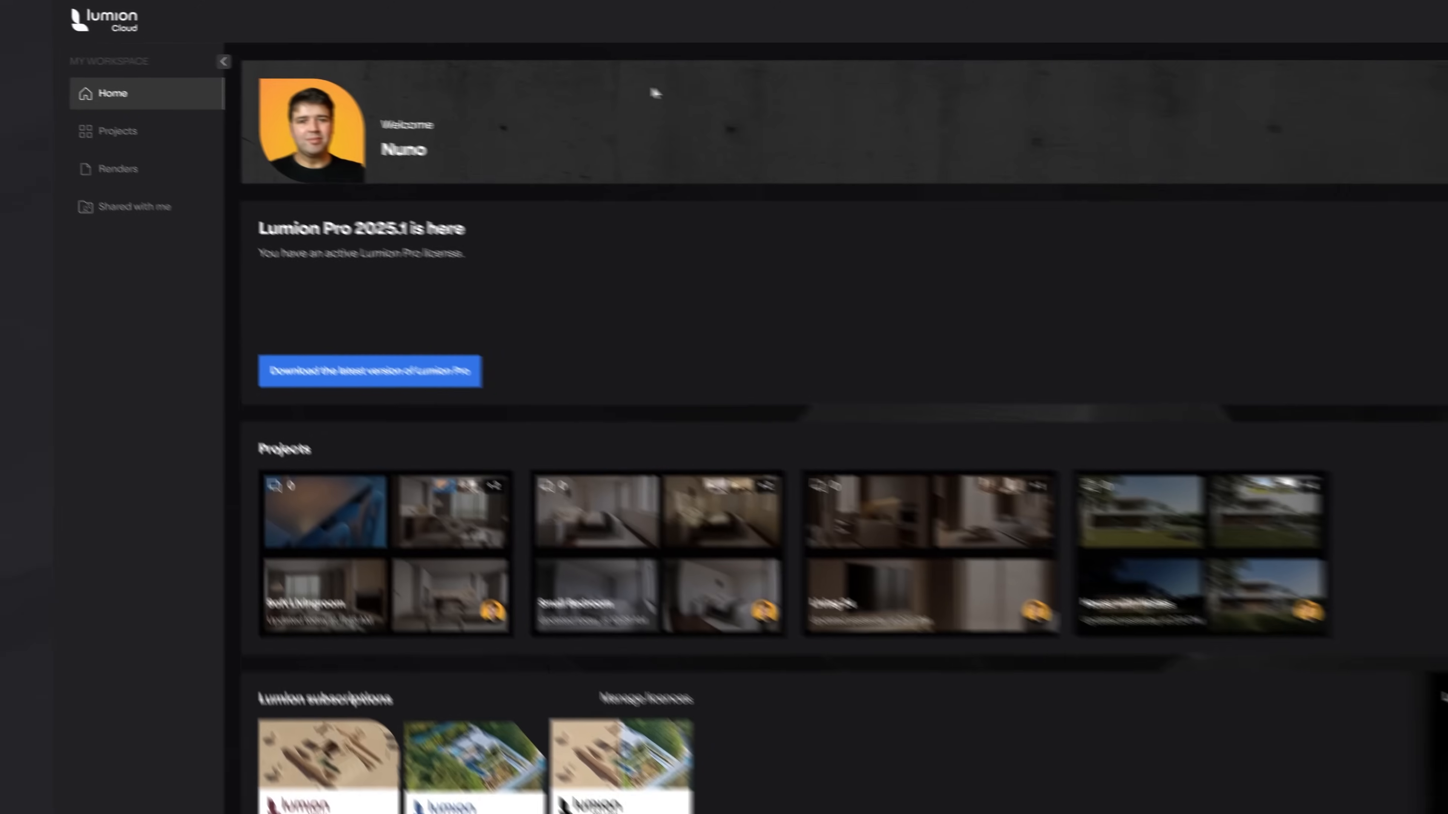
Step: Move the render into a new Images folder inside Projects > Small Bedroom
click(118, 169)
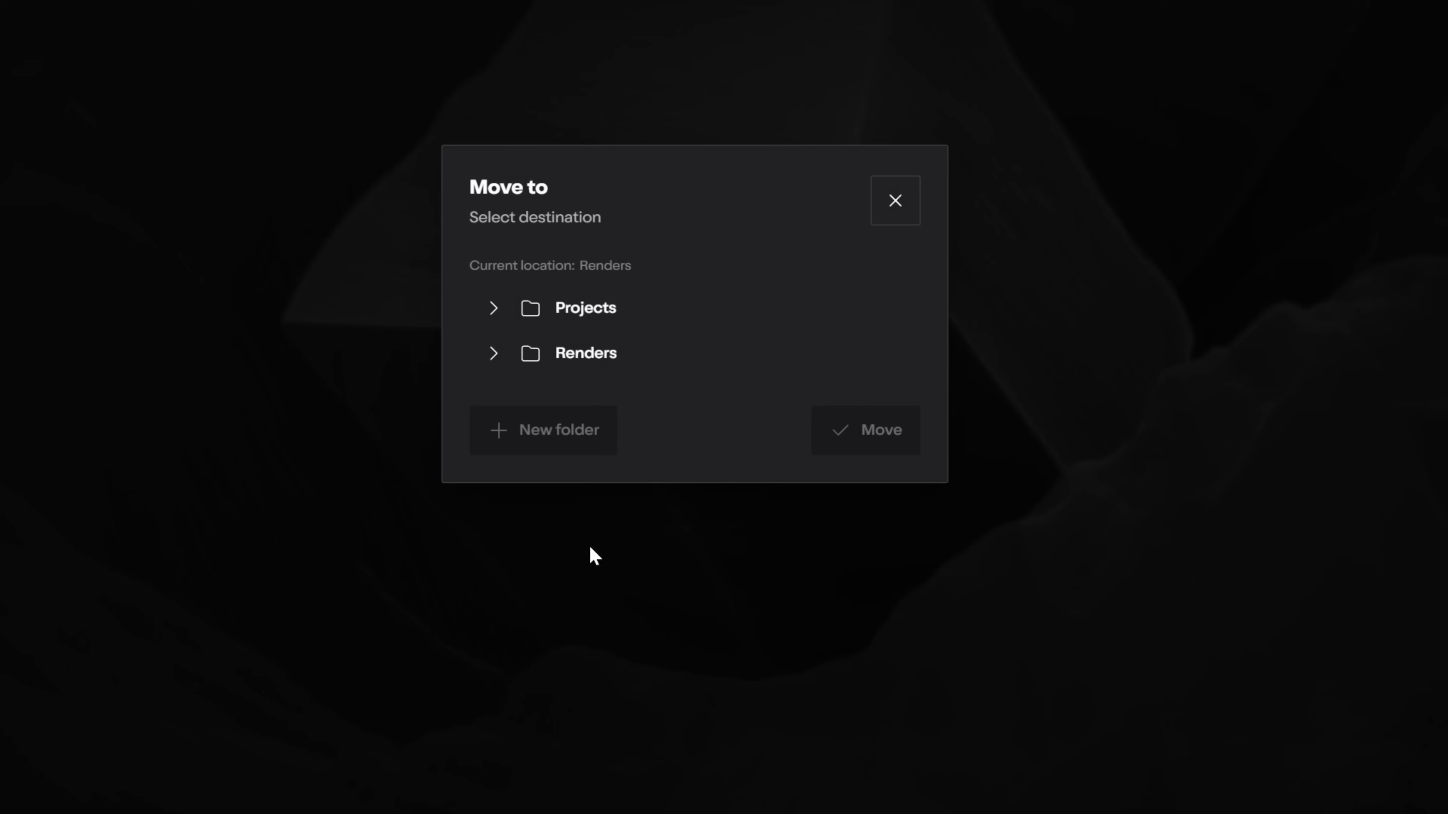
click(493, 308)
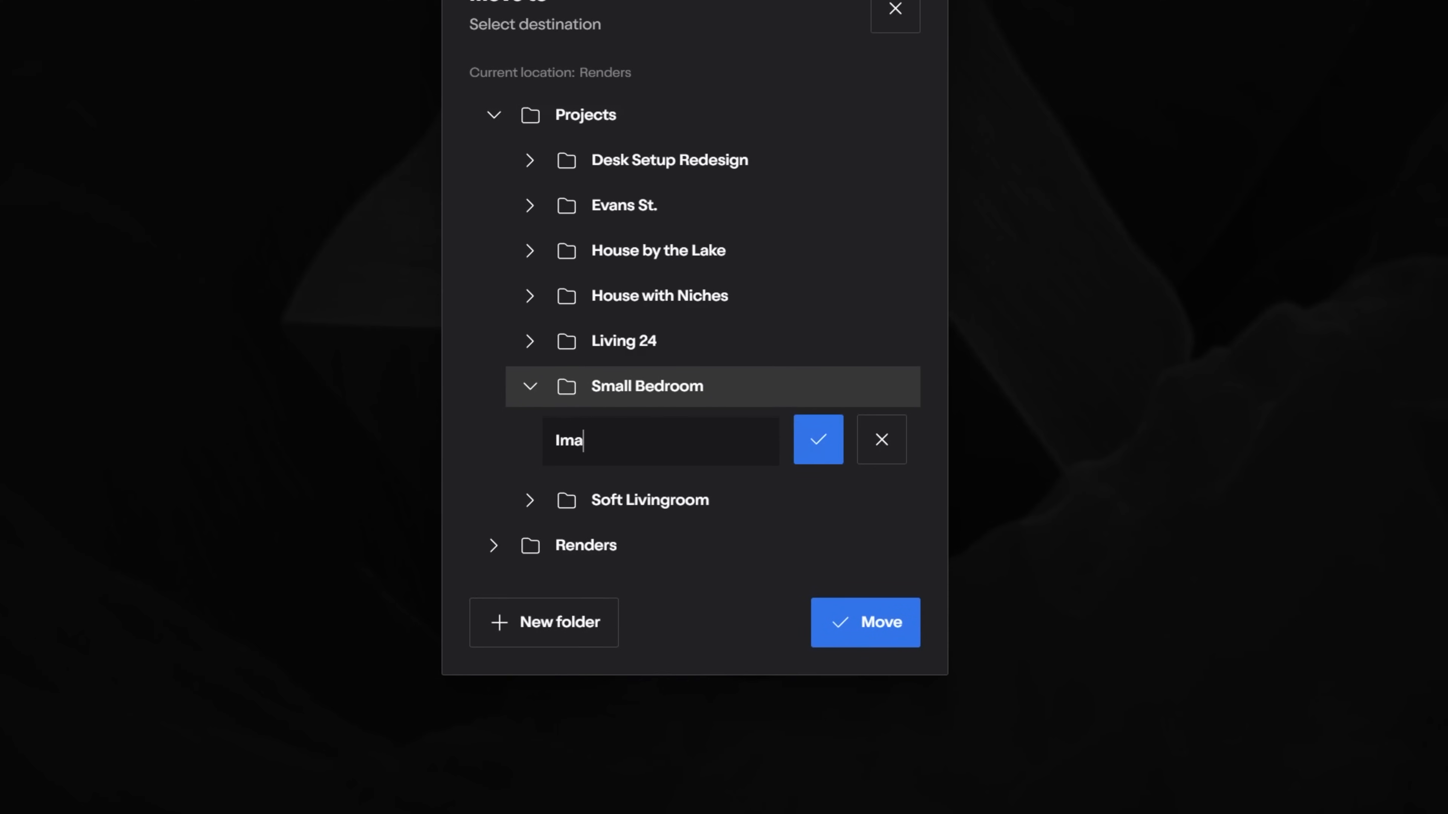
click(818, 440)
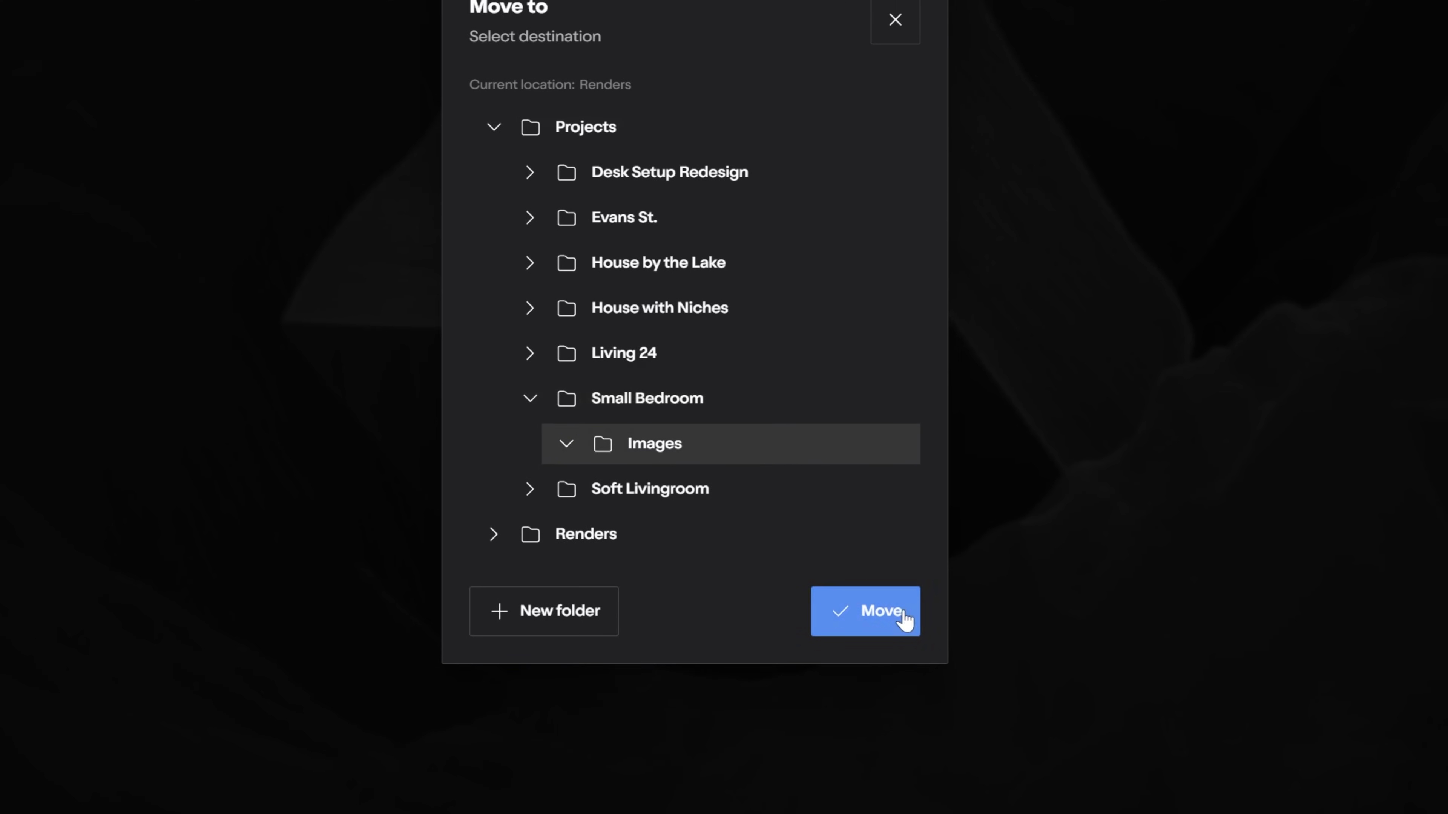
click(864, 610)
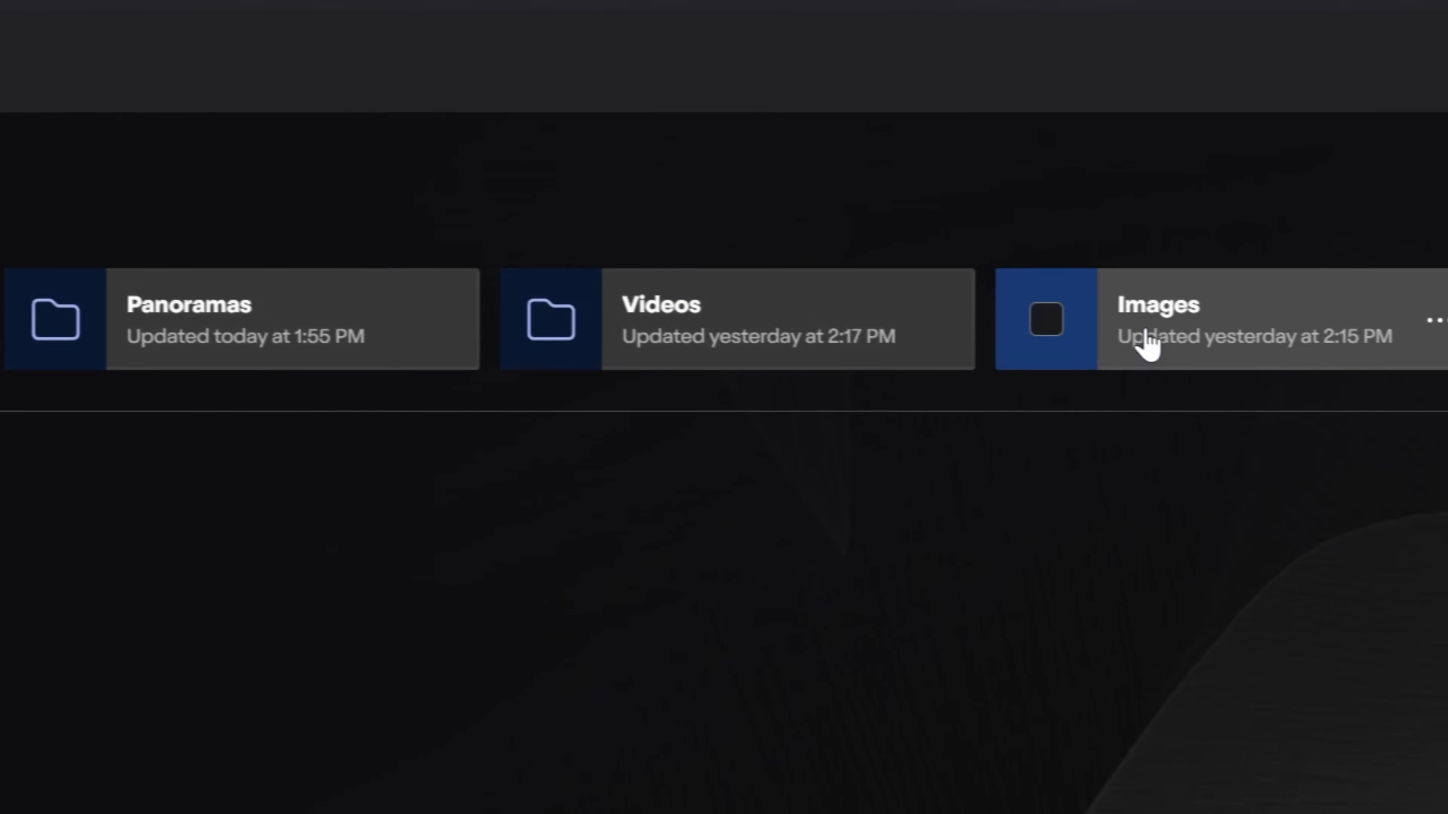
Step: Show the Images folder as a Kanban board and drag a desk render to In progress
click(1154, 318)
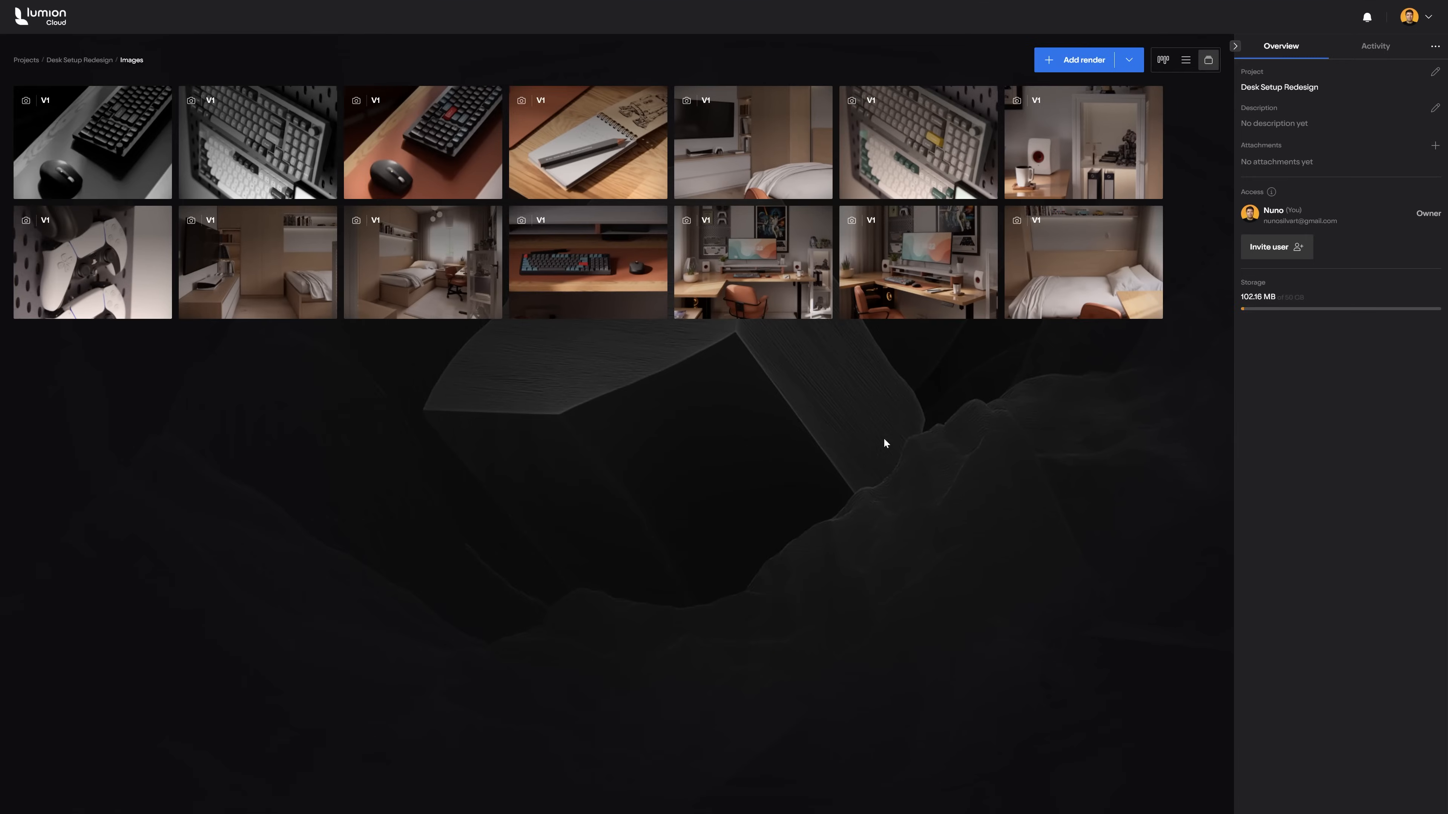
click(1186, 59)
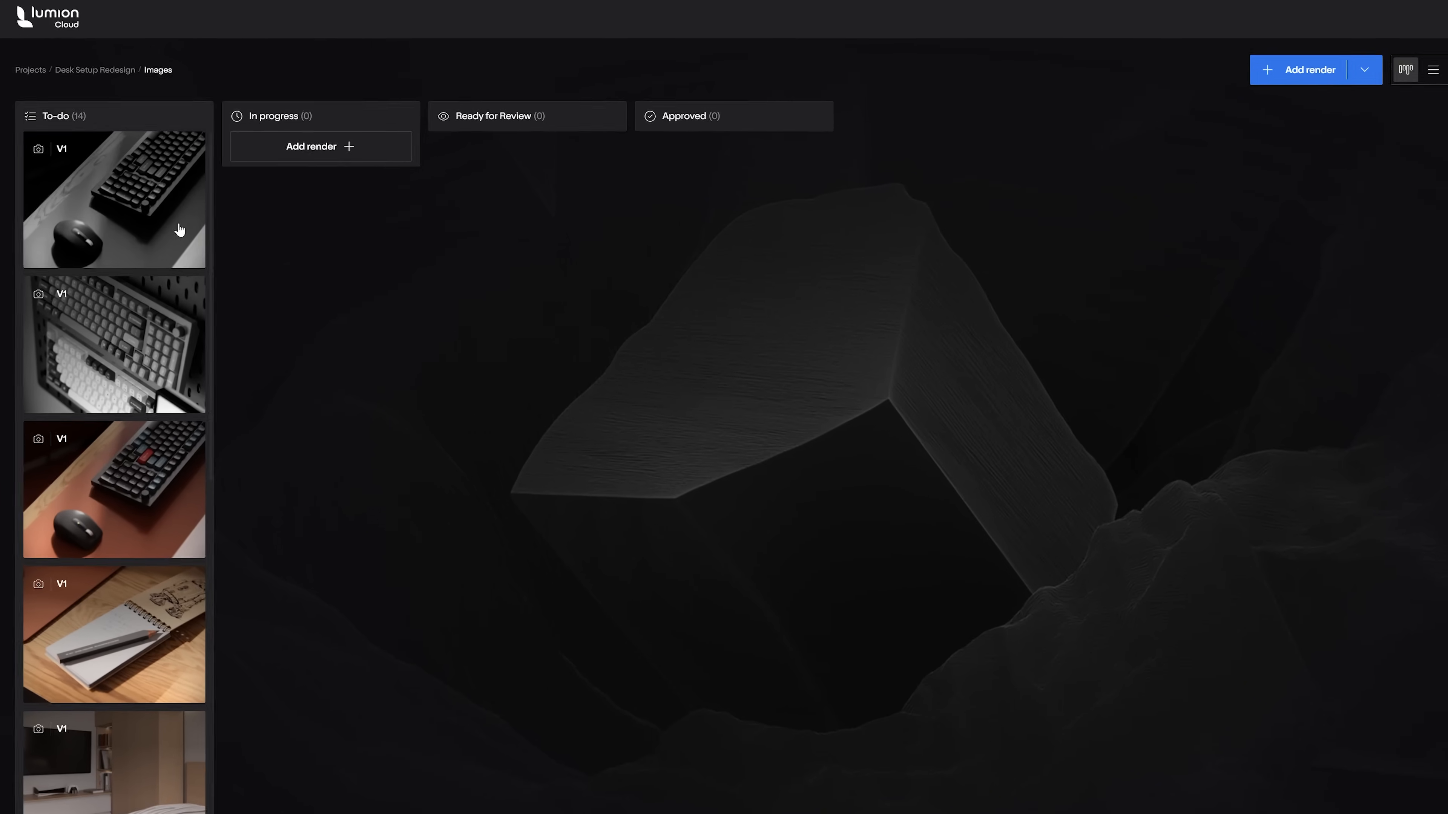
drag(115, 199, 400, 250)
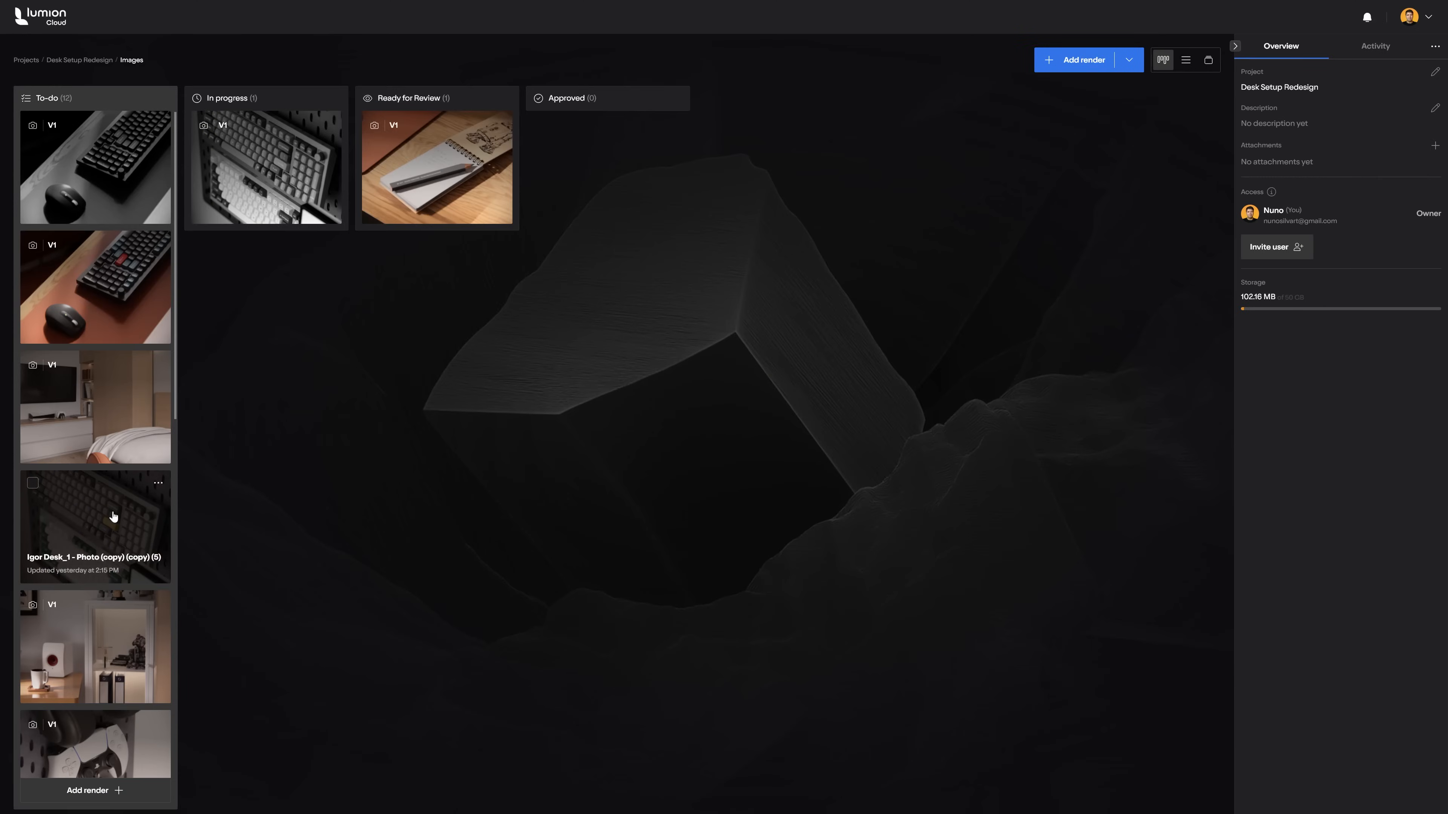
Step: Open a To-do desk render and set its status dropdown to In progress
click(95, 526)
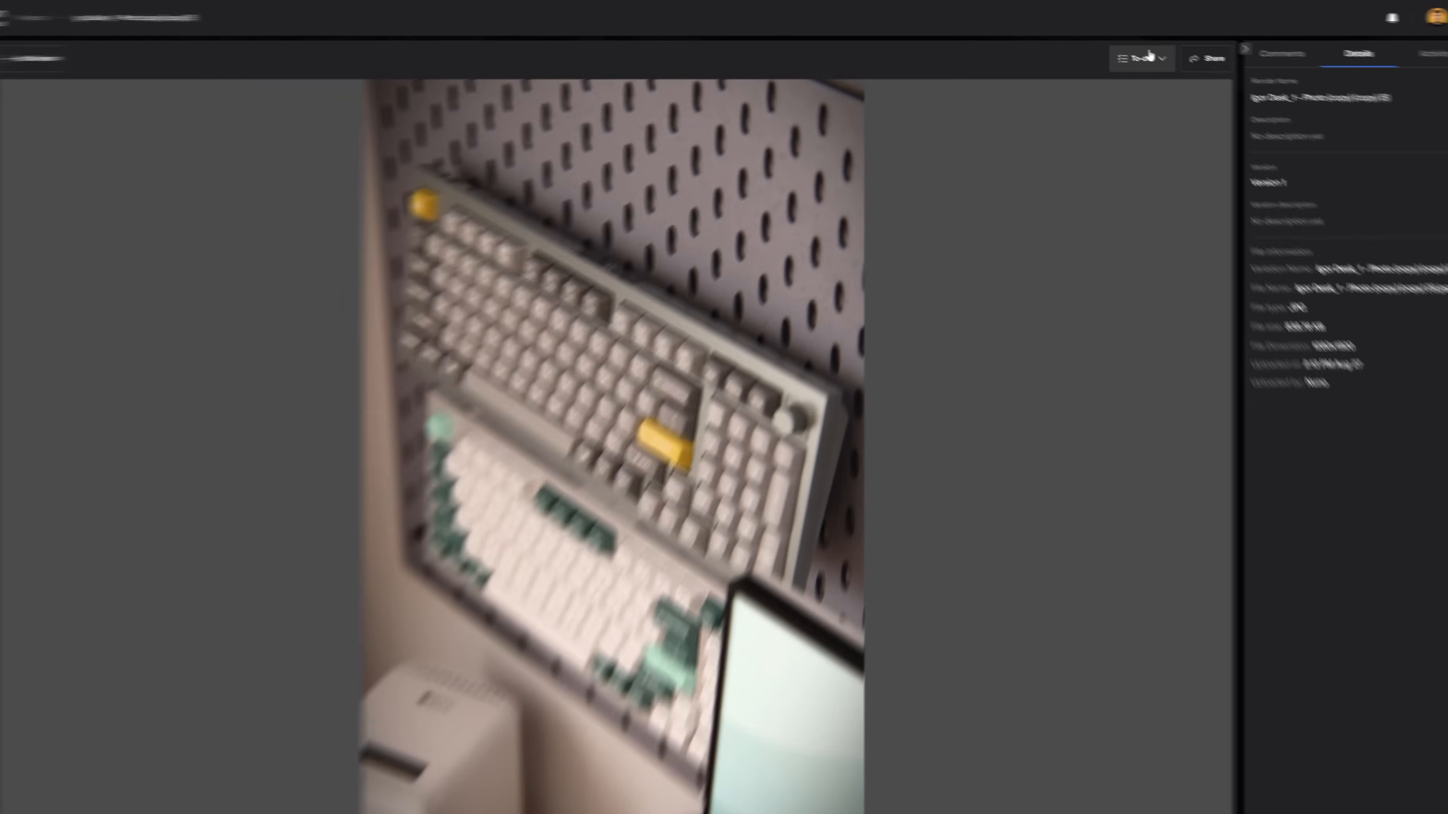
click(1142, 57)
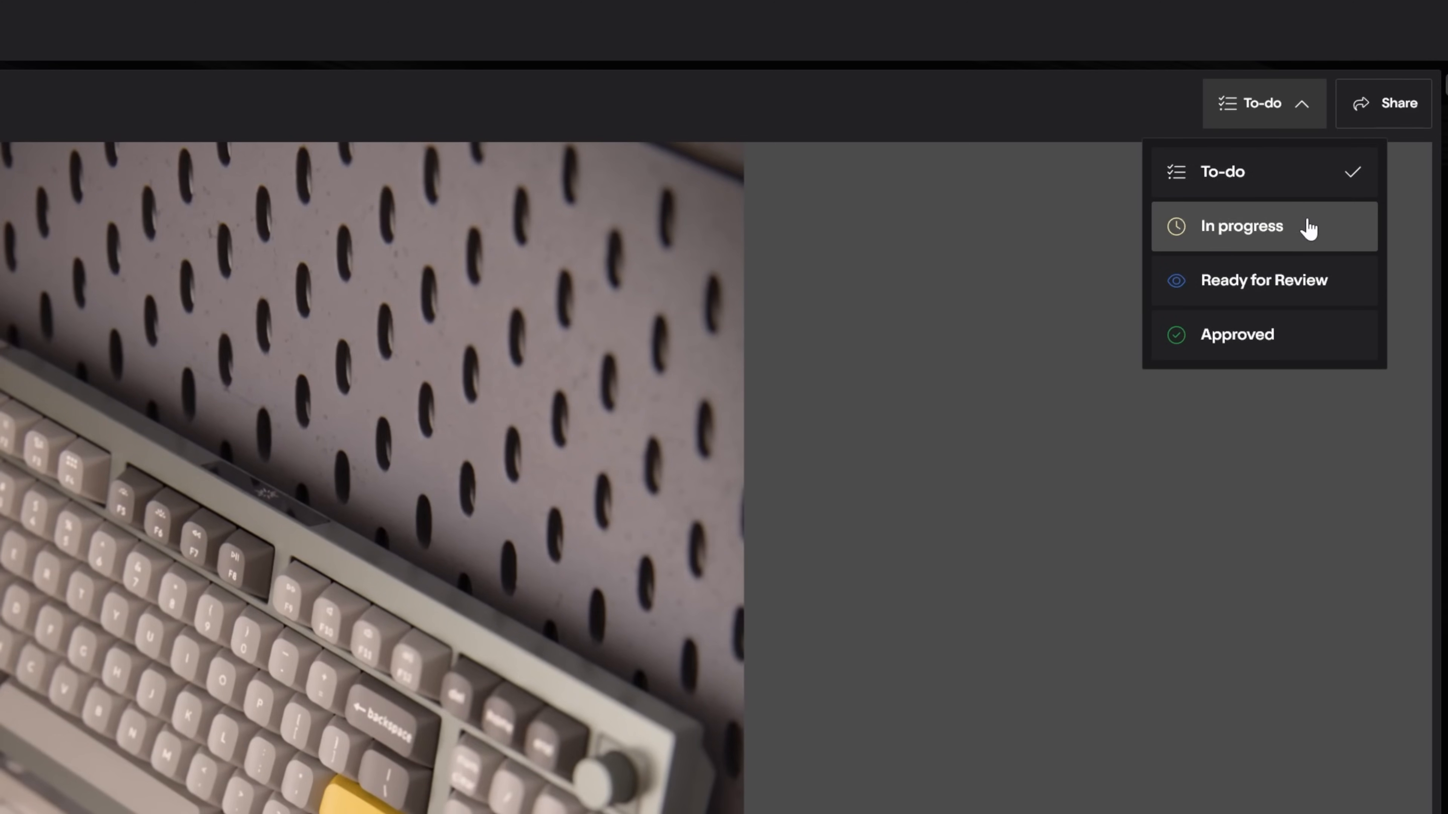
click(1241, 225)
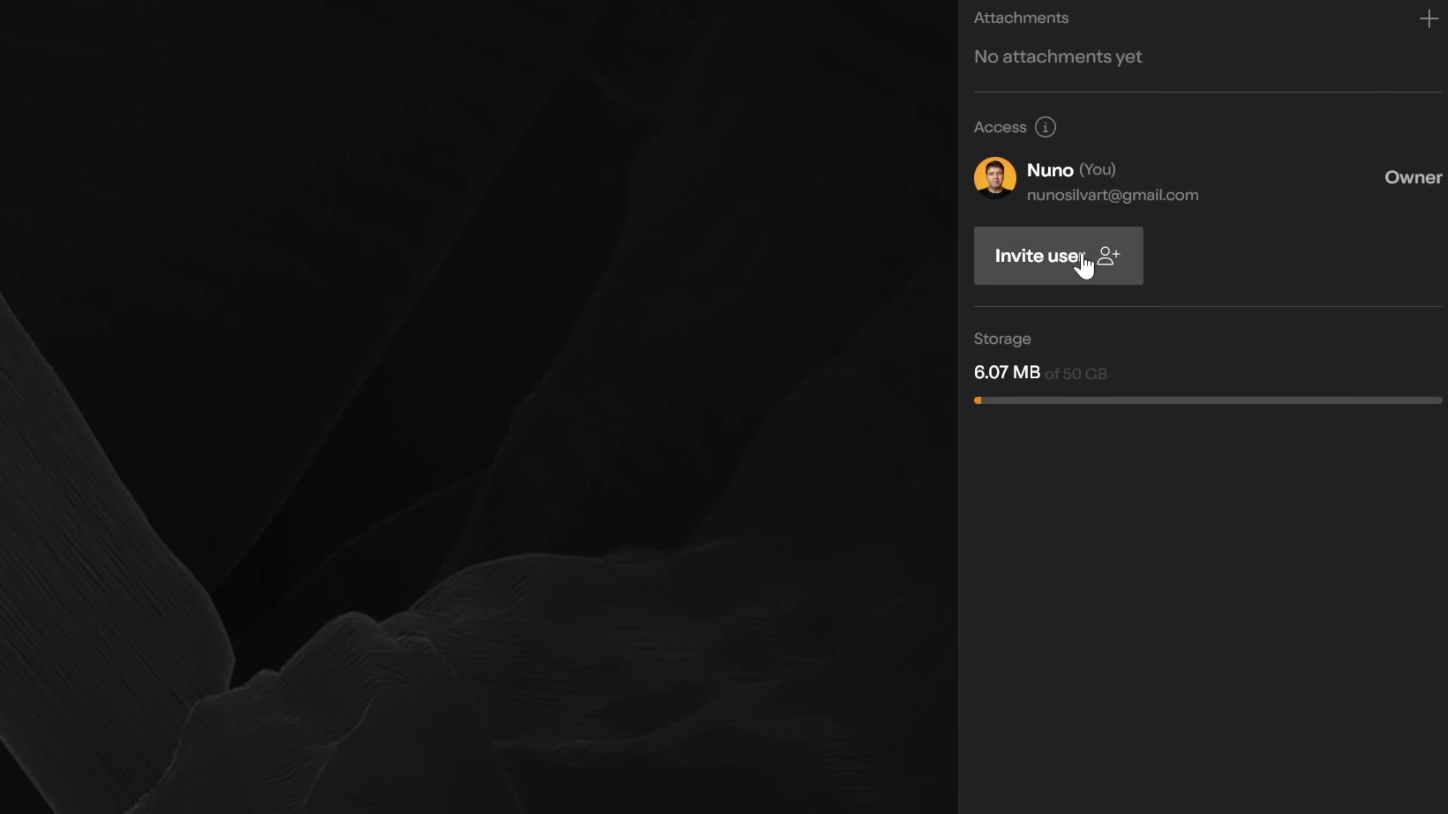
click(1057, 256)
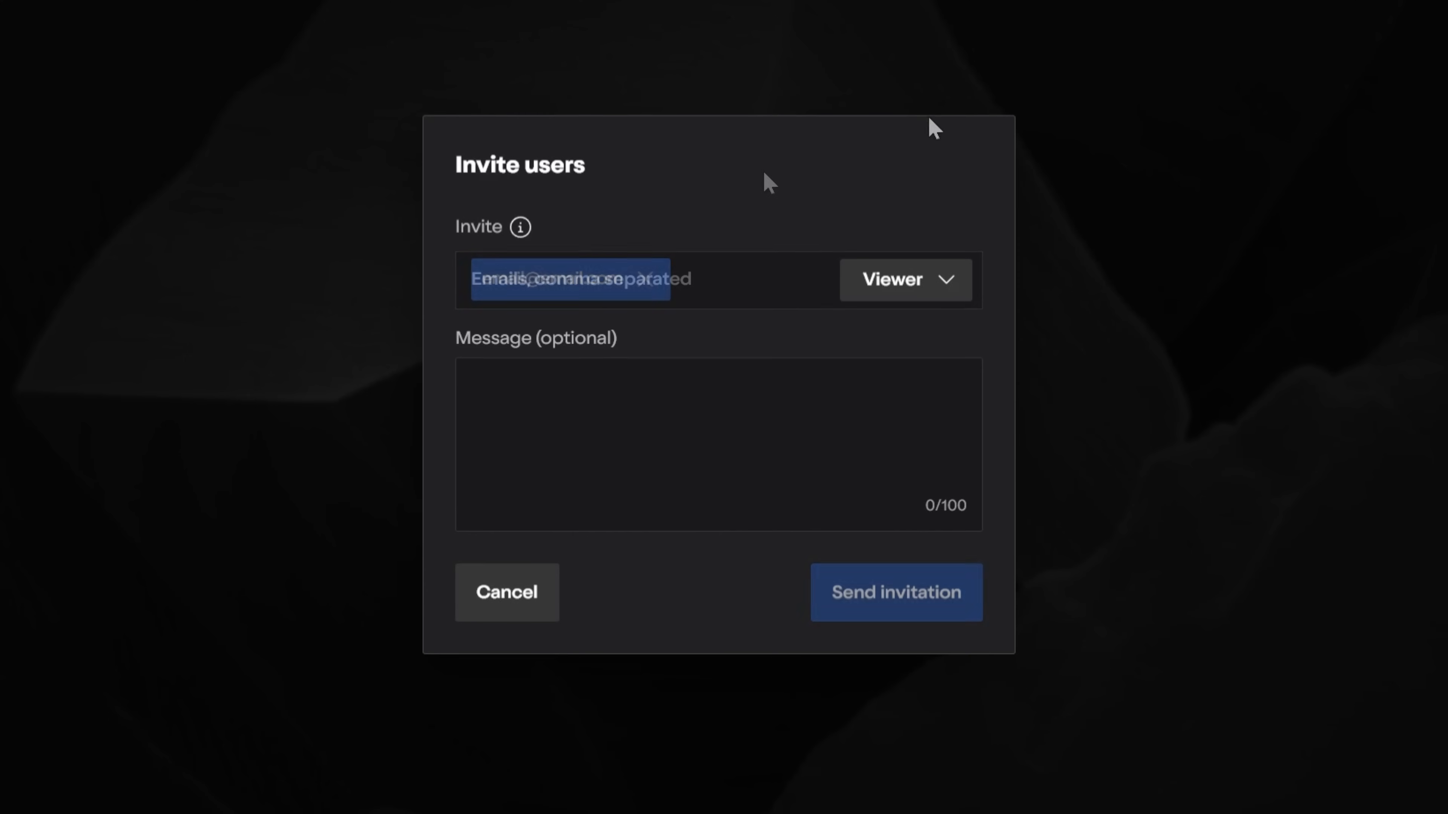
text(email@email.com)
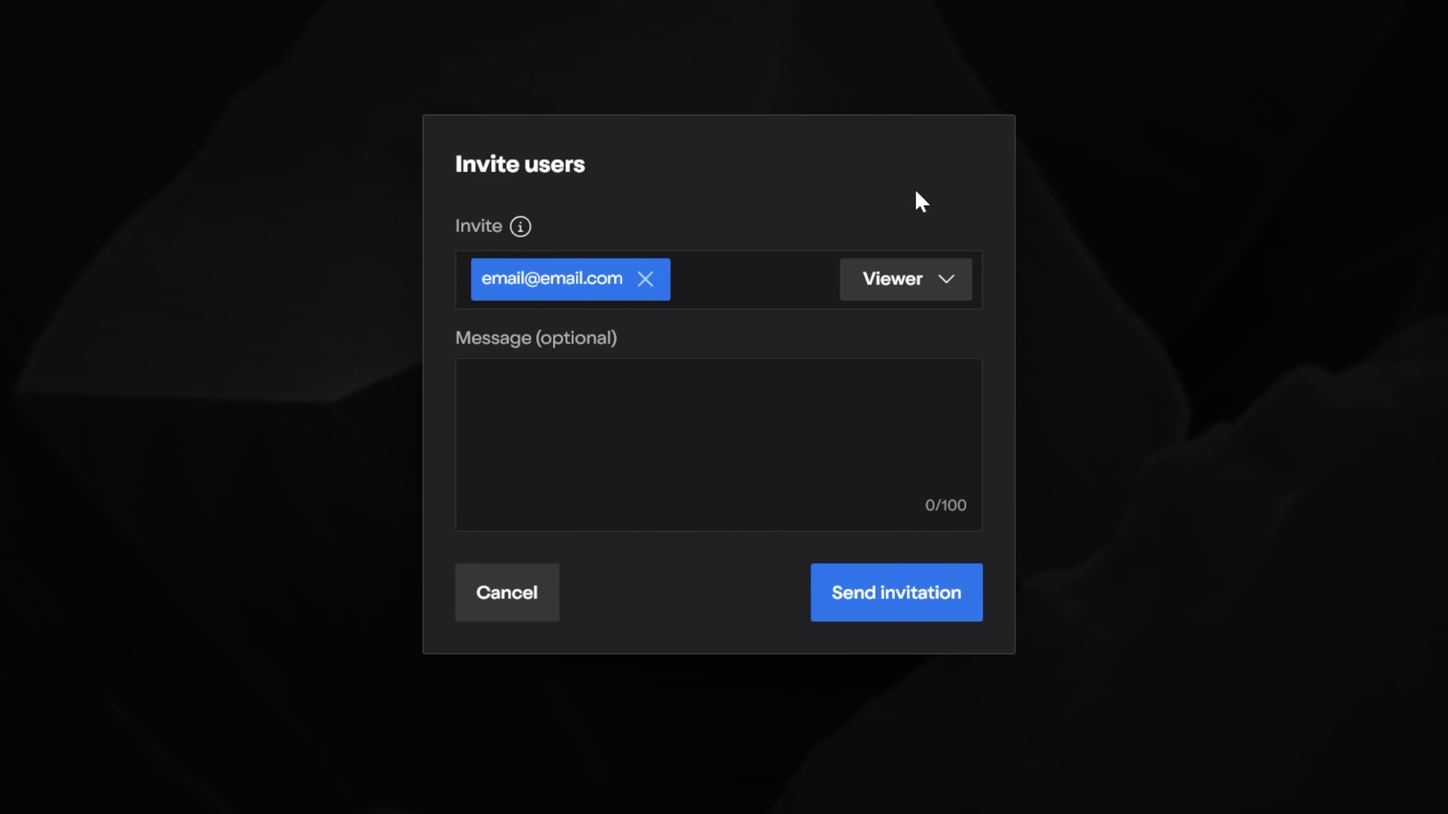
click(905, 279)
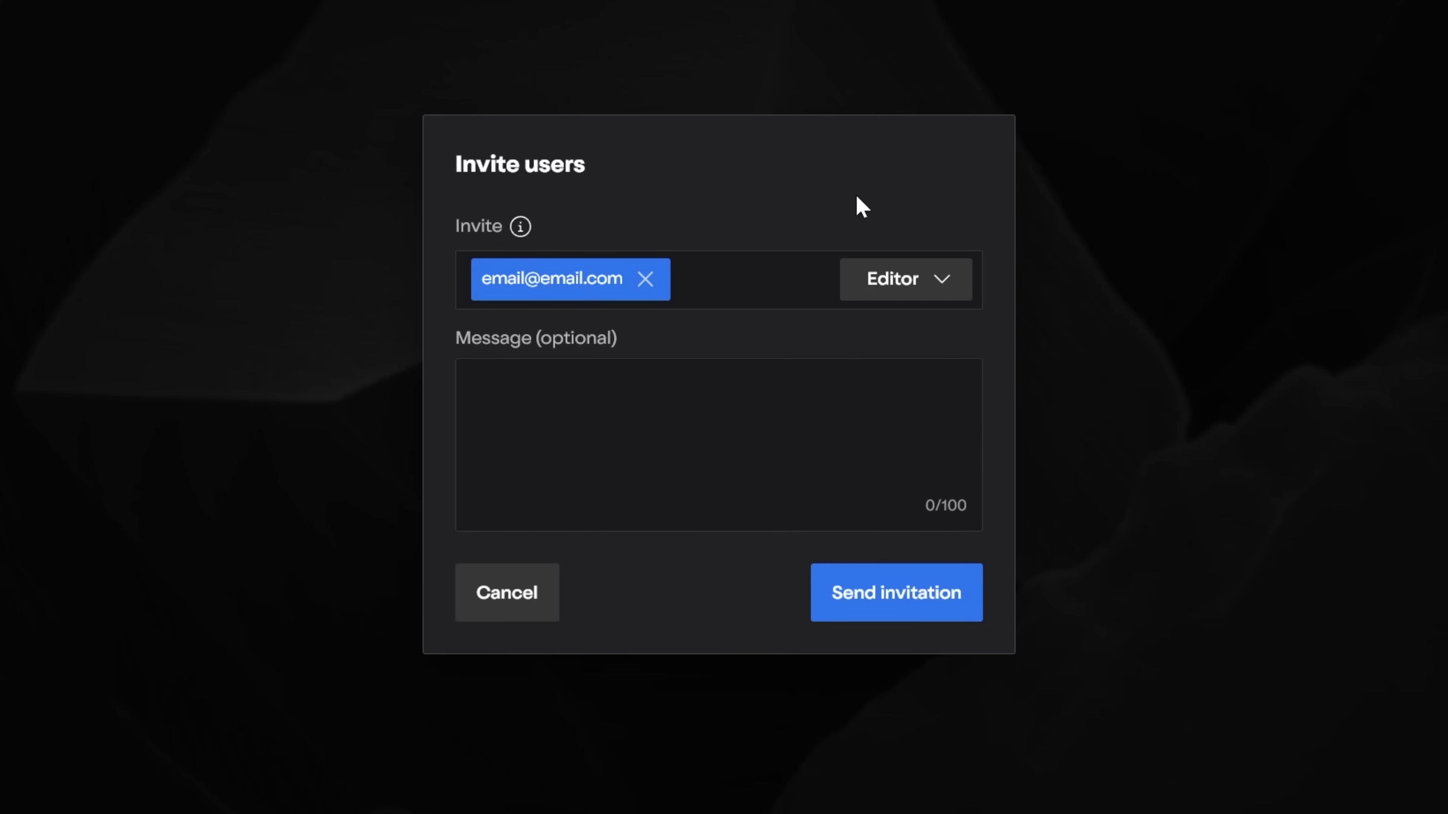
click(903, 279)
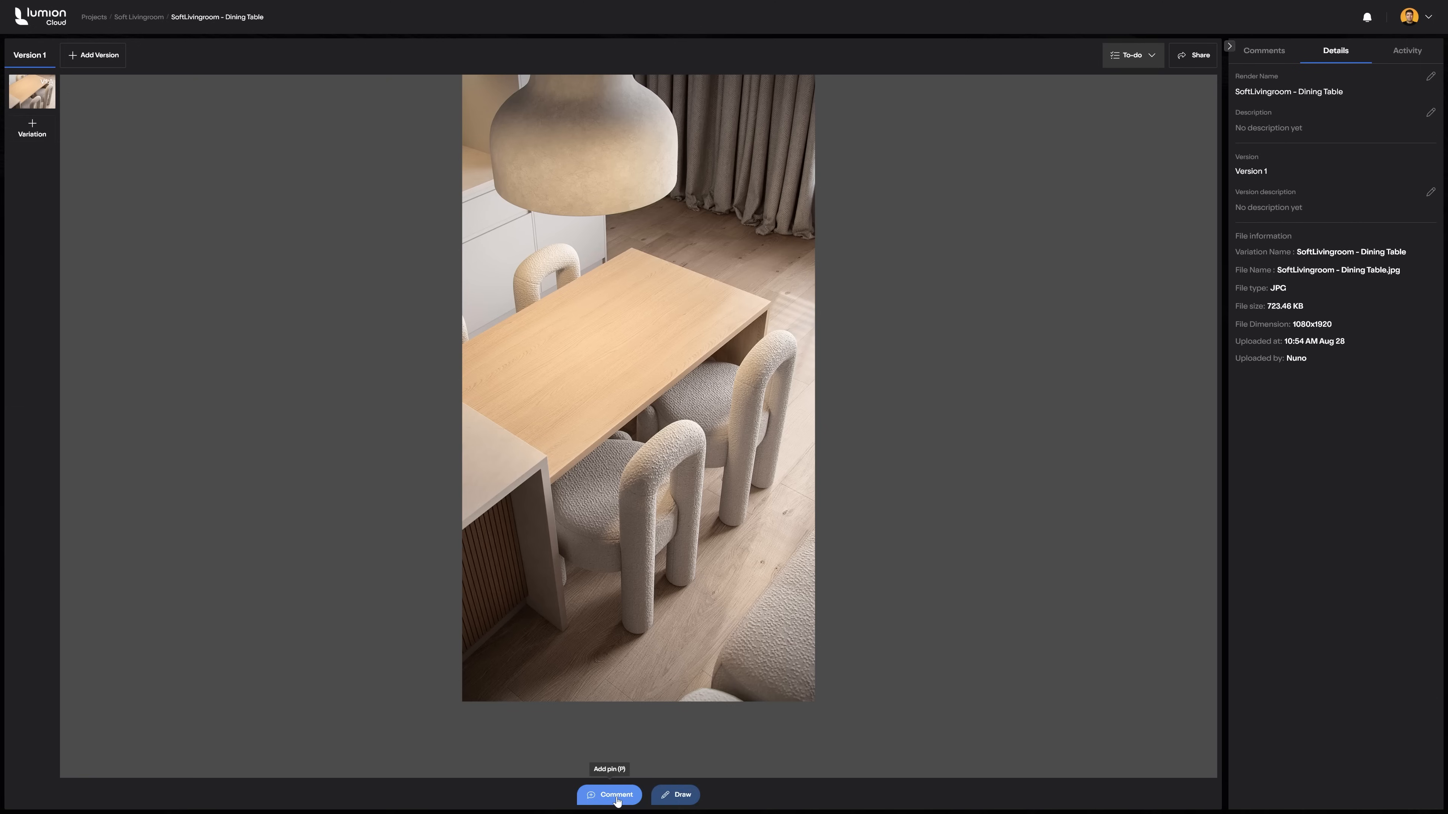
Step: Pin a Change lamp comment on the lamp in the dining-table render
click(608, 795)
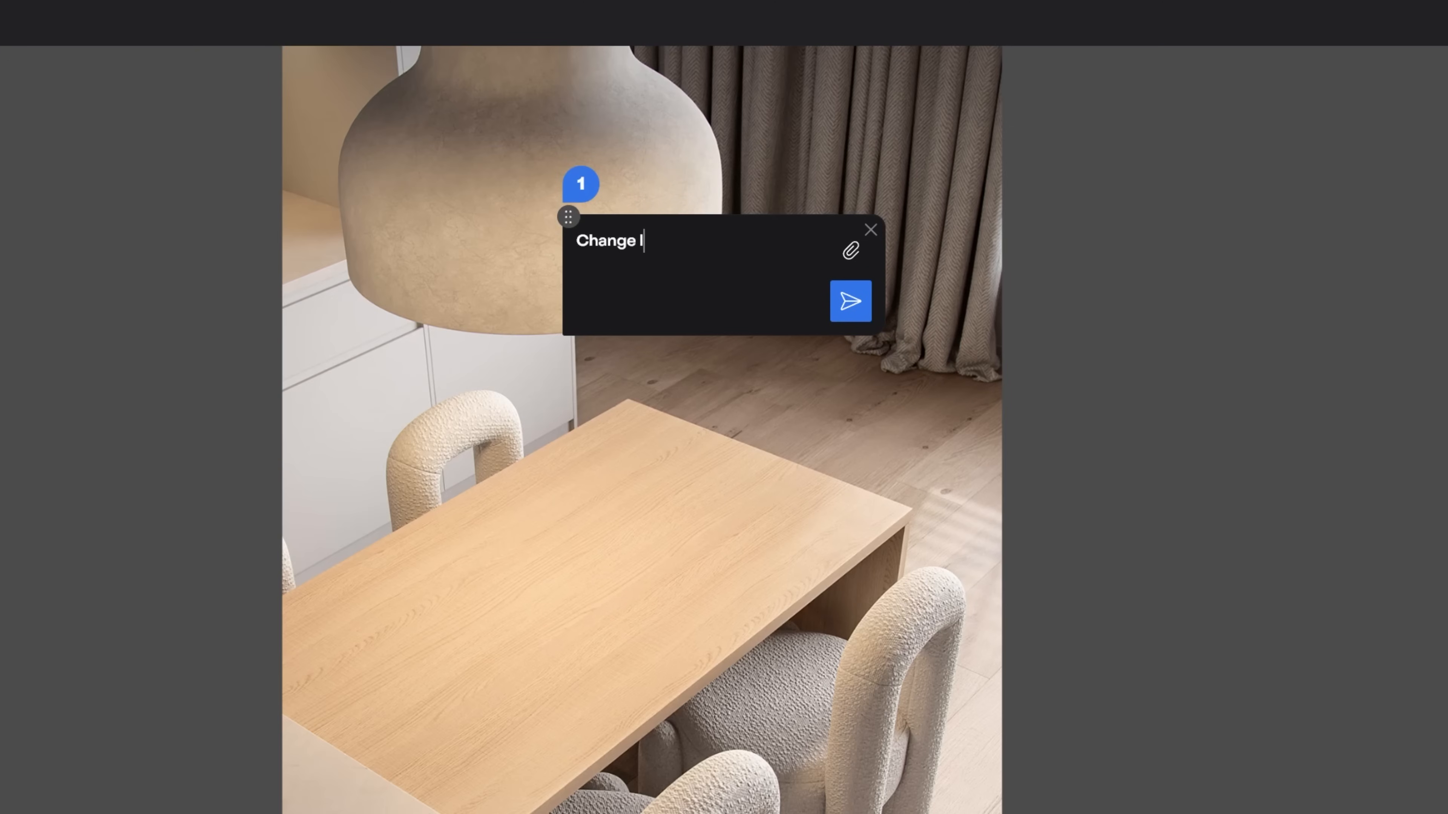
click(867, 230)
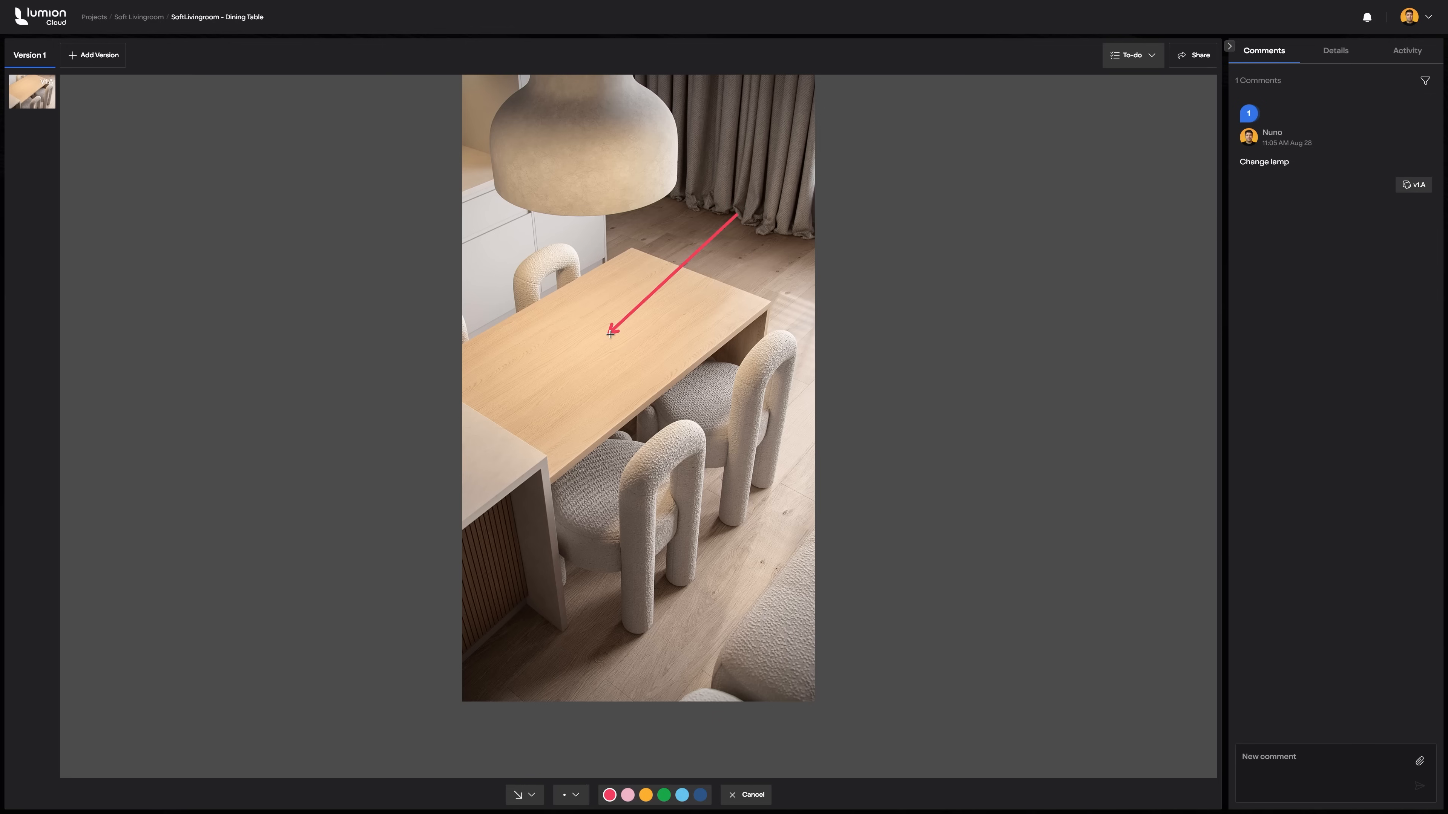
Step: Add a red-arrow comment on the tabletop saying Add bowl of figs here
click(1143, 94)
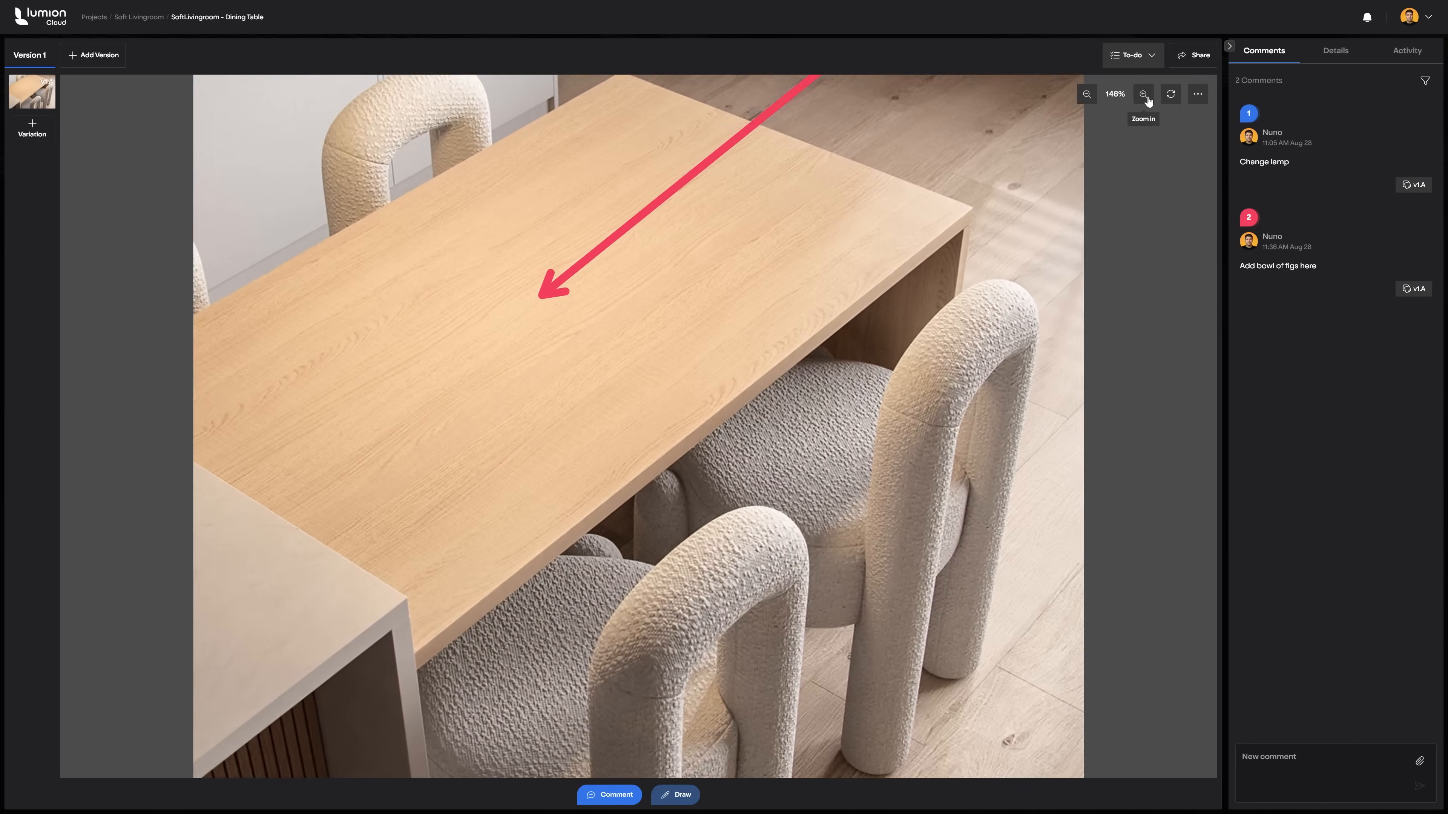
click(1144, 93)
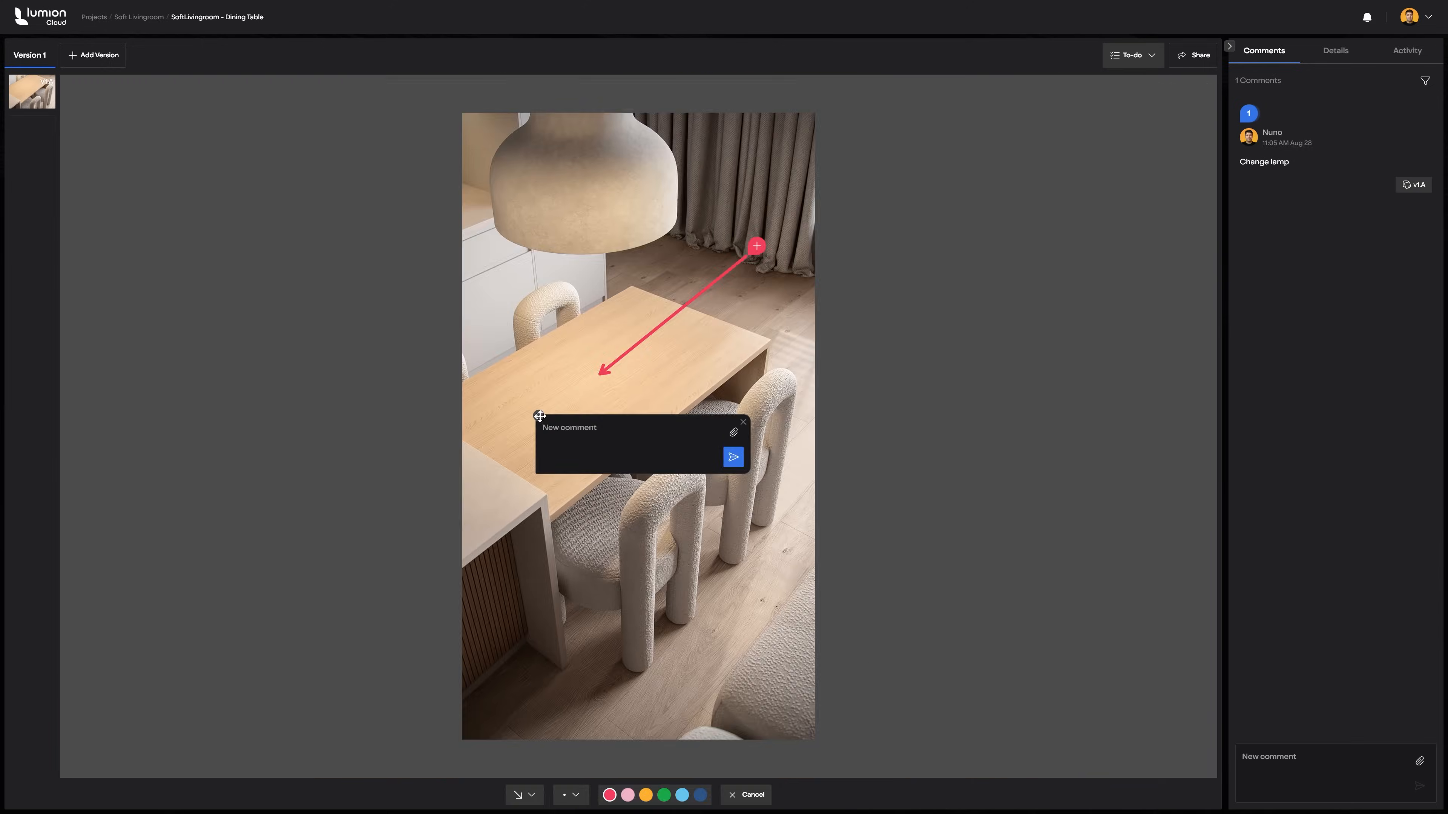
text(Add bowl of figs here)
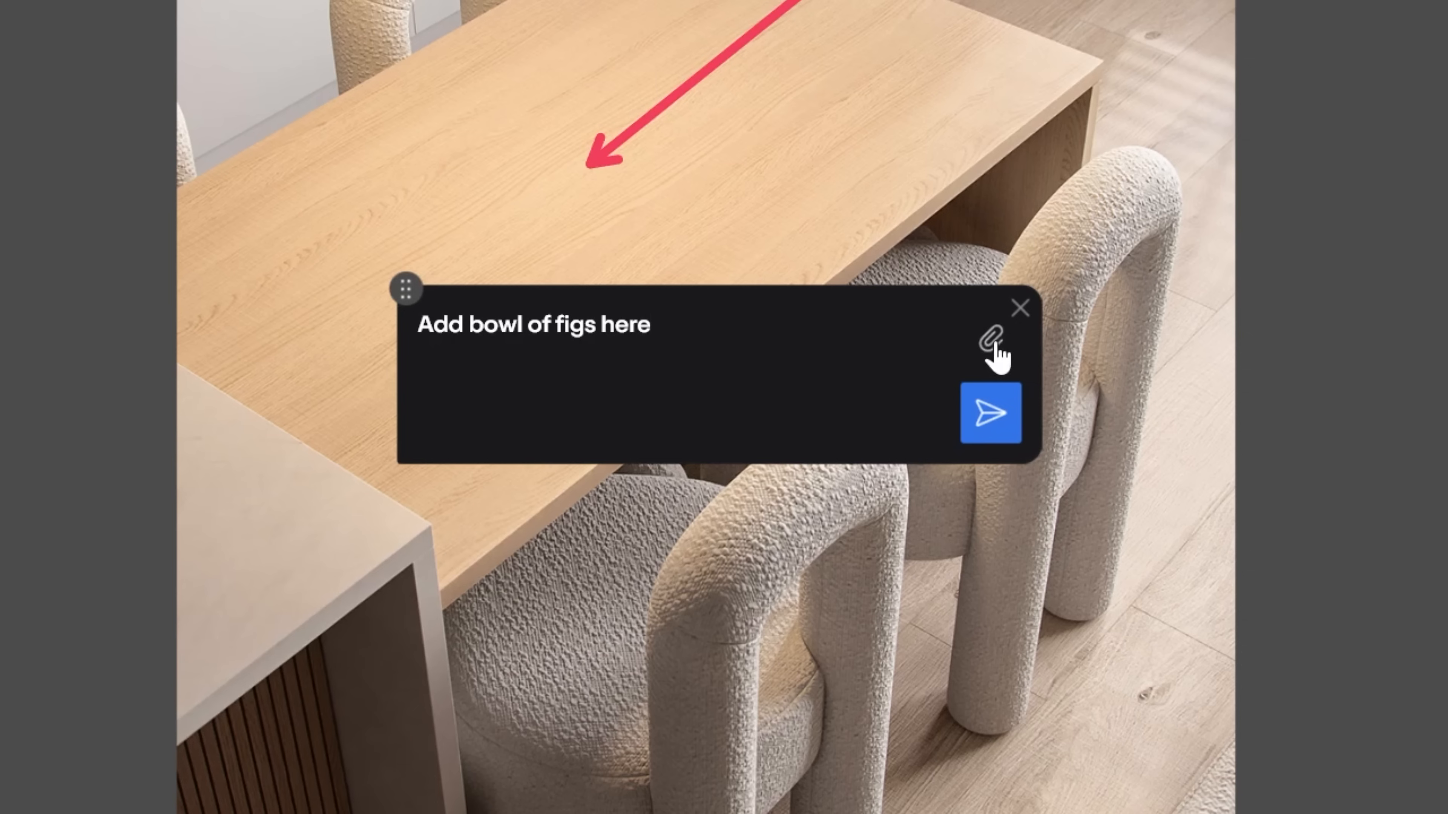
mouse_move(990, 334)
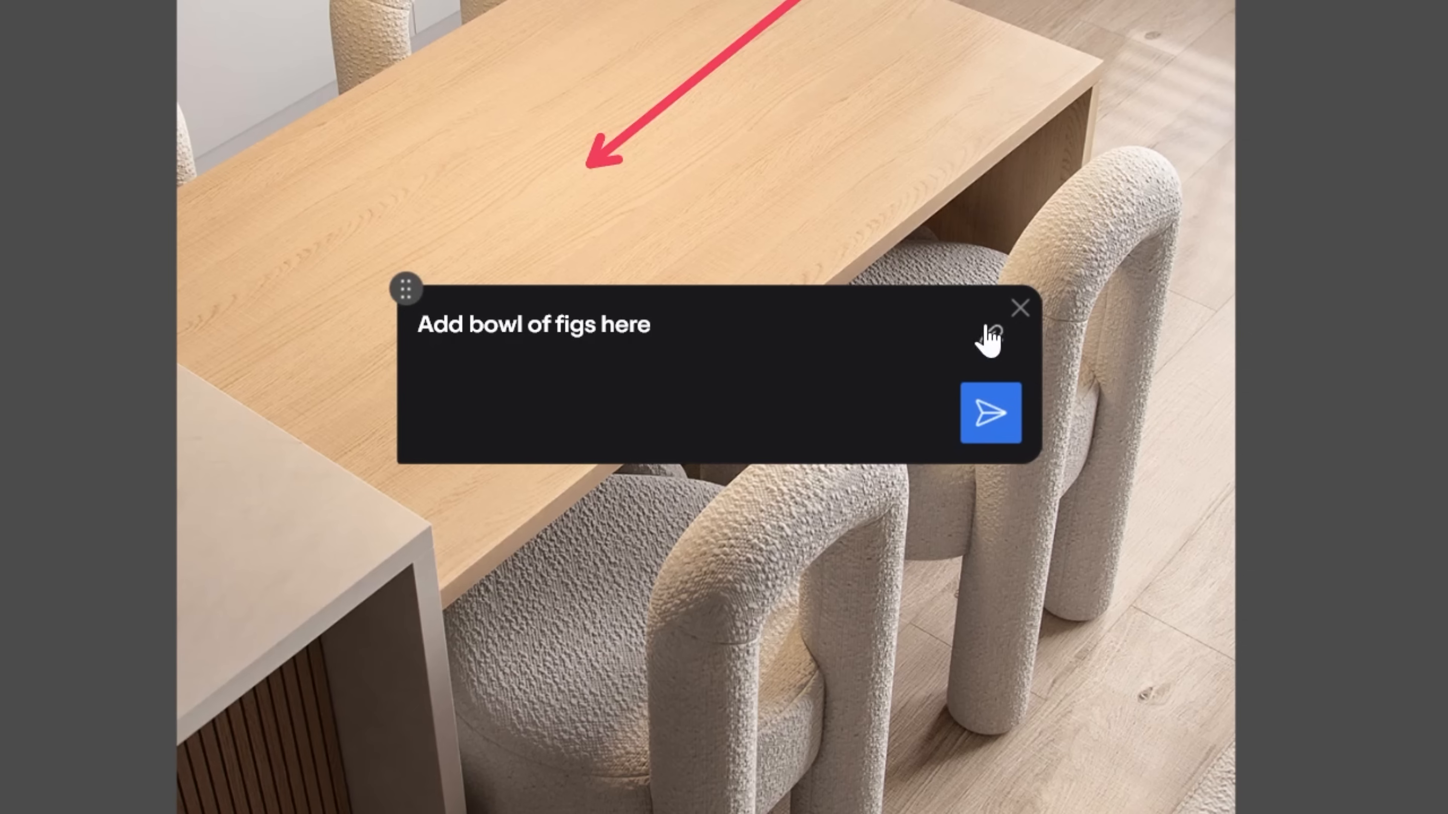
click(990, 412)
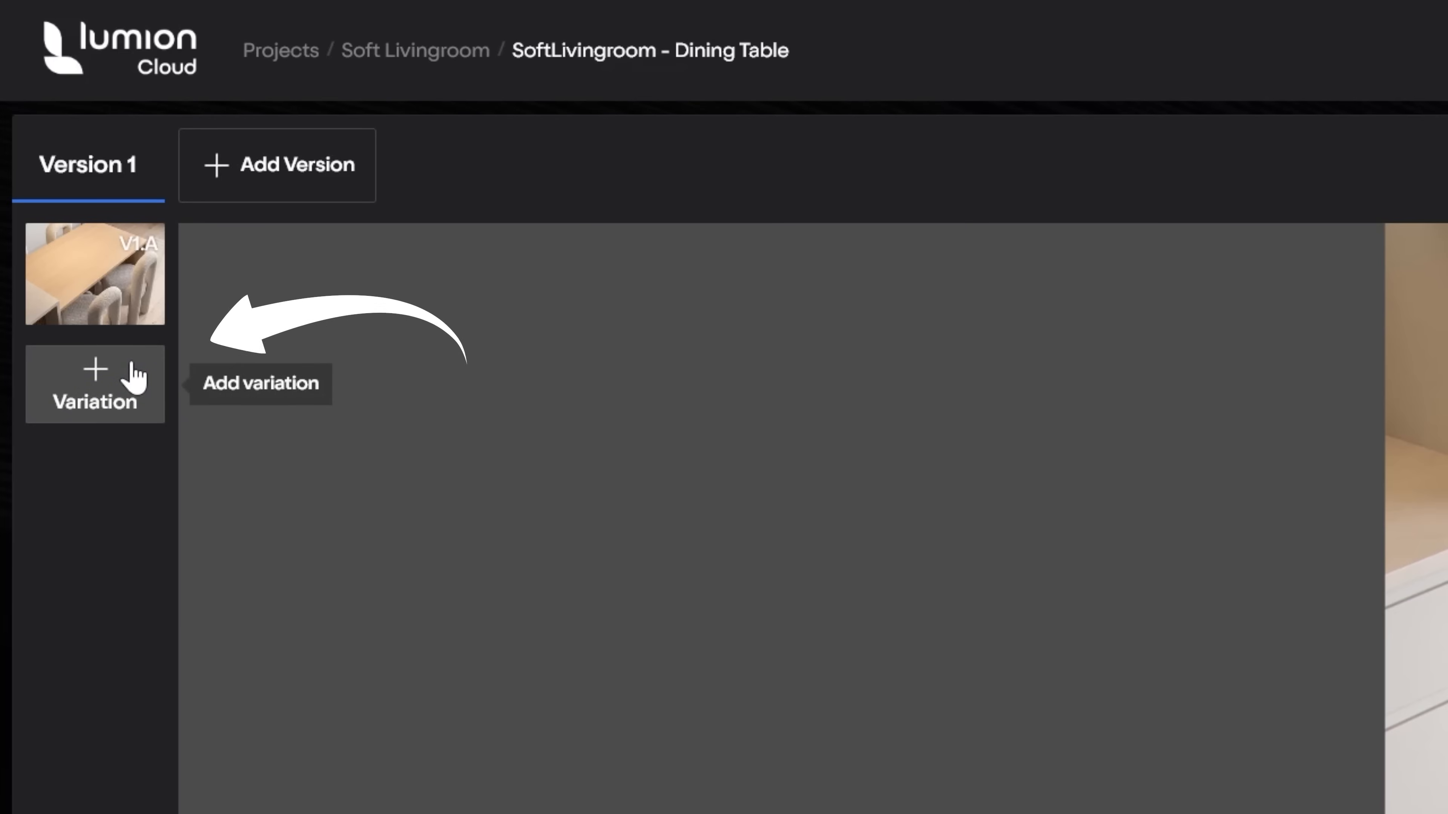
Step: Upload the bowl-of-figs image as a Version 1 variation and compare it side by side
click(94, 383)
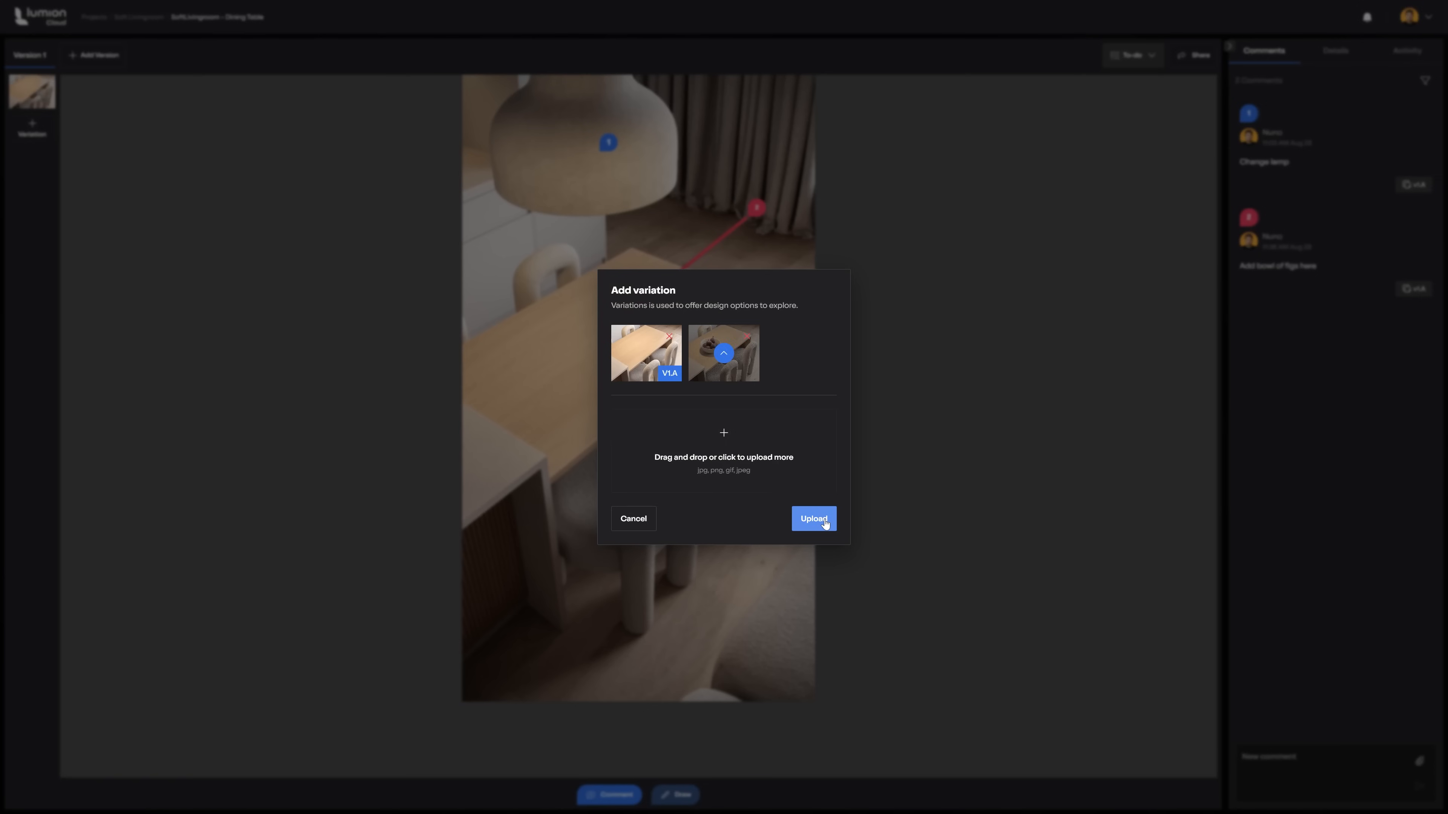
click(813, 518)
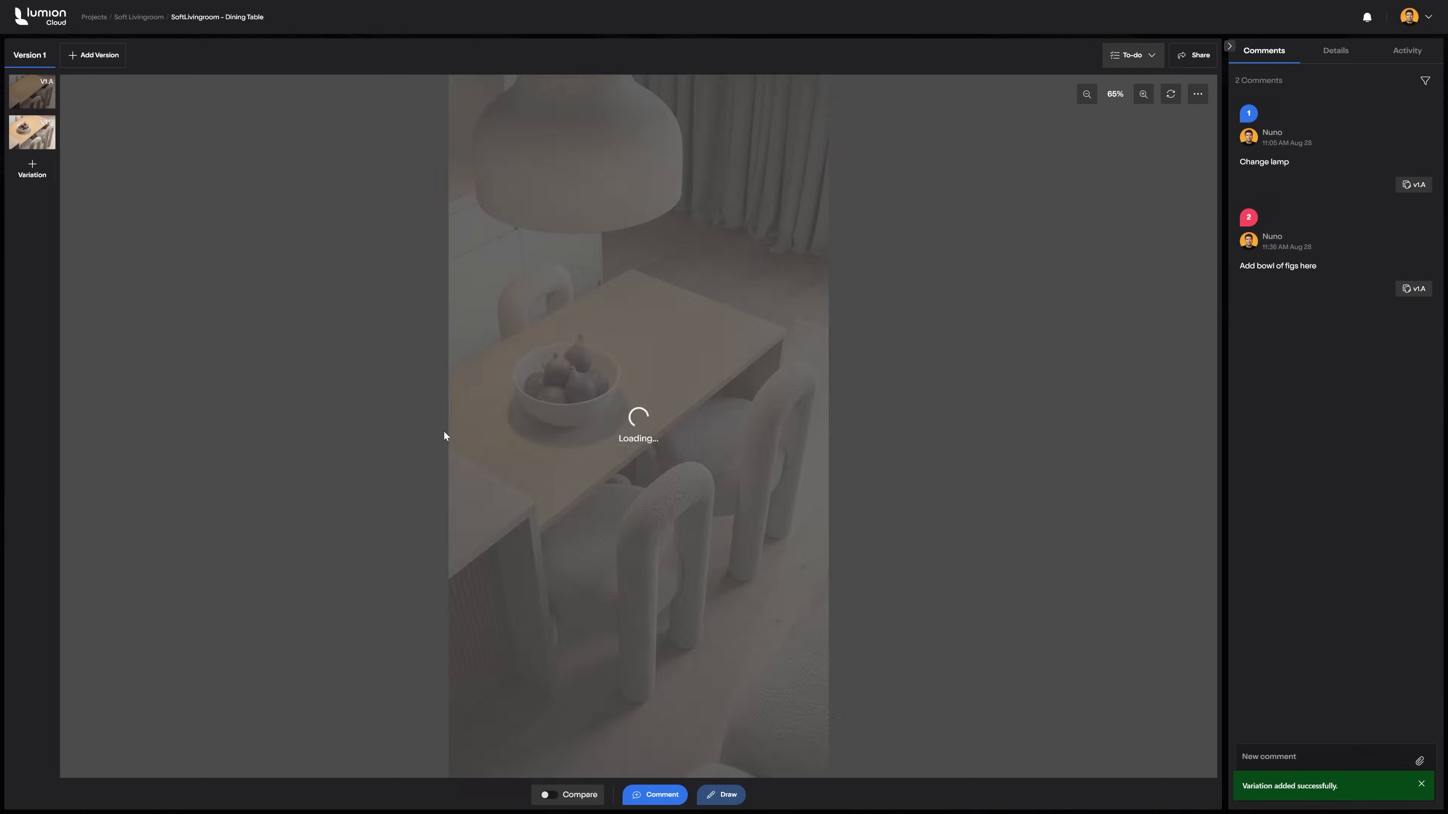
click(580, 794)
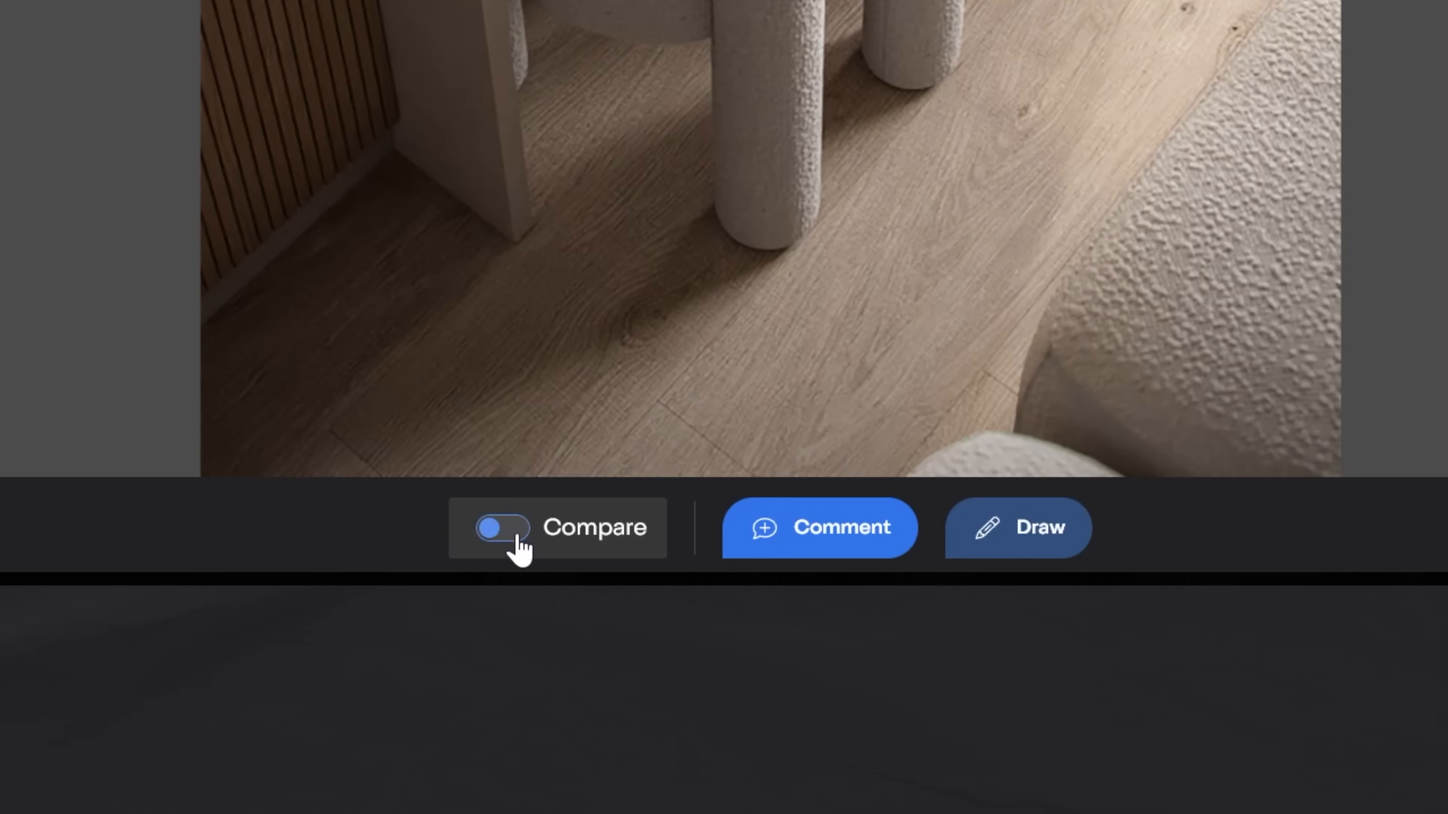
click(501, 527)
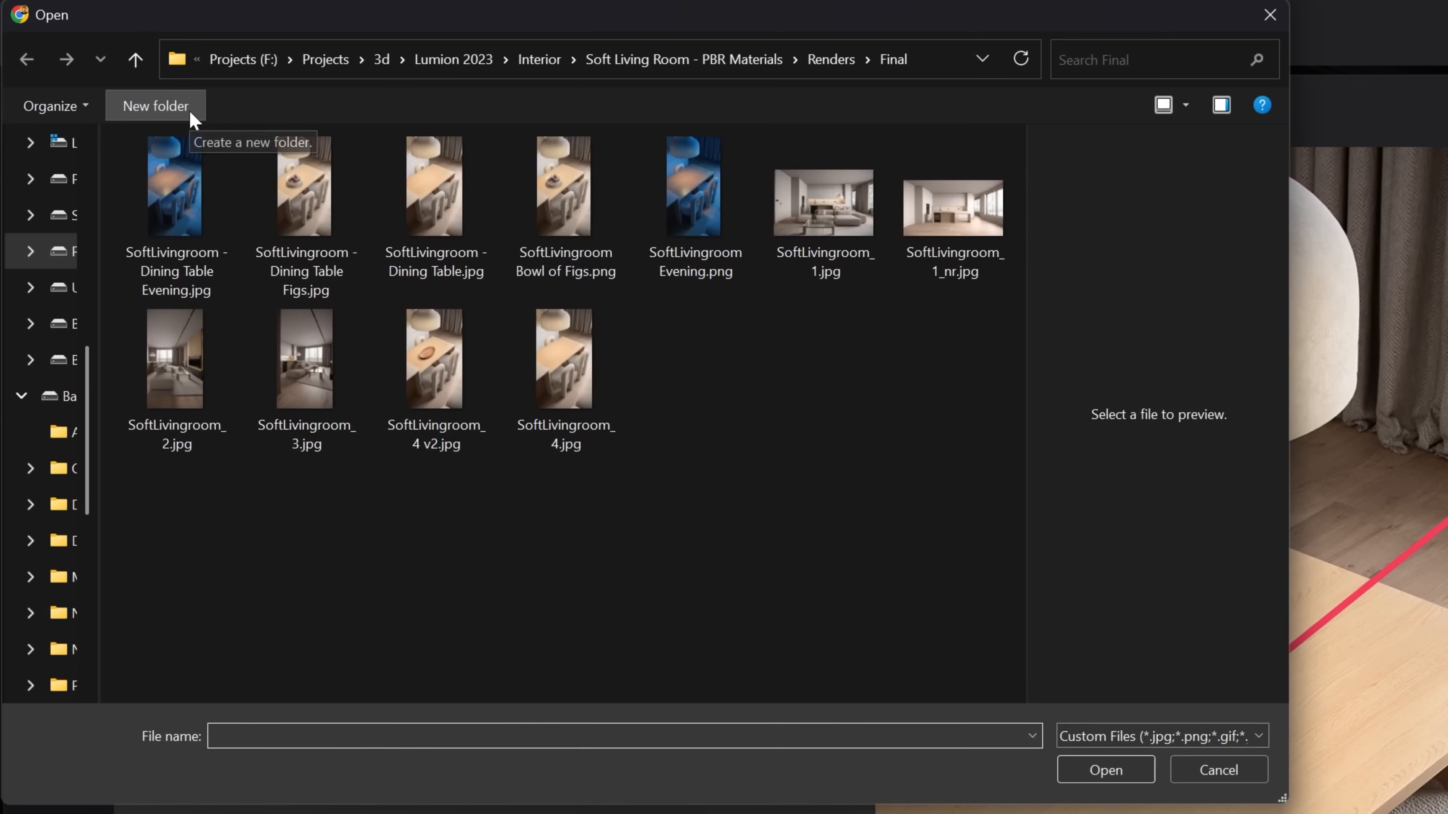
Step: Add SoftLivingroom - Dining Table Evening.jpg as Version 2 and compare it with Version 1
click(176, 188)
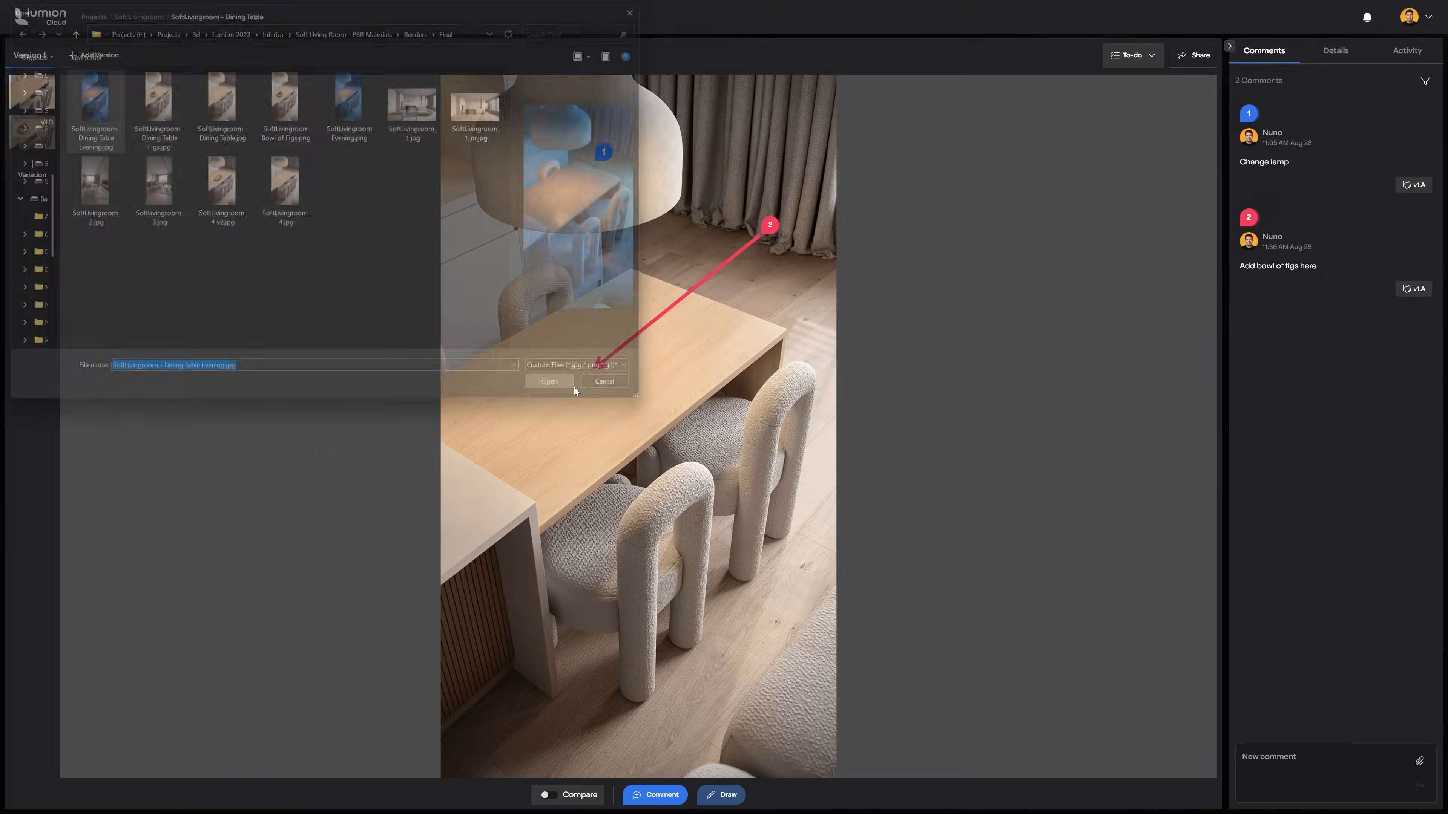
click(548, 382)
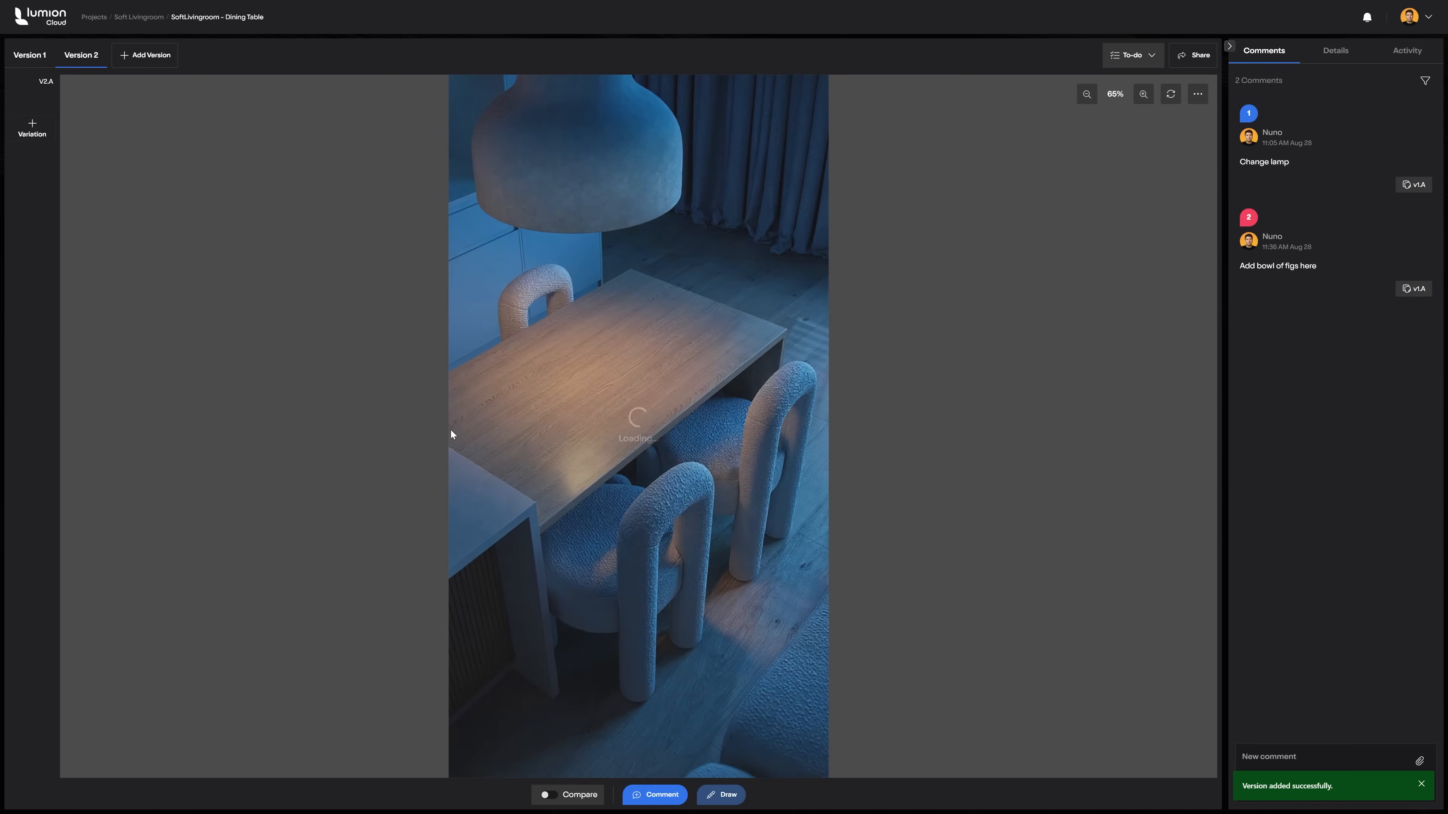
click(579, 795)
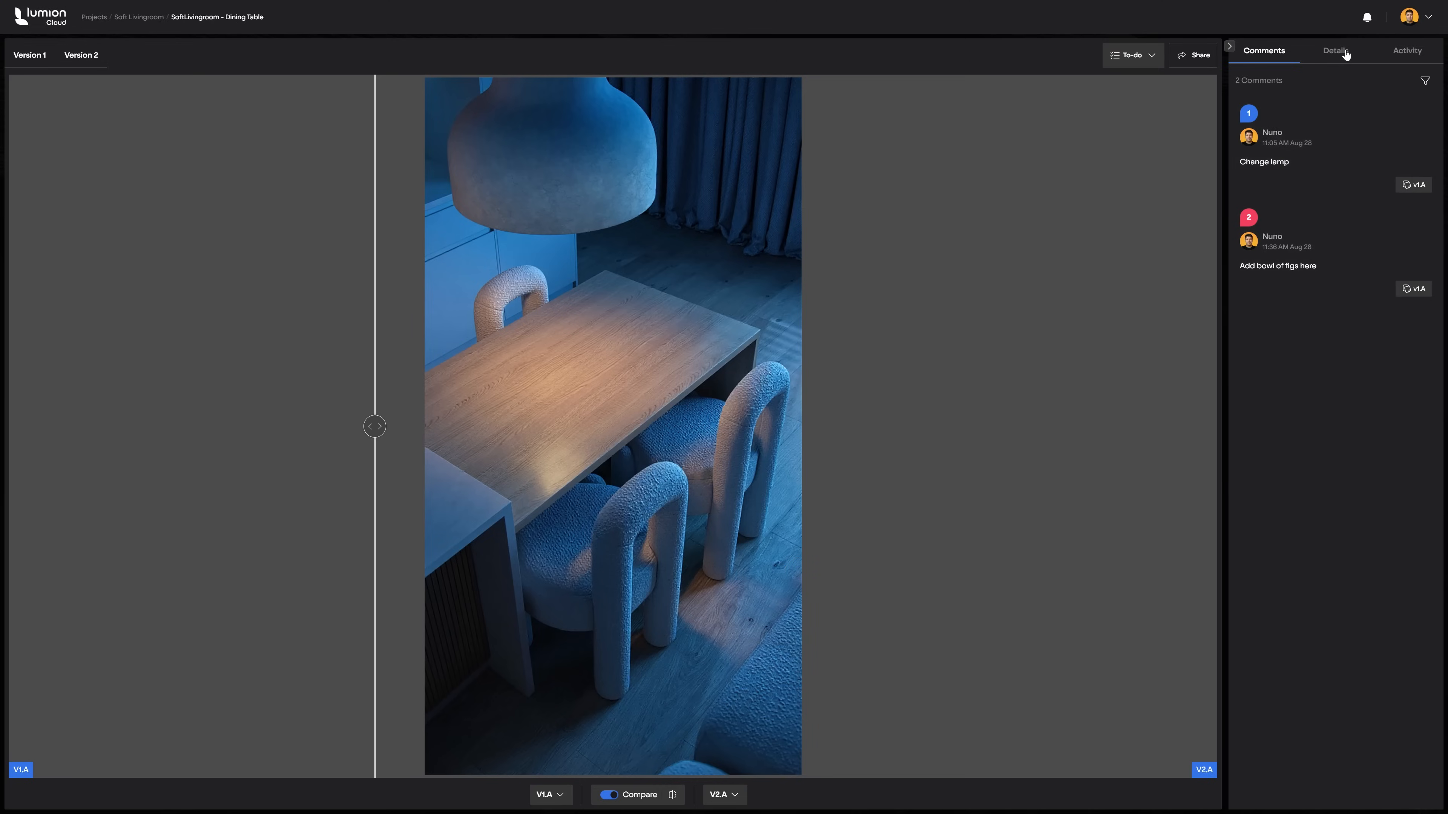
Step: Rename to SoftLivingroom - Dining with description Evening Scene, then view activity history
click(1336, 50)
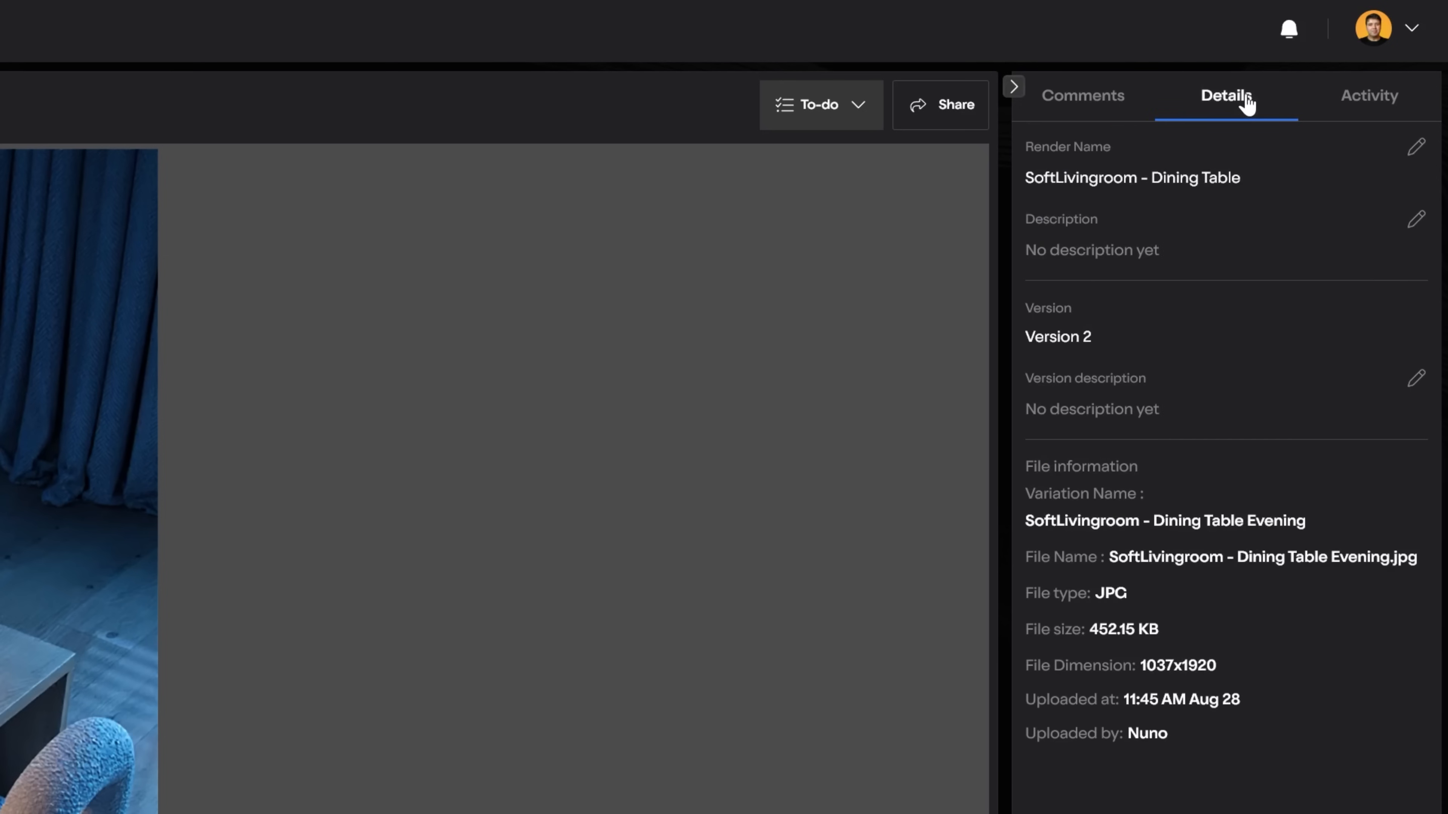
mouse_move(1361, 230)
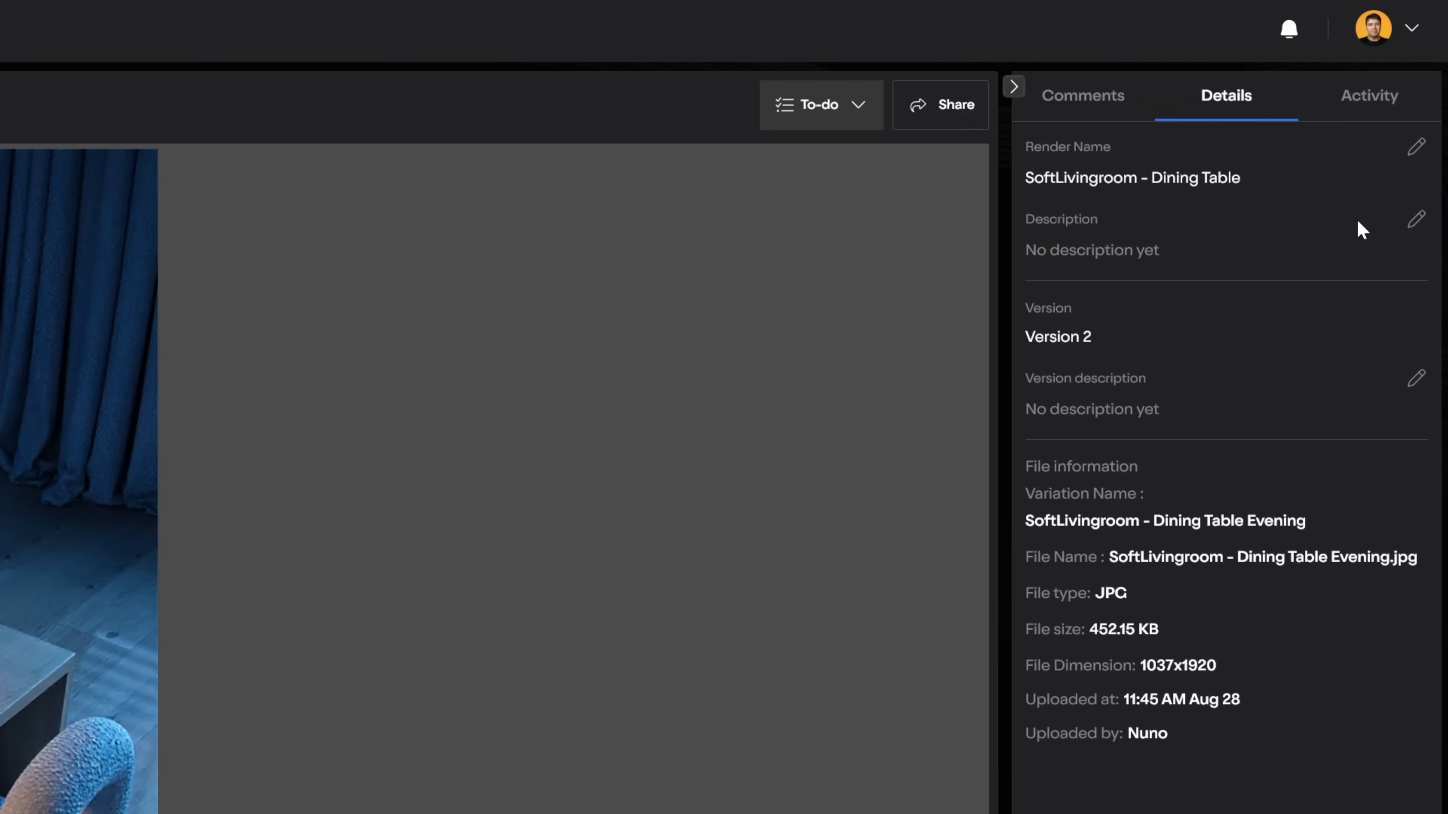
click(1415, 146)
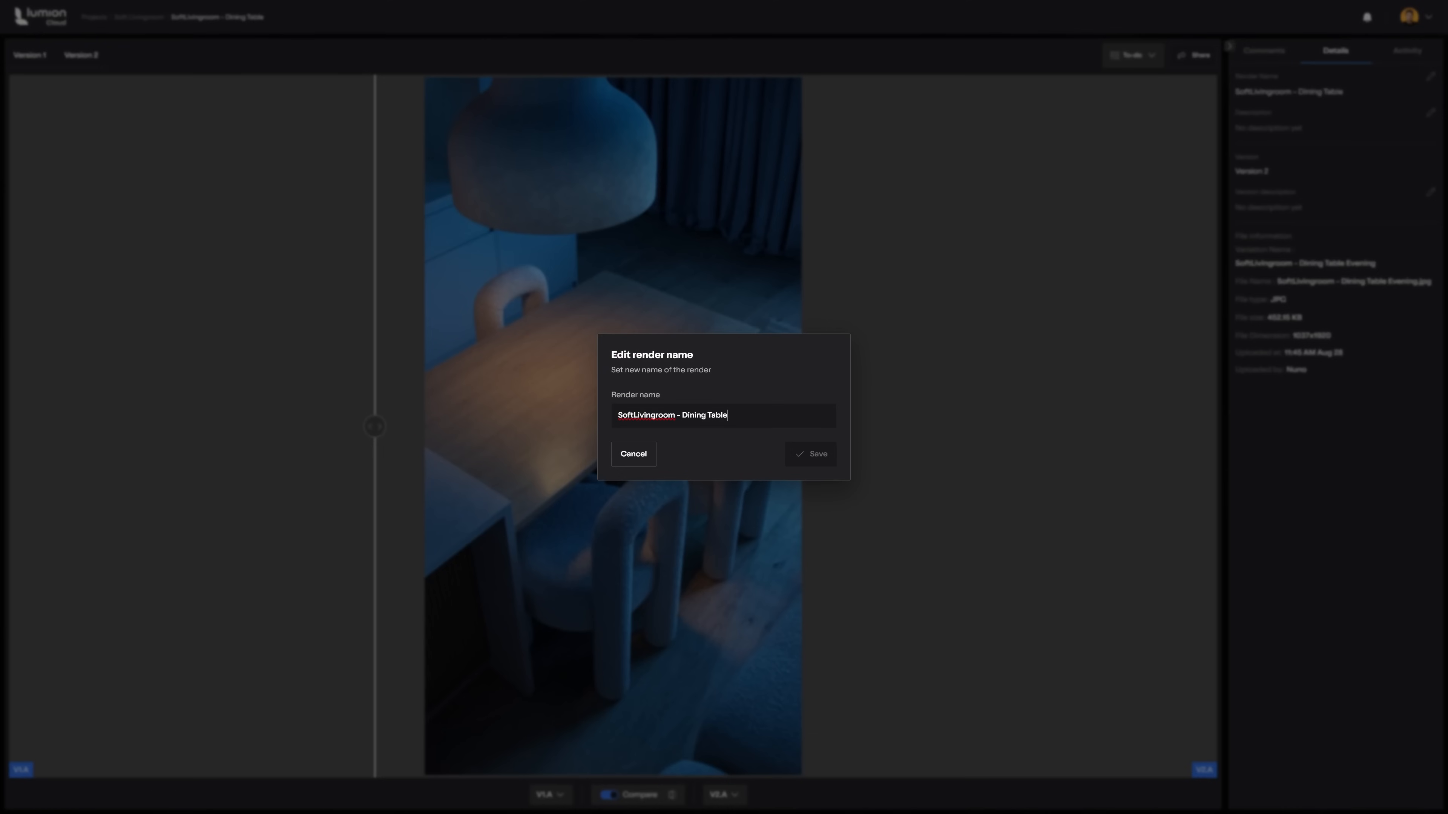
click(816, 453)
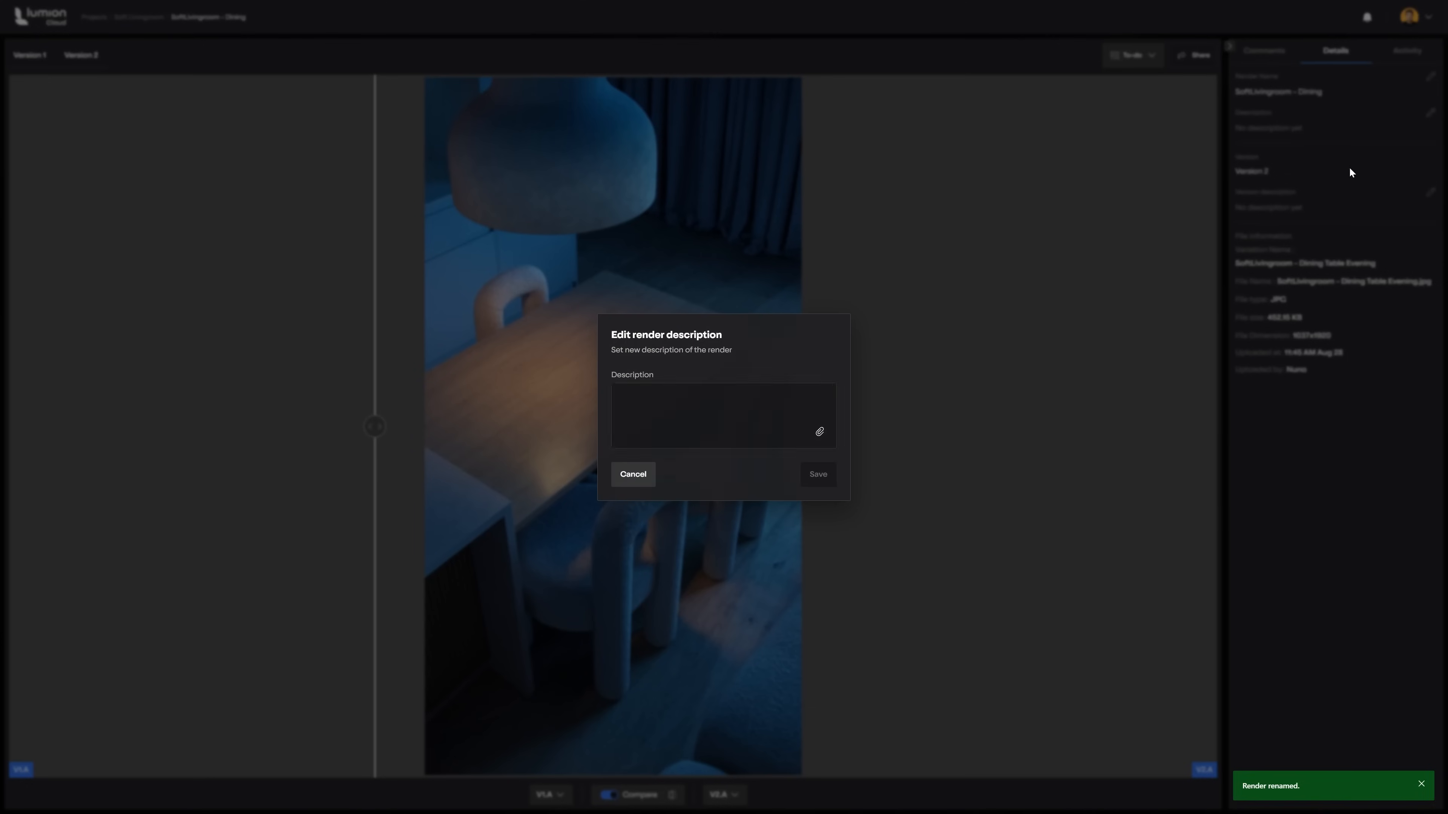
text(Evening Scene)
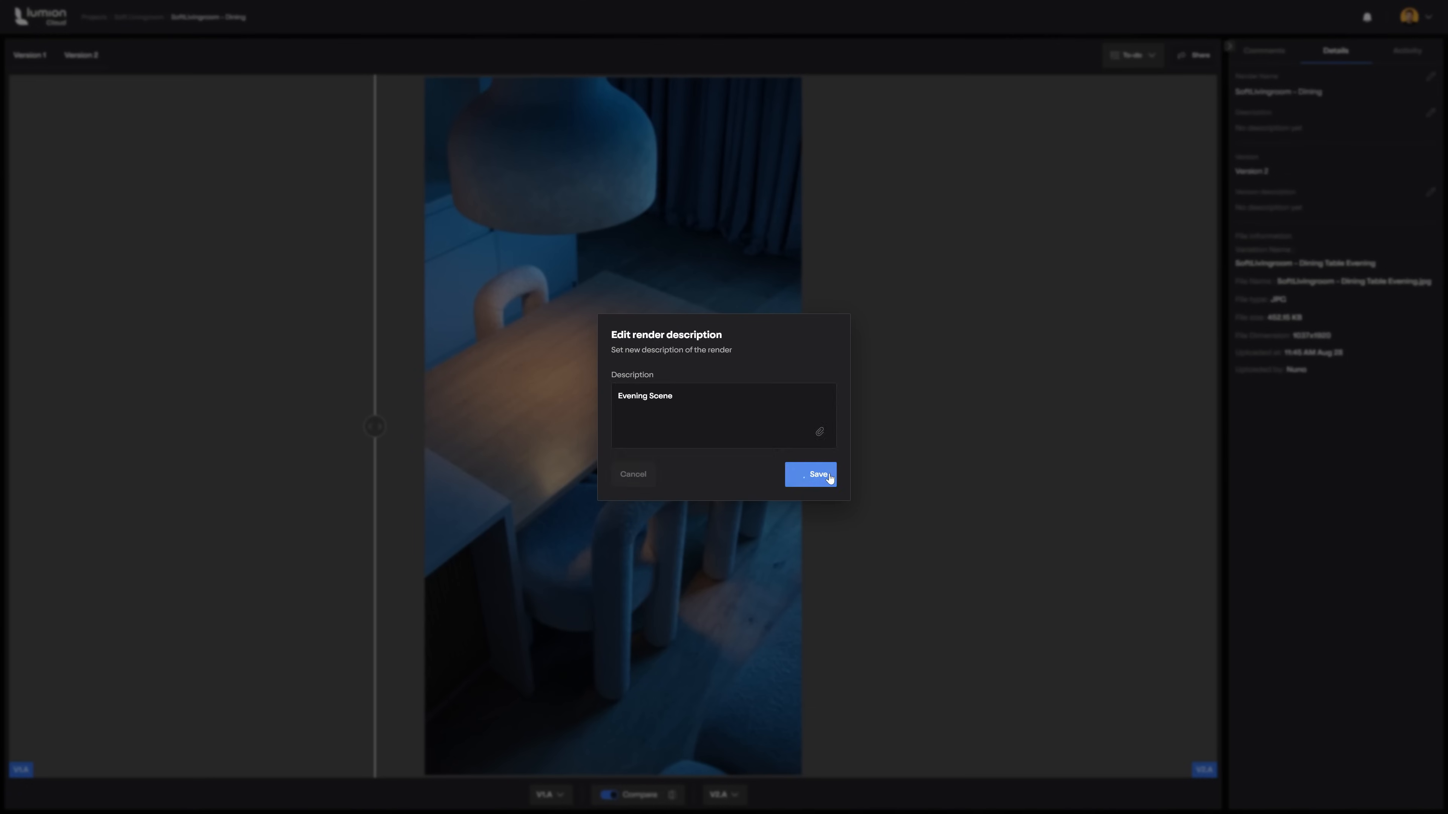
click(811, 473)
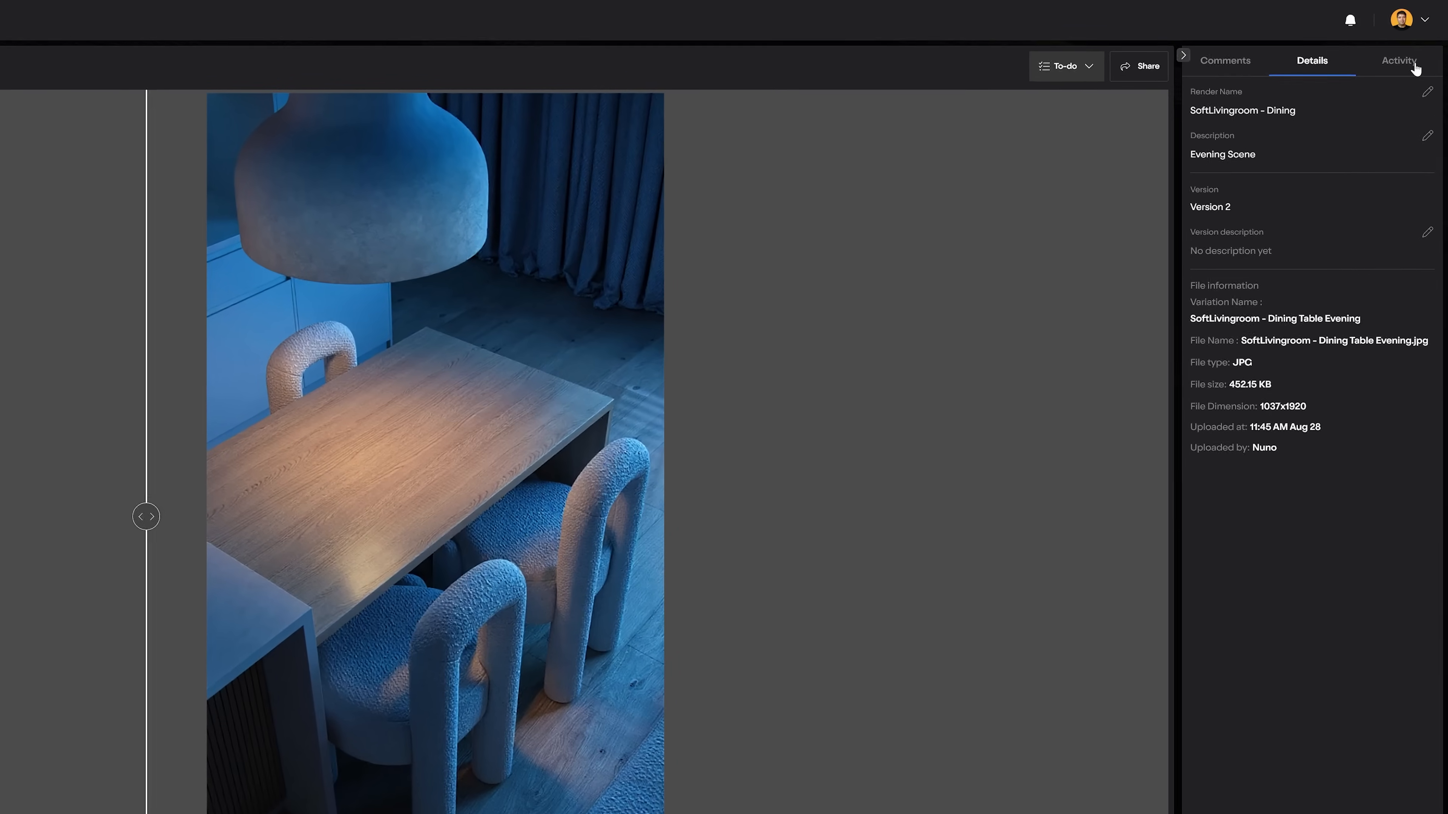
click(1398, 61)
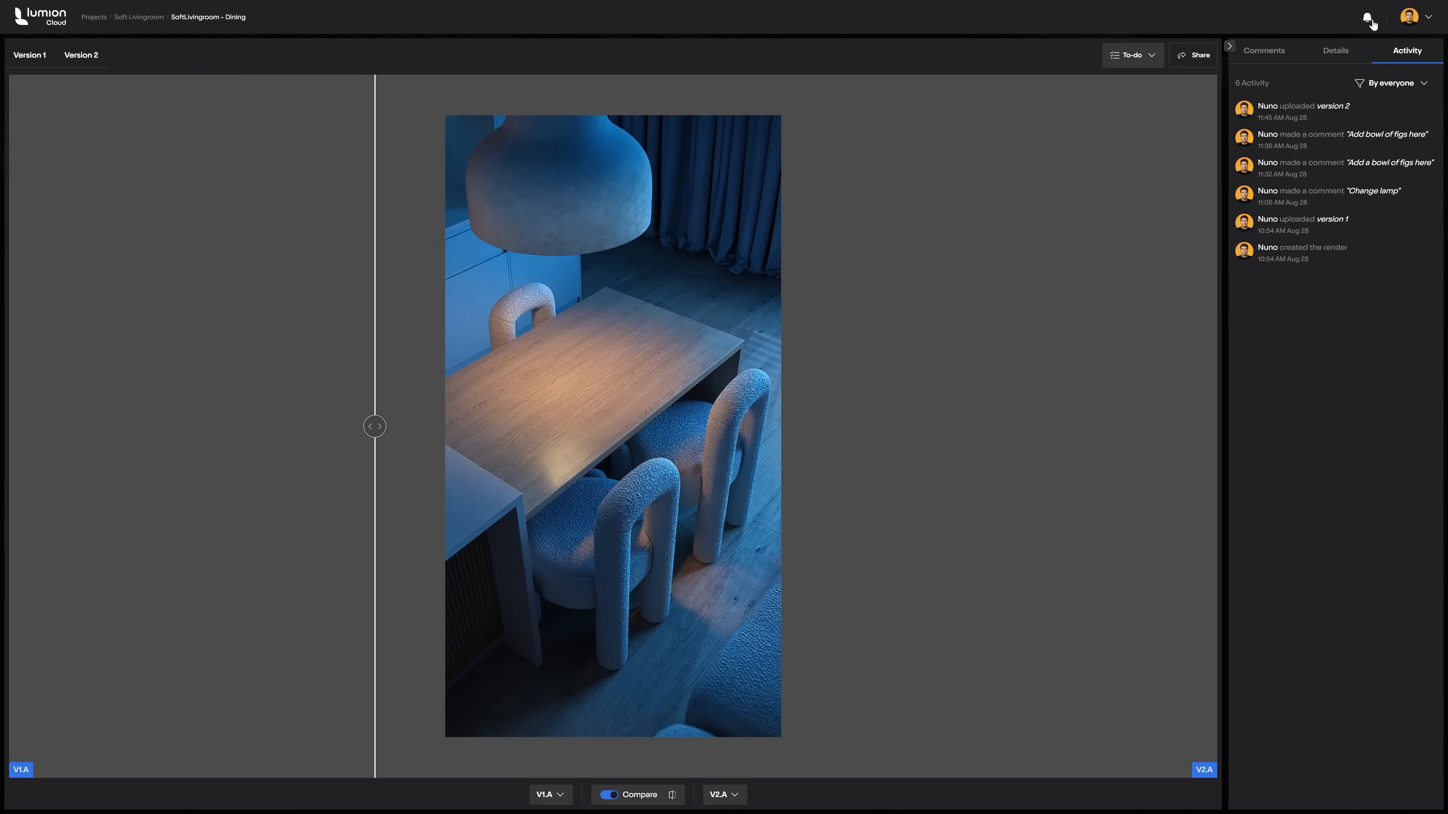
Step: Switch on Receive email notifications from the full notifications page reached via the bell icon
click(1367, 18)
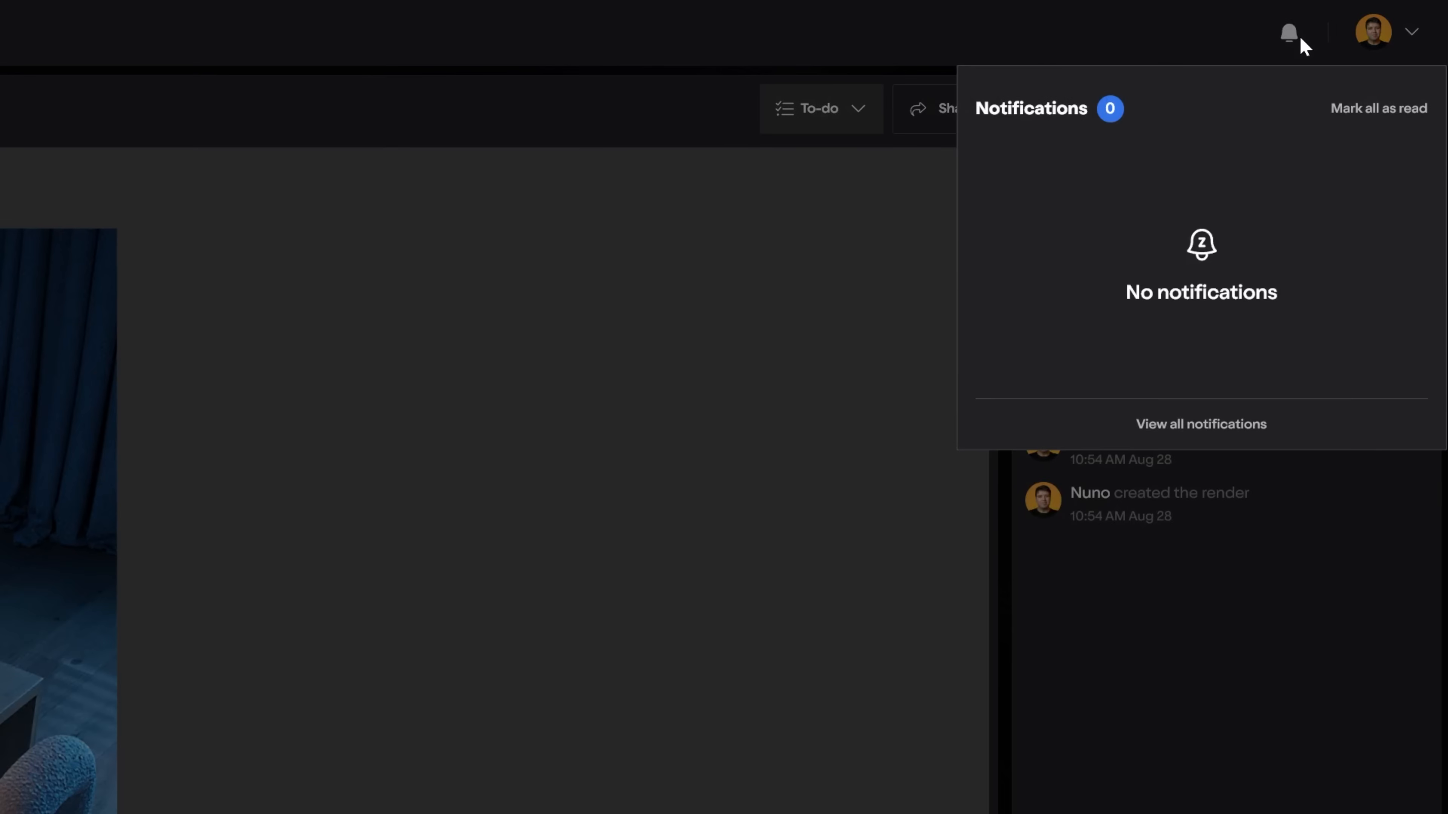
mouse_move(1245, 434)
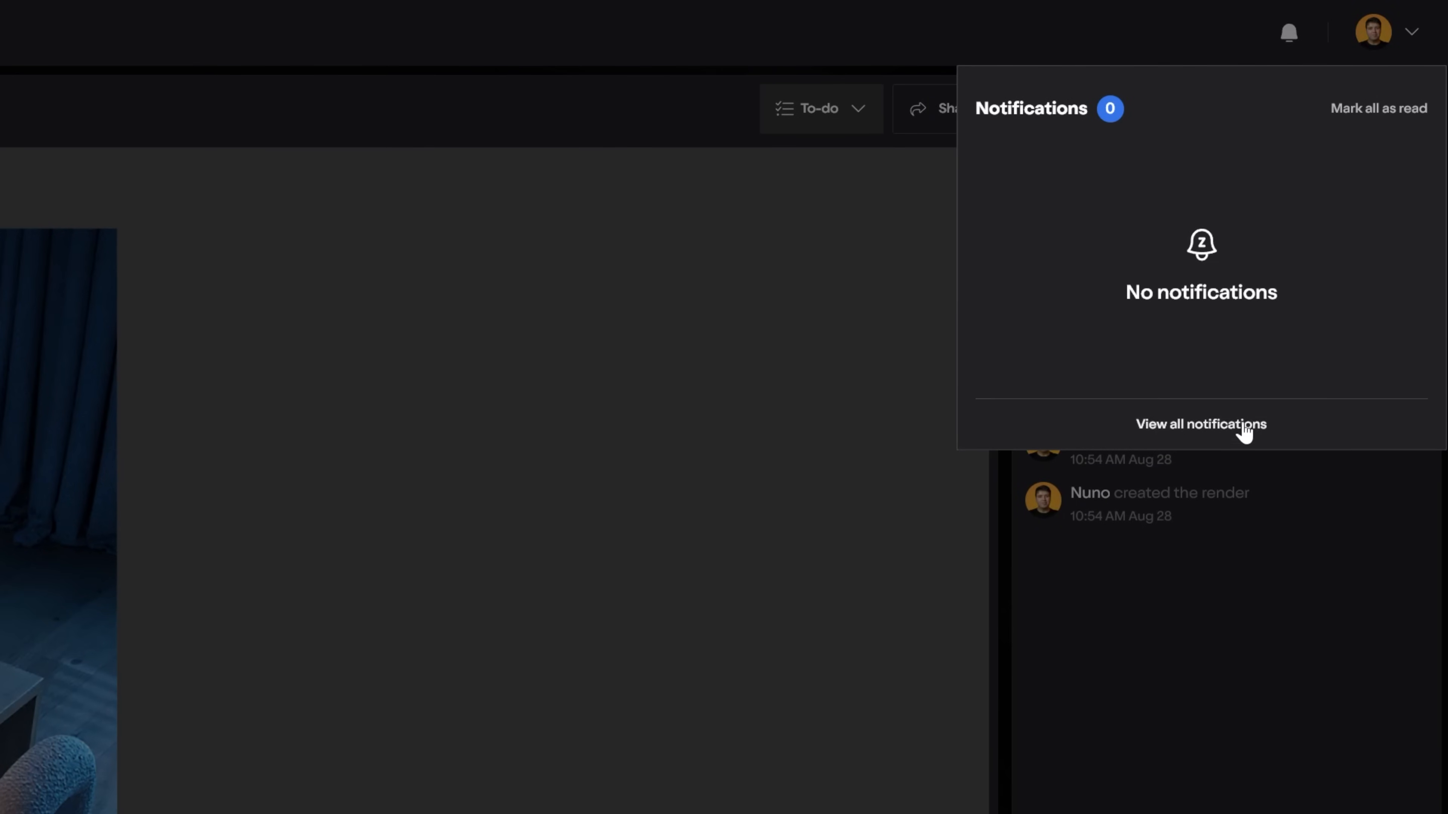
click(1201, 424)
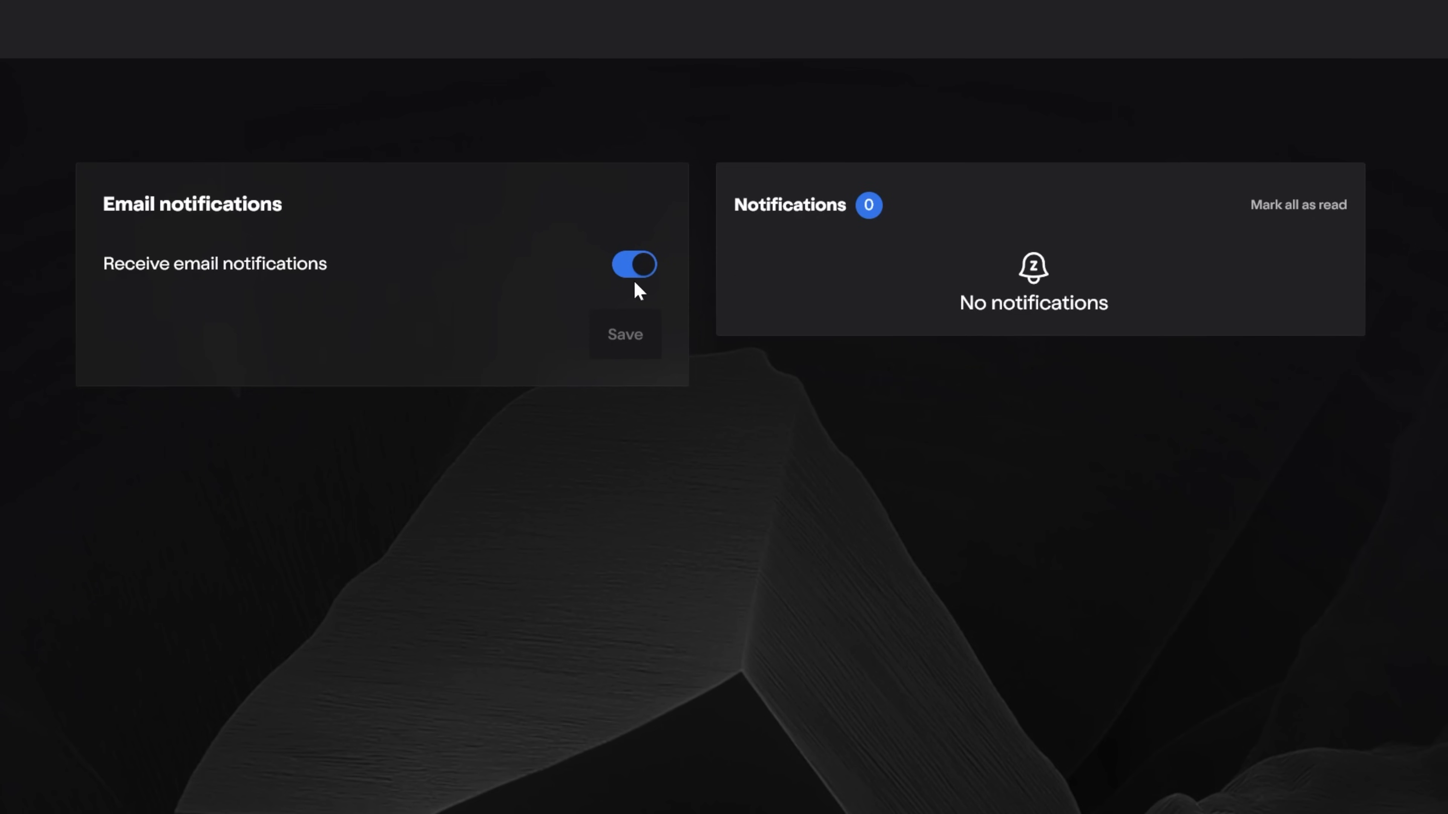
click(634, 265)
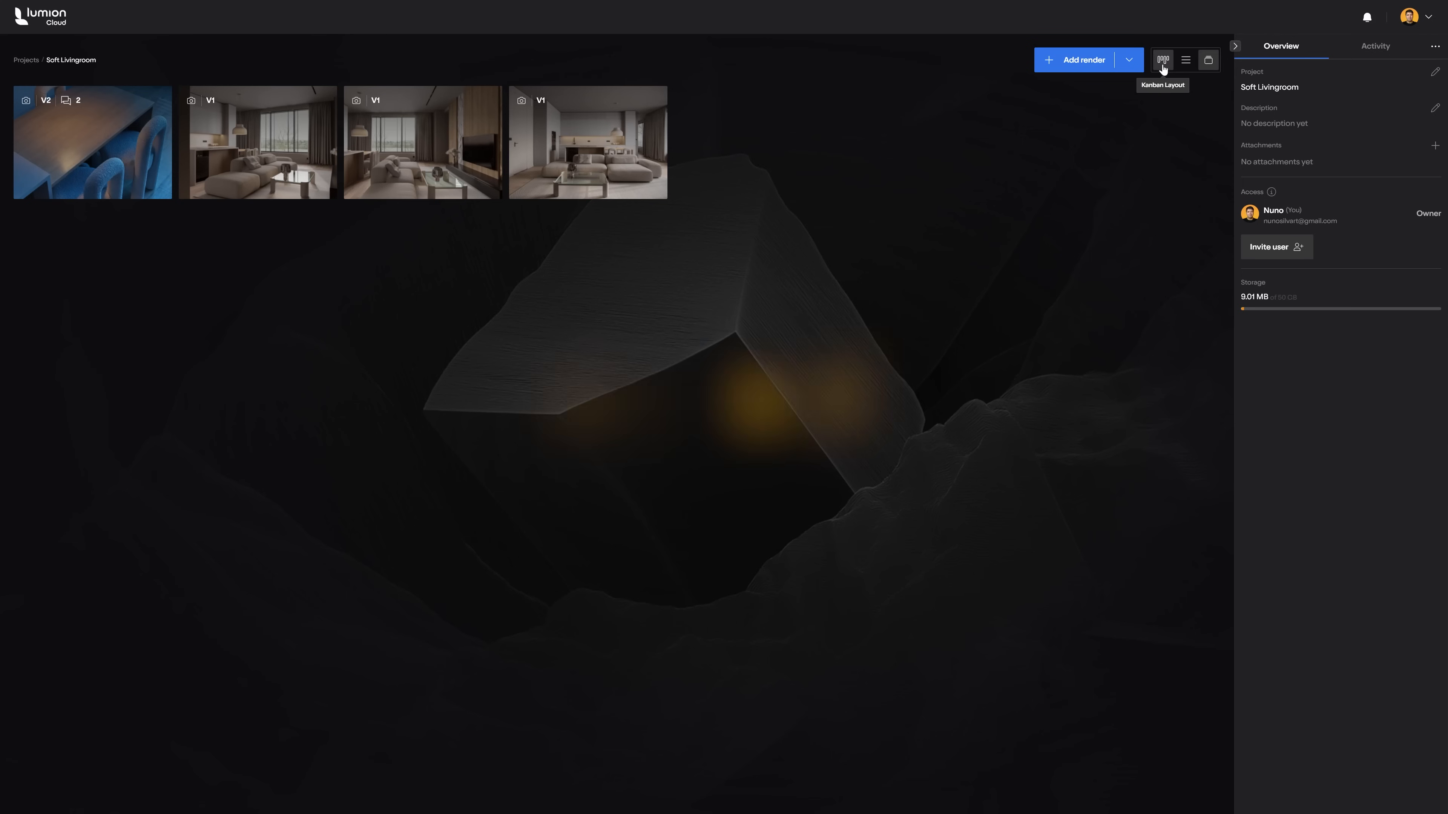
Step: Show the Soft Livingroom renders in Kanban Layout and confirm Yes, approve on the render
click(1162, 59)
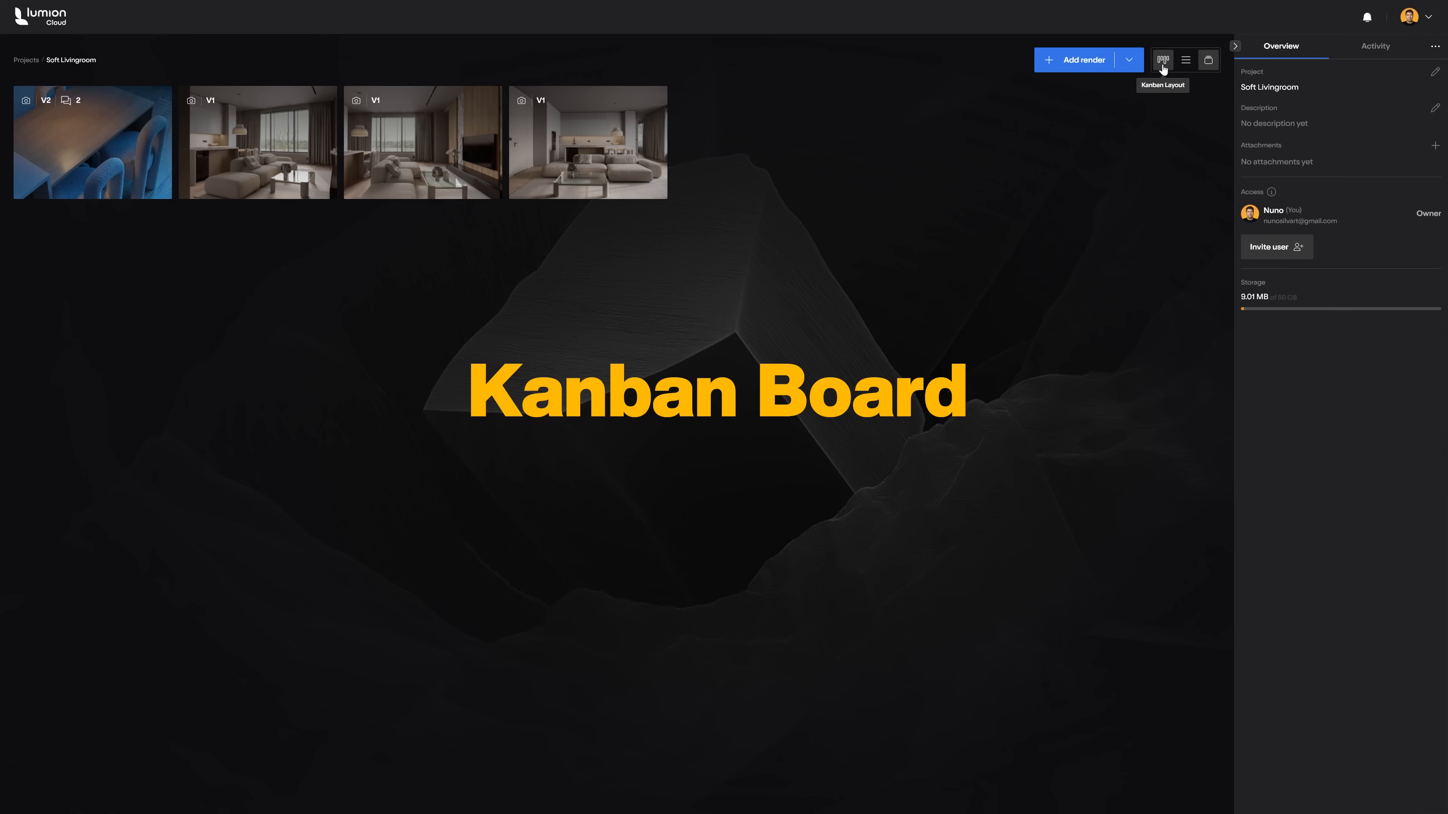
click(1162, 59)
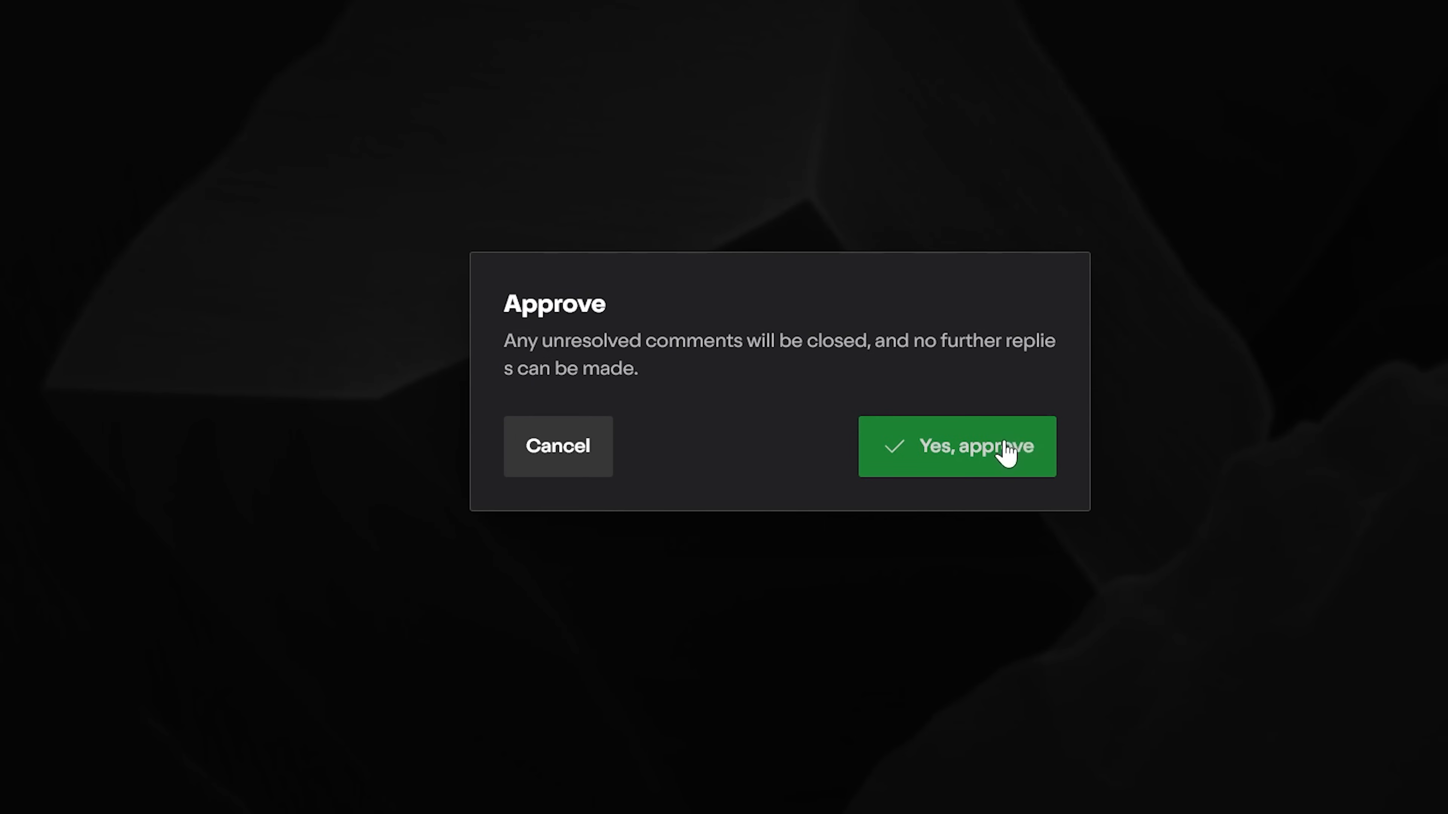
mouse_move(1018, 451)
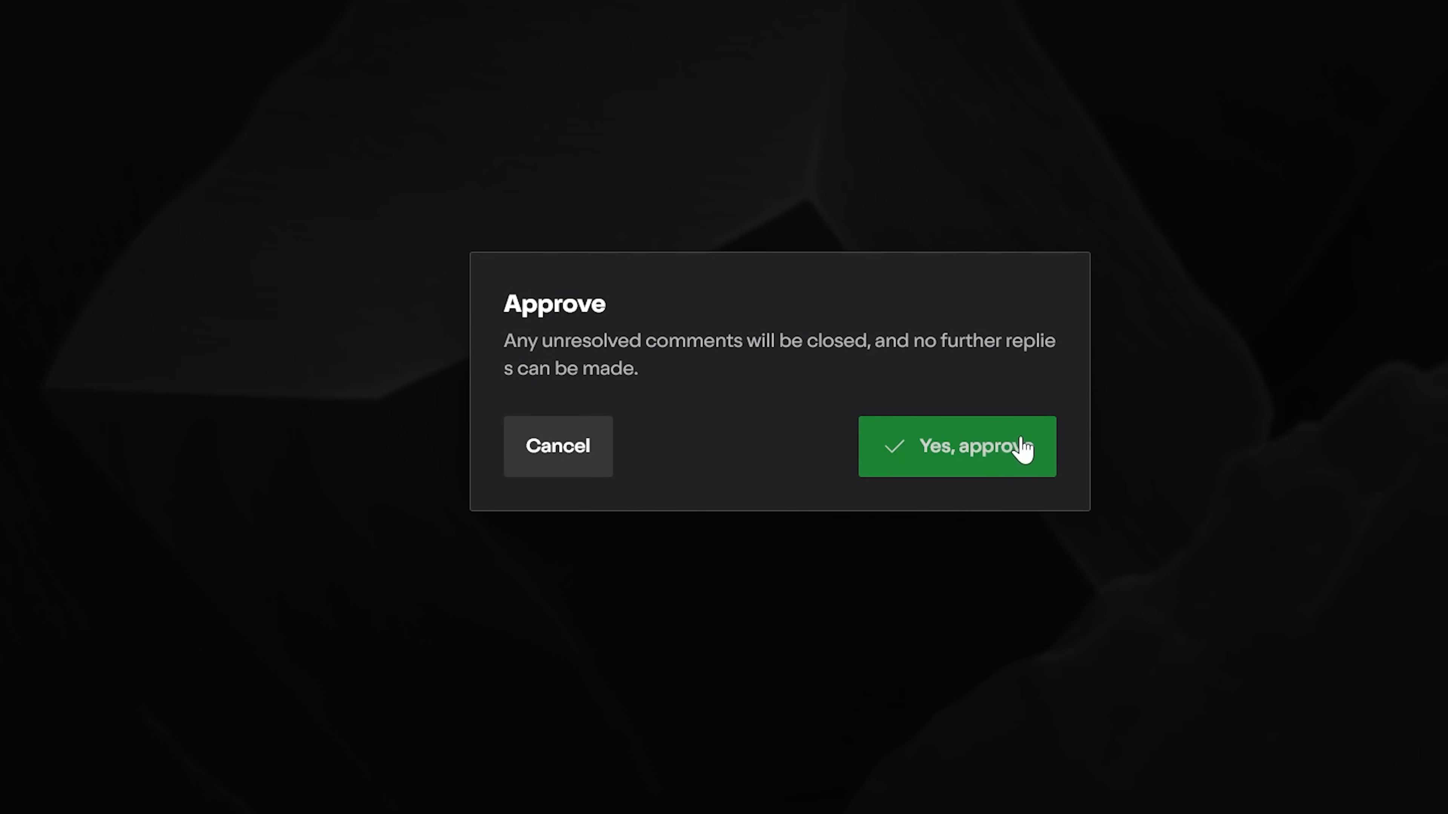
click(957, 445)
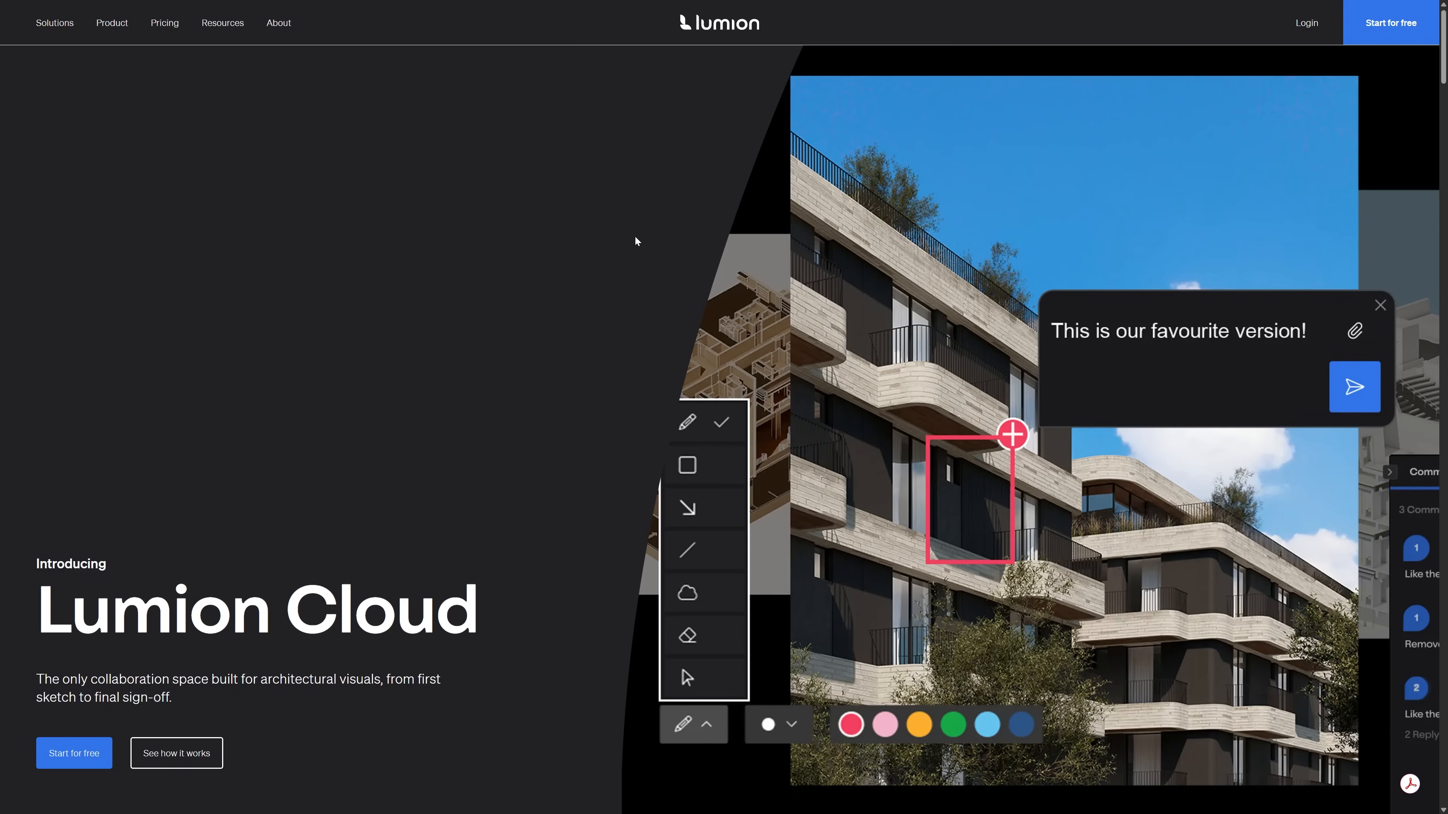
scroll(down, 3)
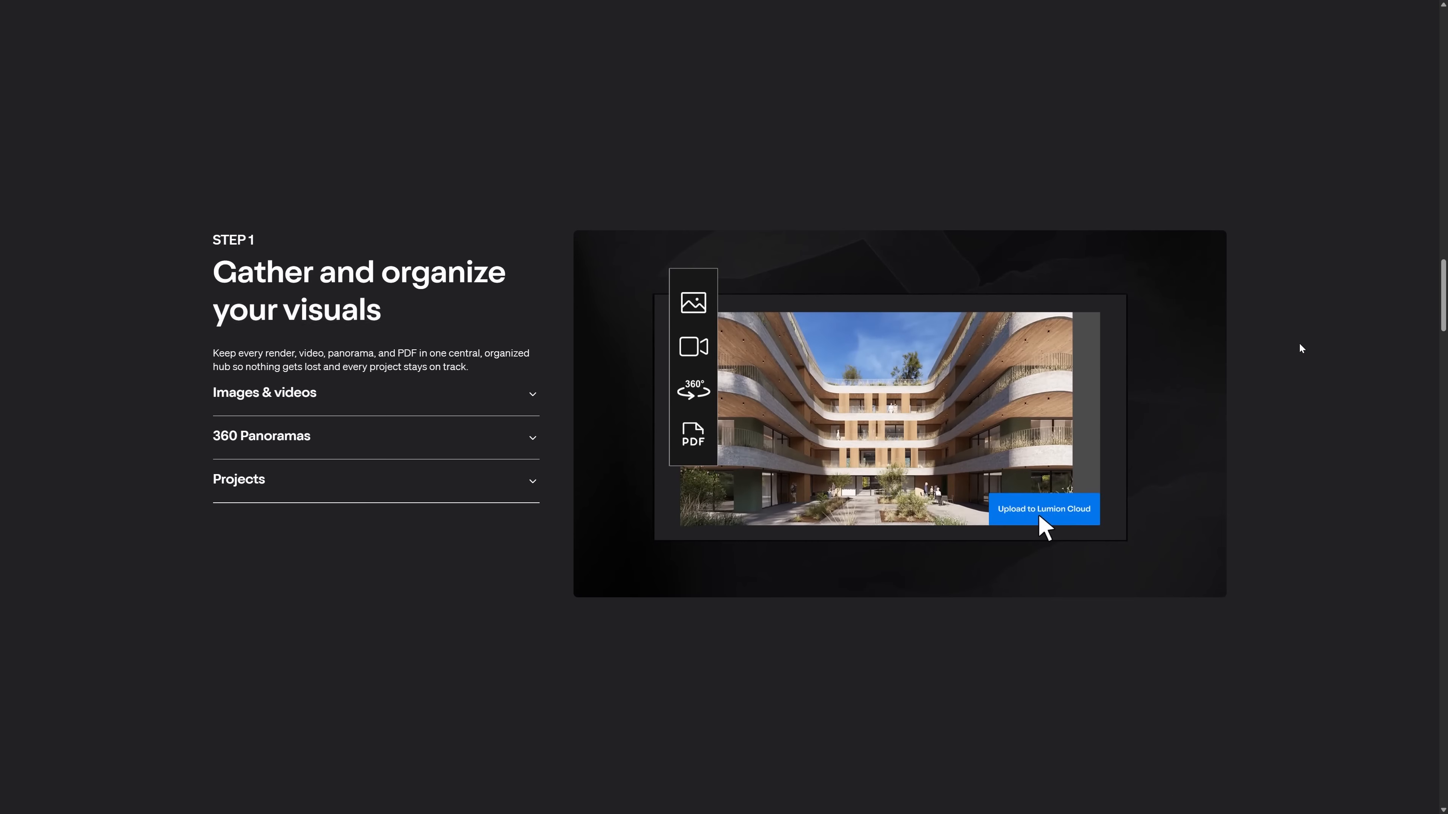
scroll(down, 3)
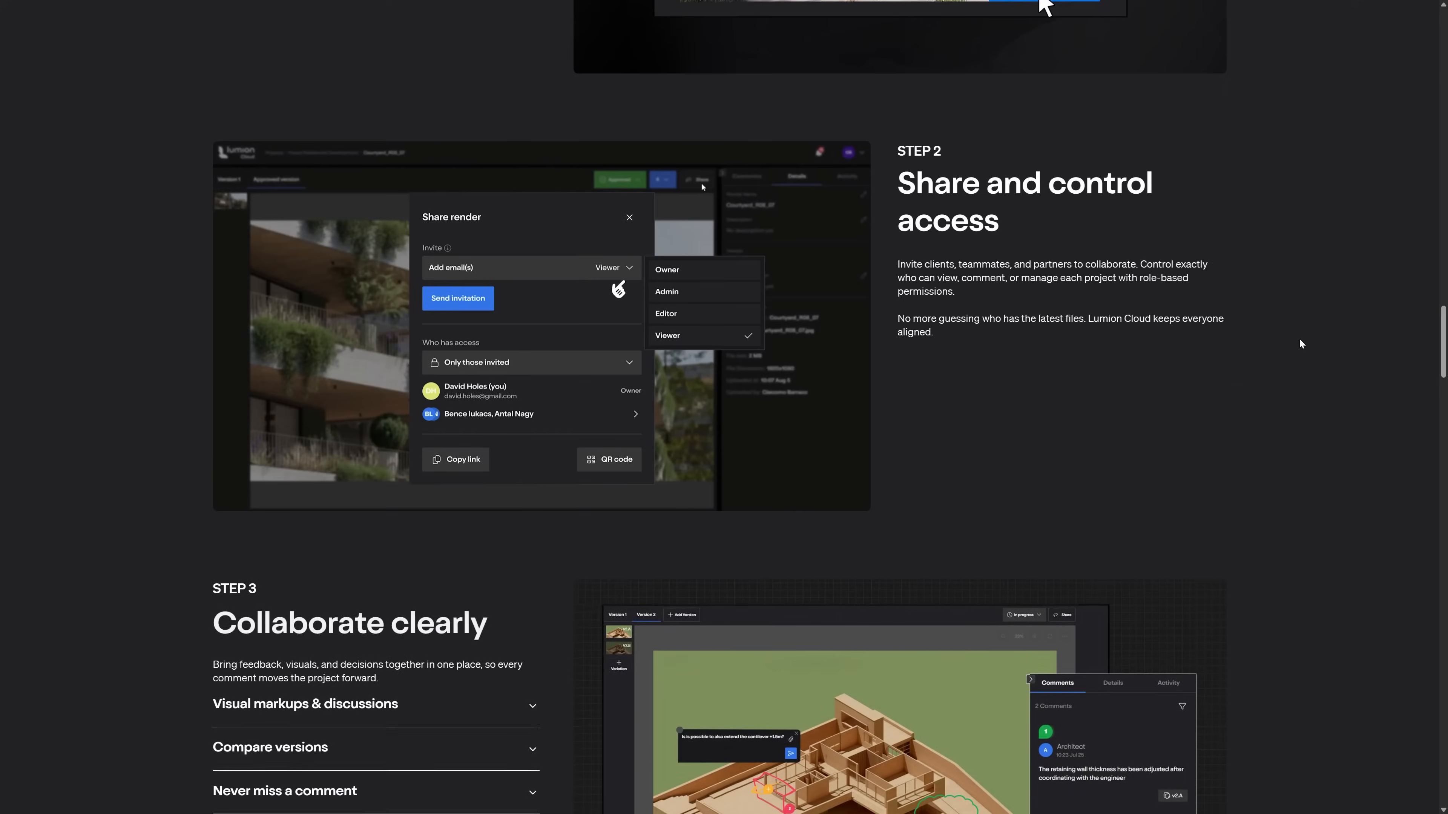
scroll(down, 3)
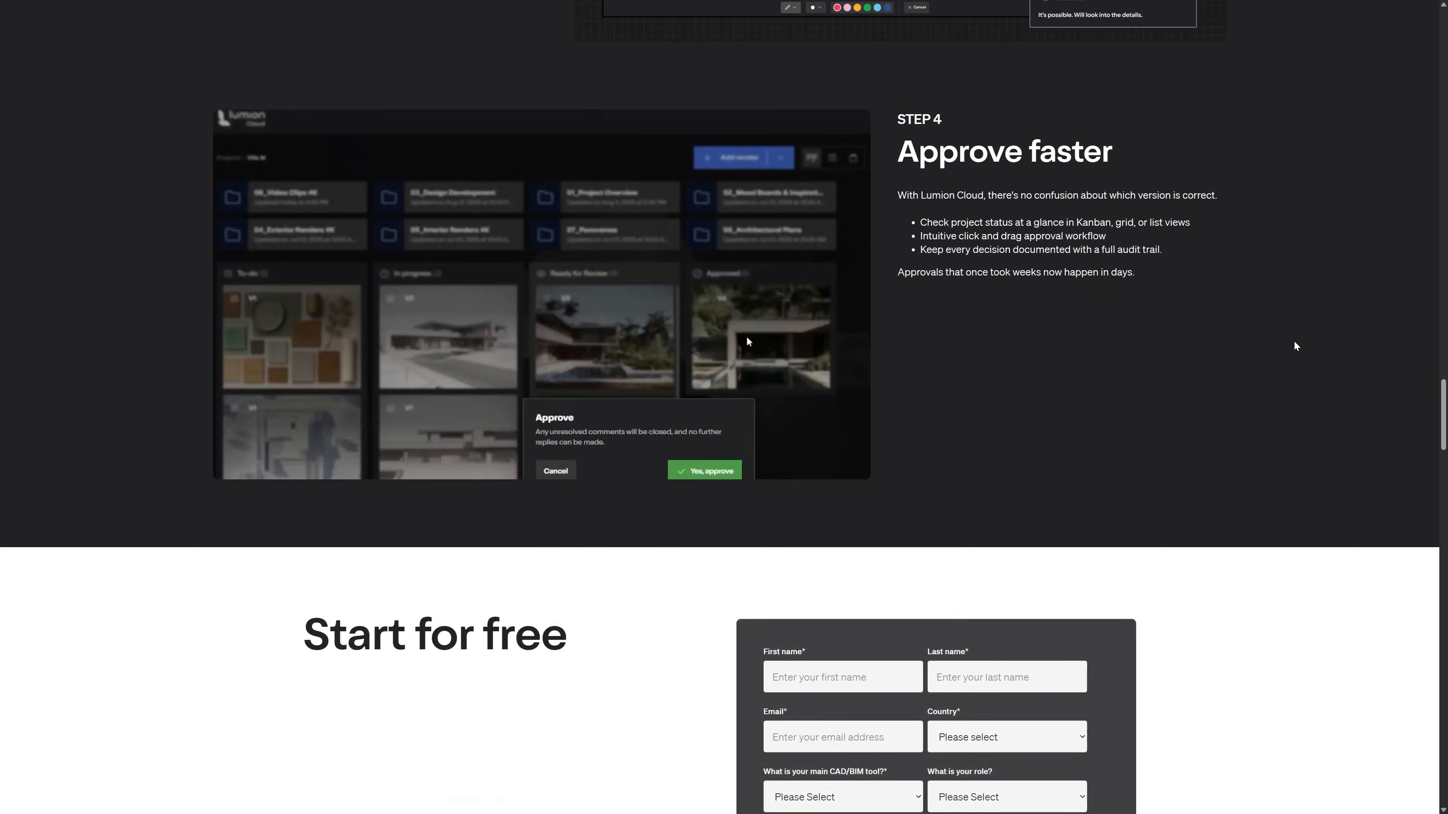
scroll(down, 3)
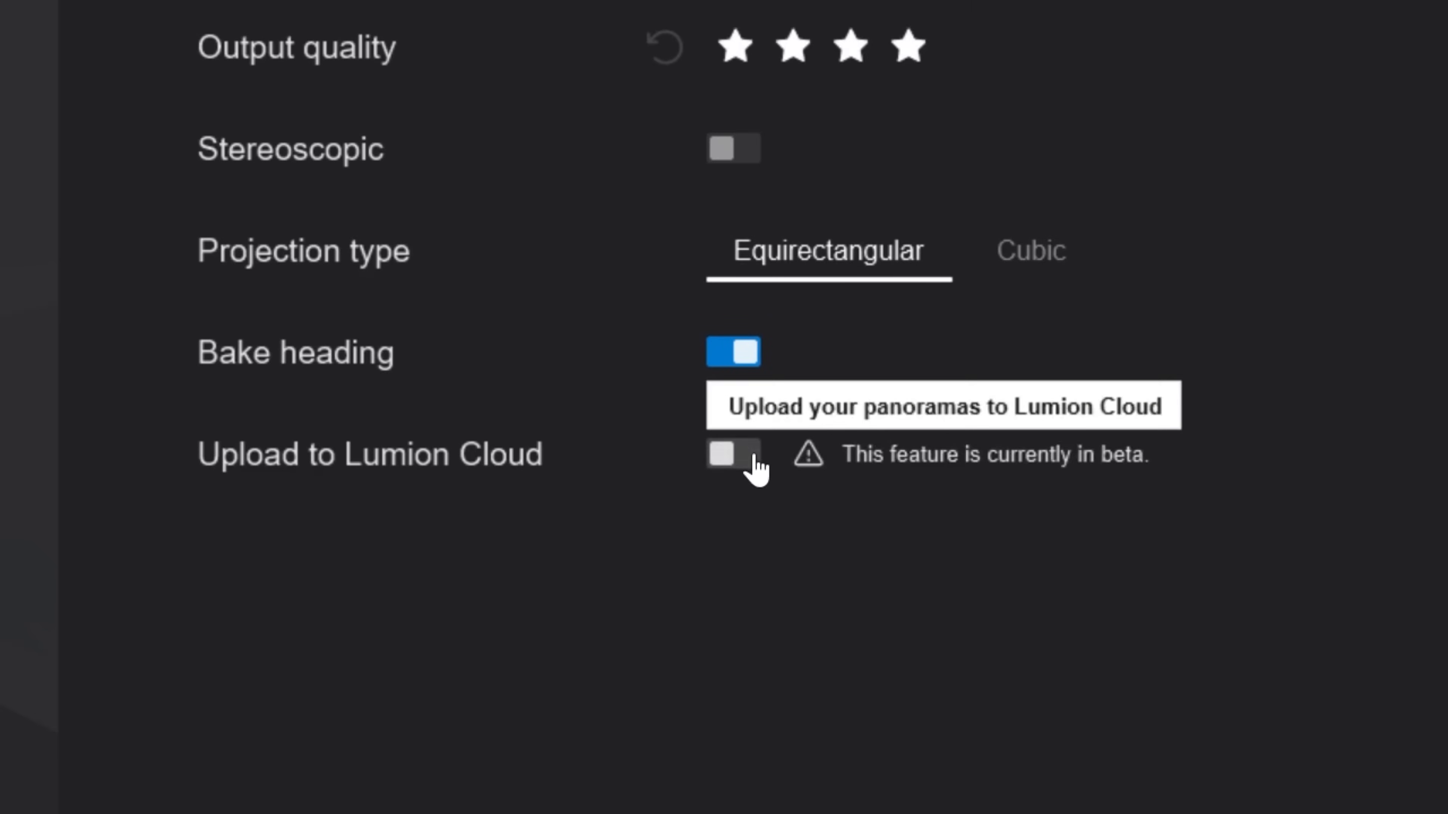
Step: Enable Upload to Lumion Cloud in the panorama render settings
click(733, 454)
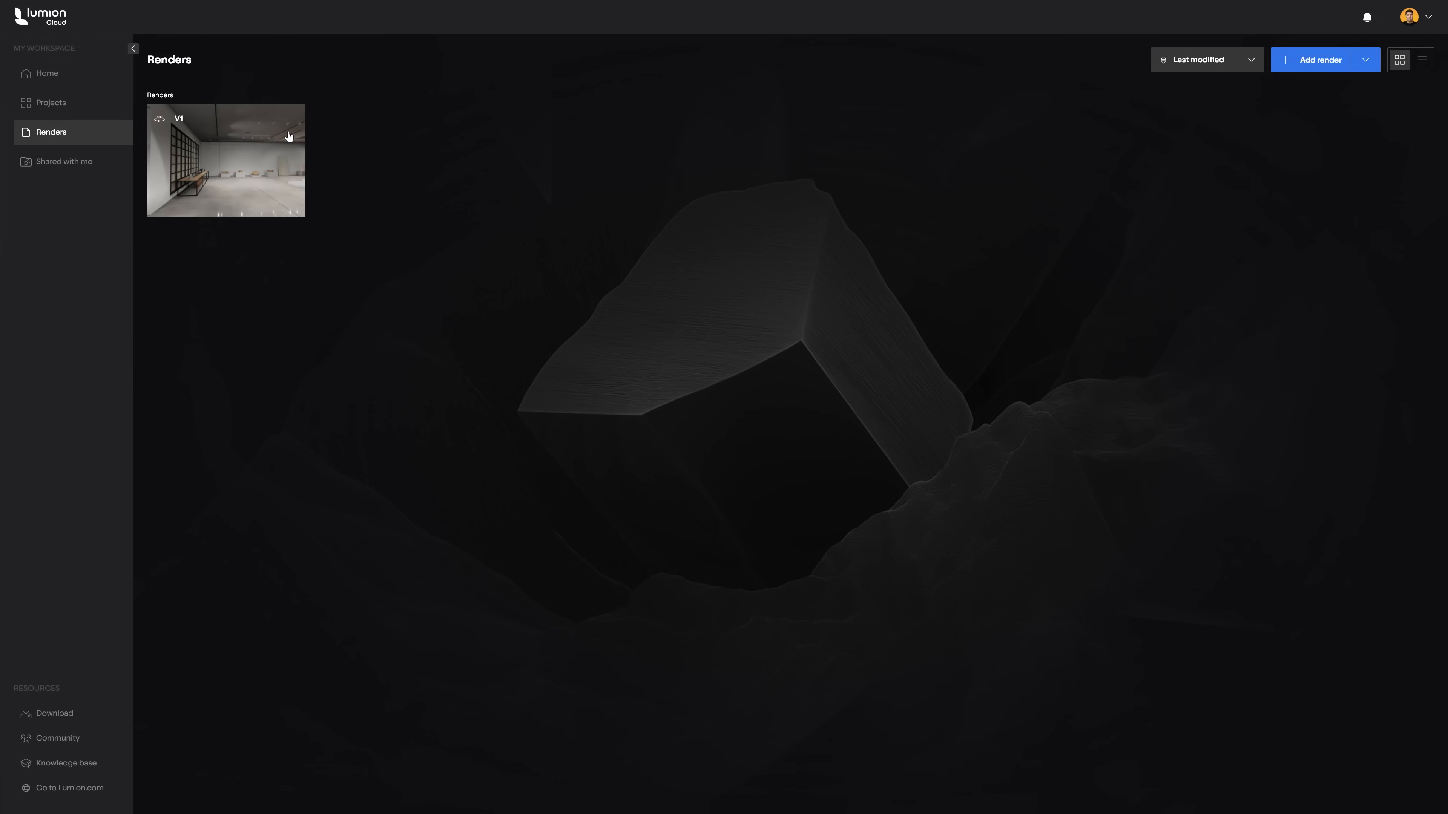
Step: View the V1 Model Gallery panorama in the 360 viewer, turning left and toggling the Viewpoints overlay
click(225, 161)
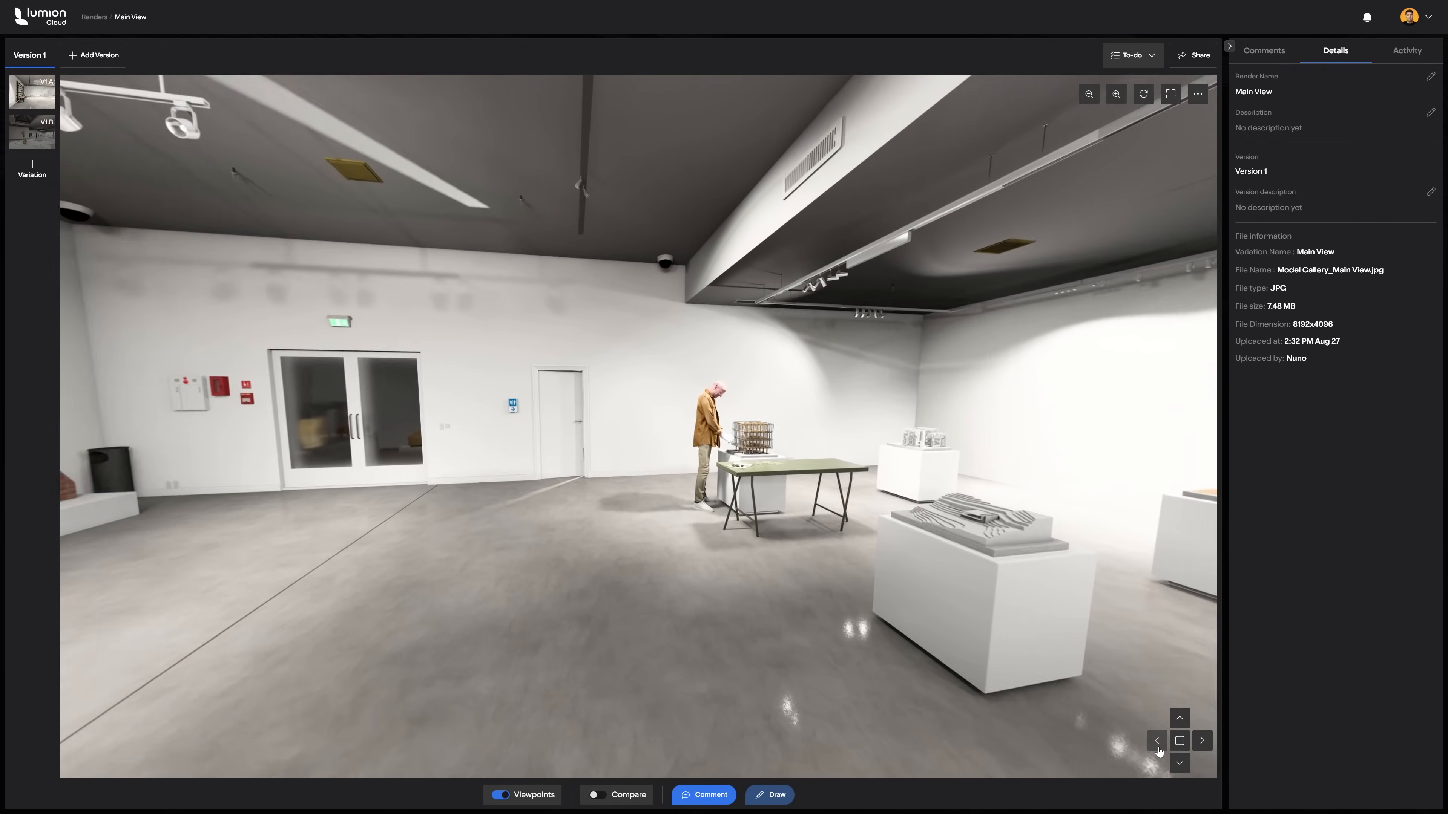
click(1180, 717)
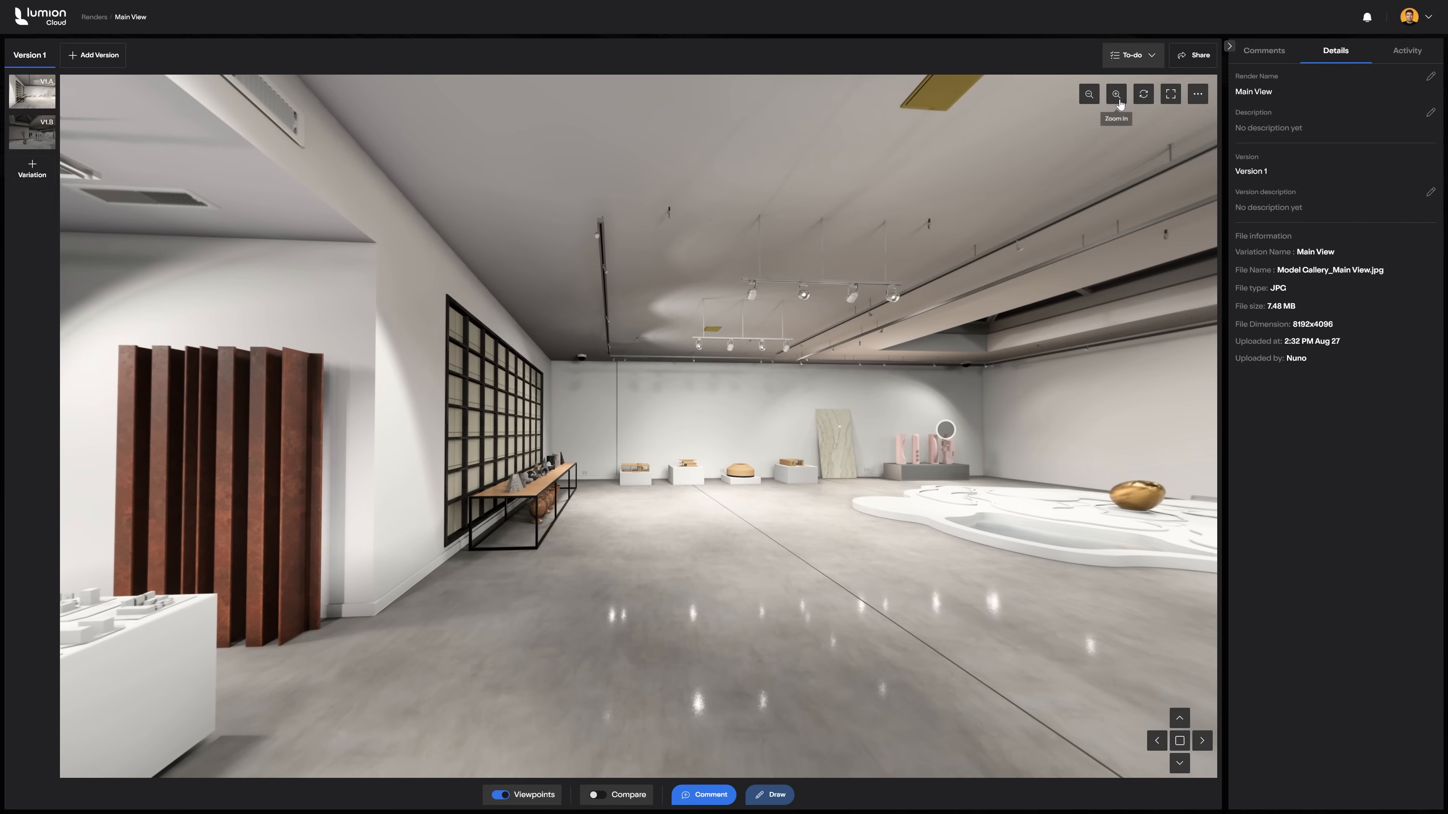
mouse_move(1143, 94)
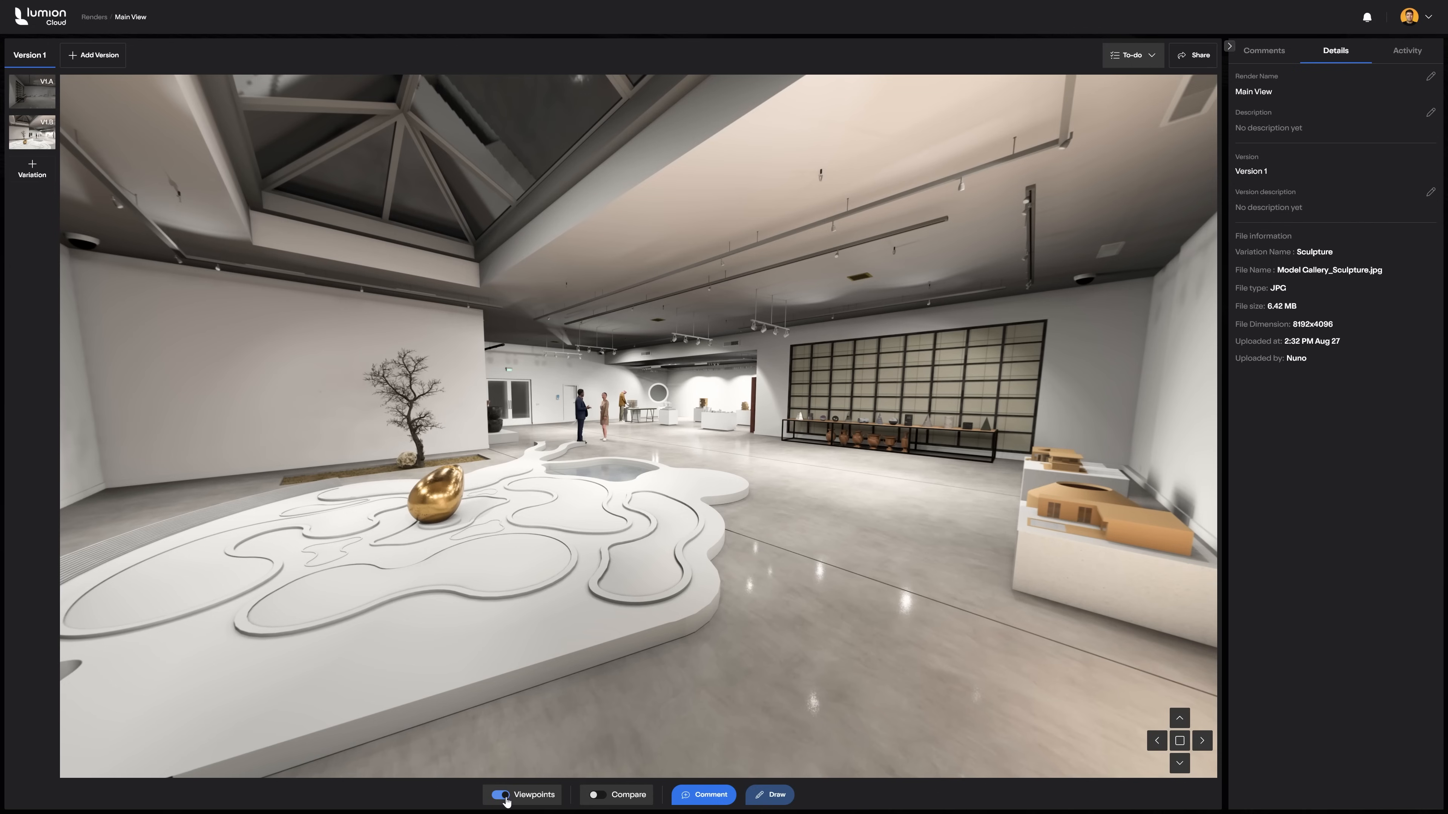
click(499, 795)
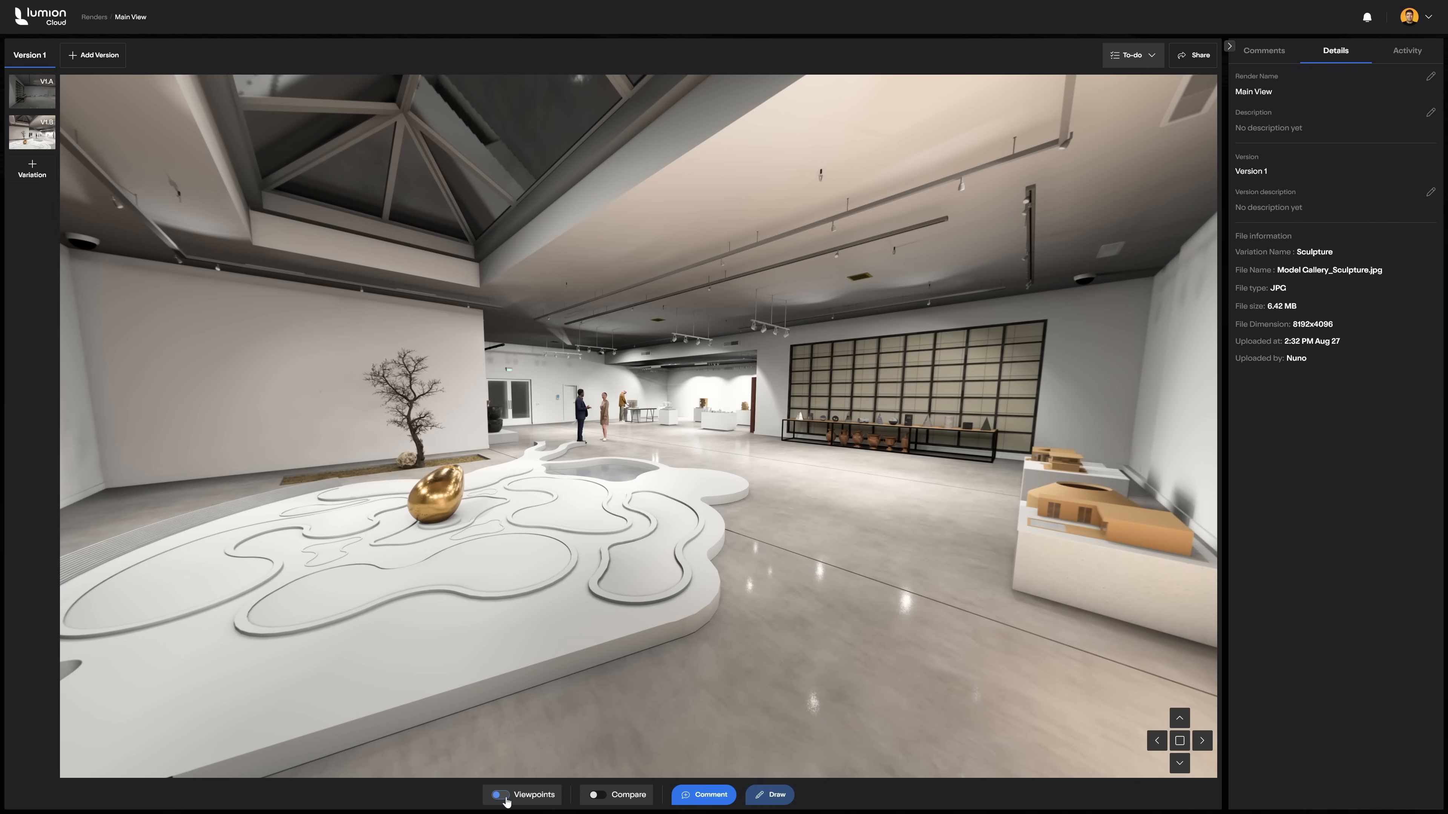
click(502, 795)
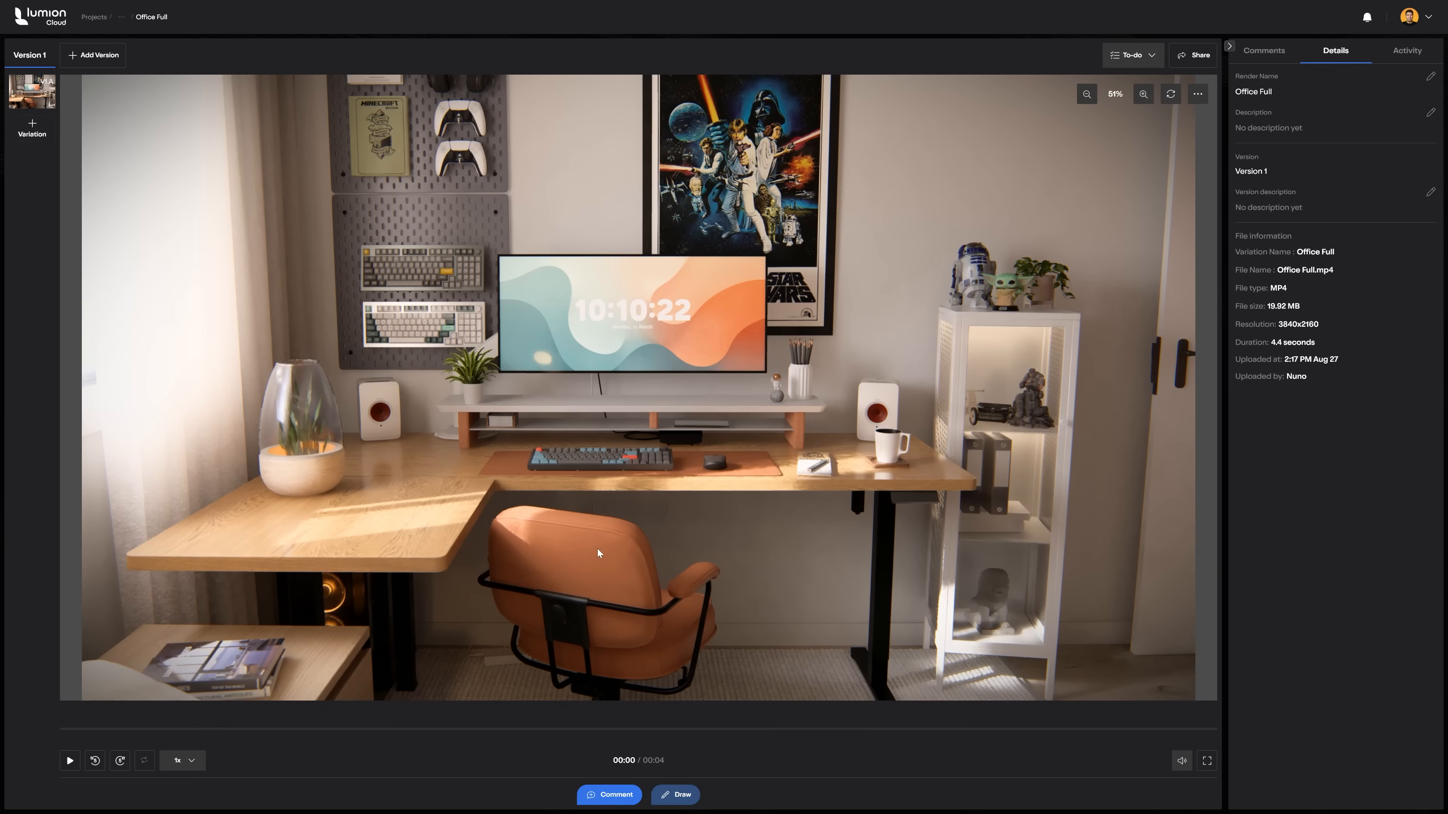
Step: Post the 'Can we make this oak as well?' comment on the 00:01–00:02 range of the Office Full video
click(70, 760)
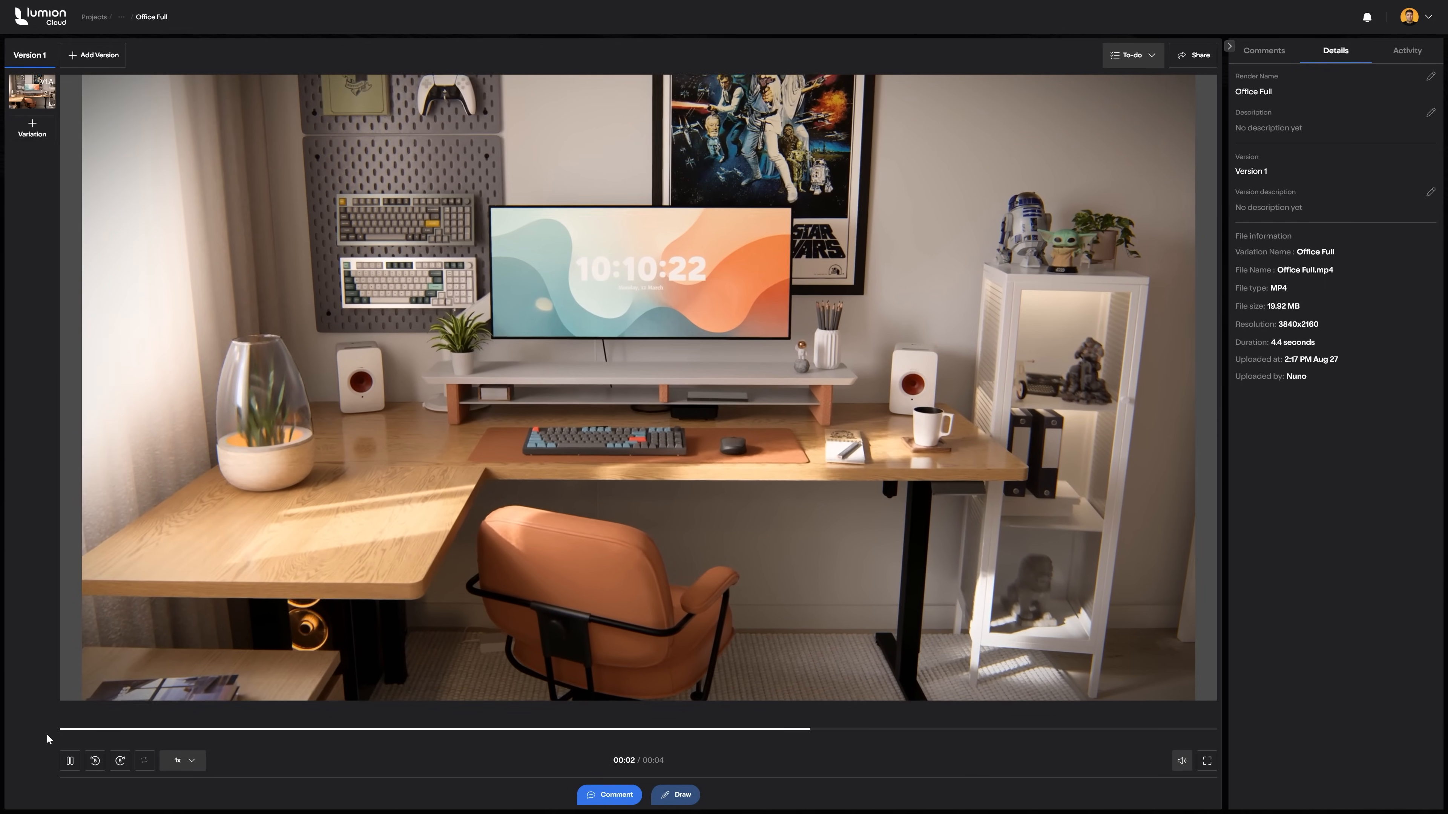
click(69, 760)
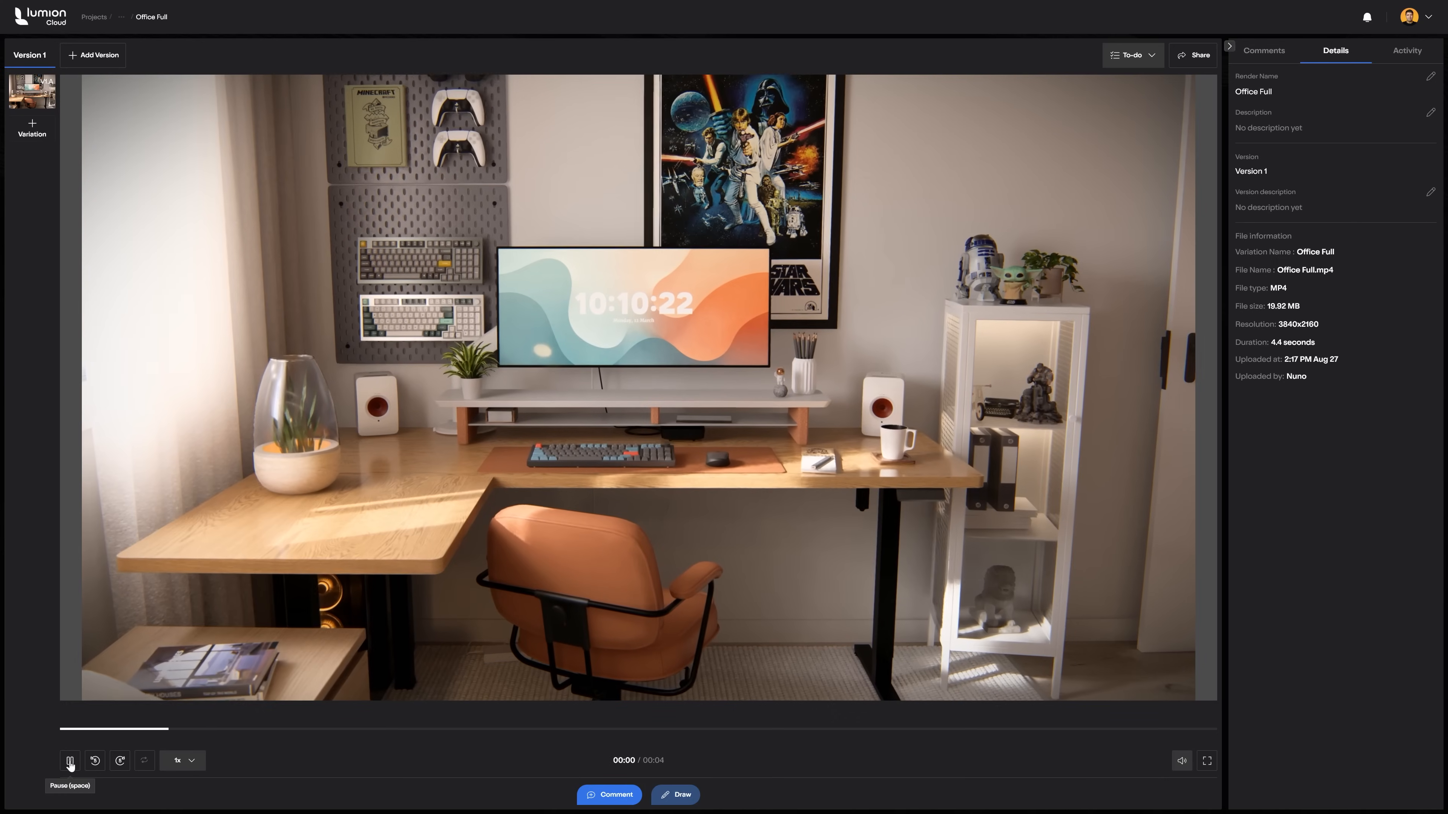
click(69, 760)
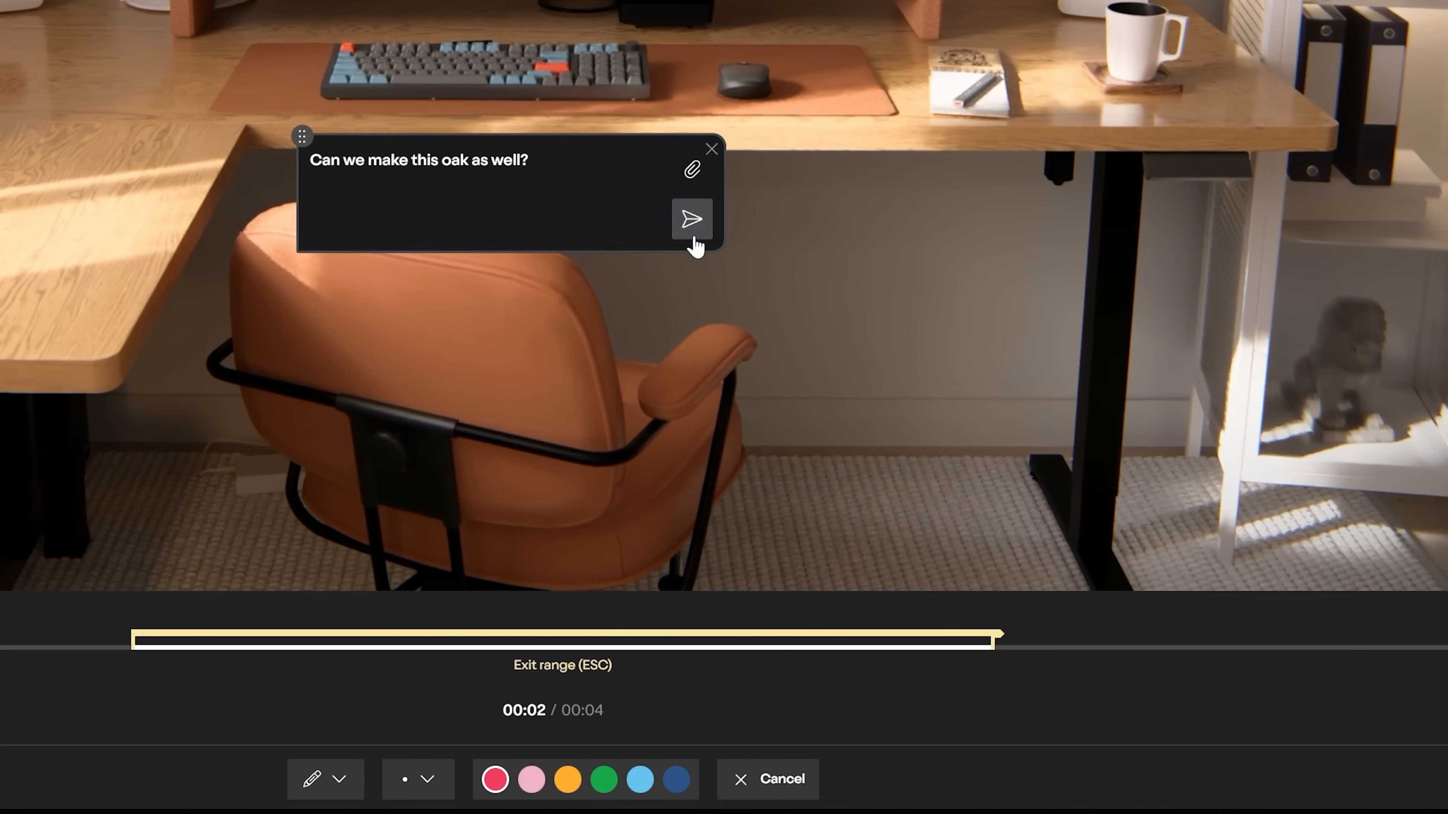
click(691, 219)
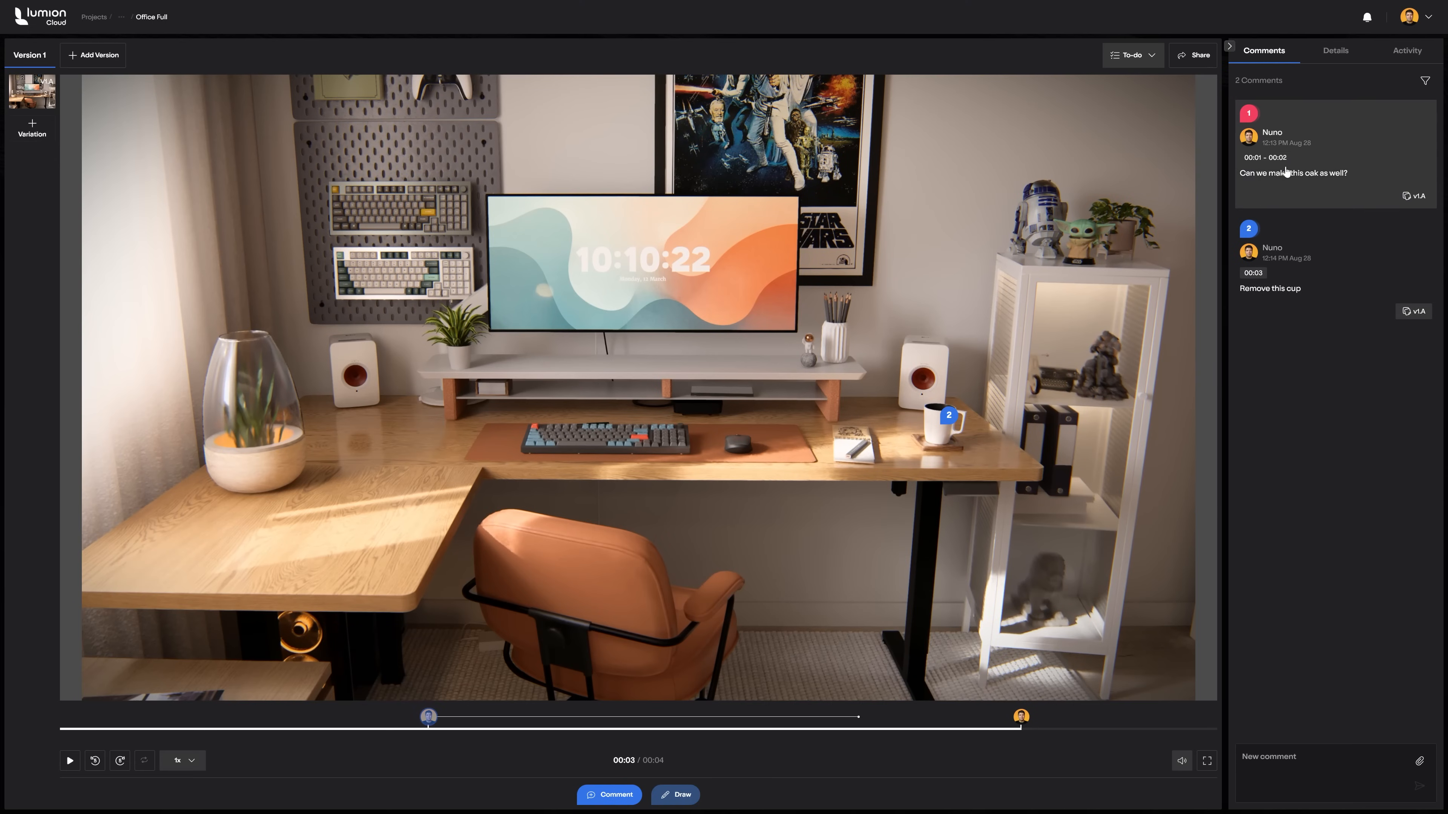
click(1292, 172)
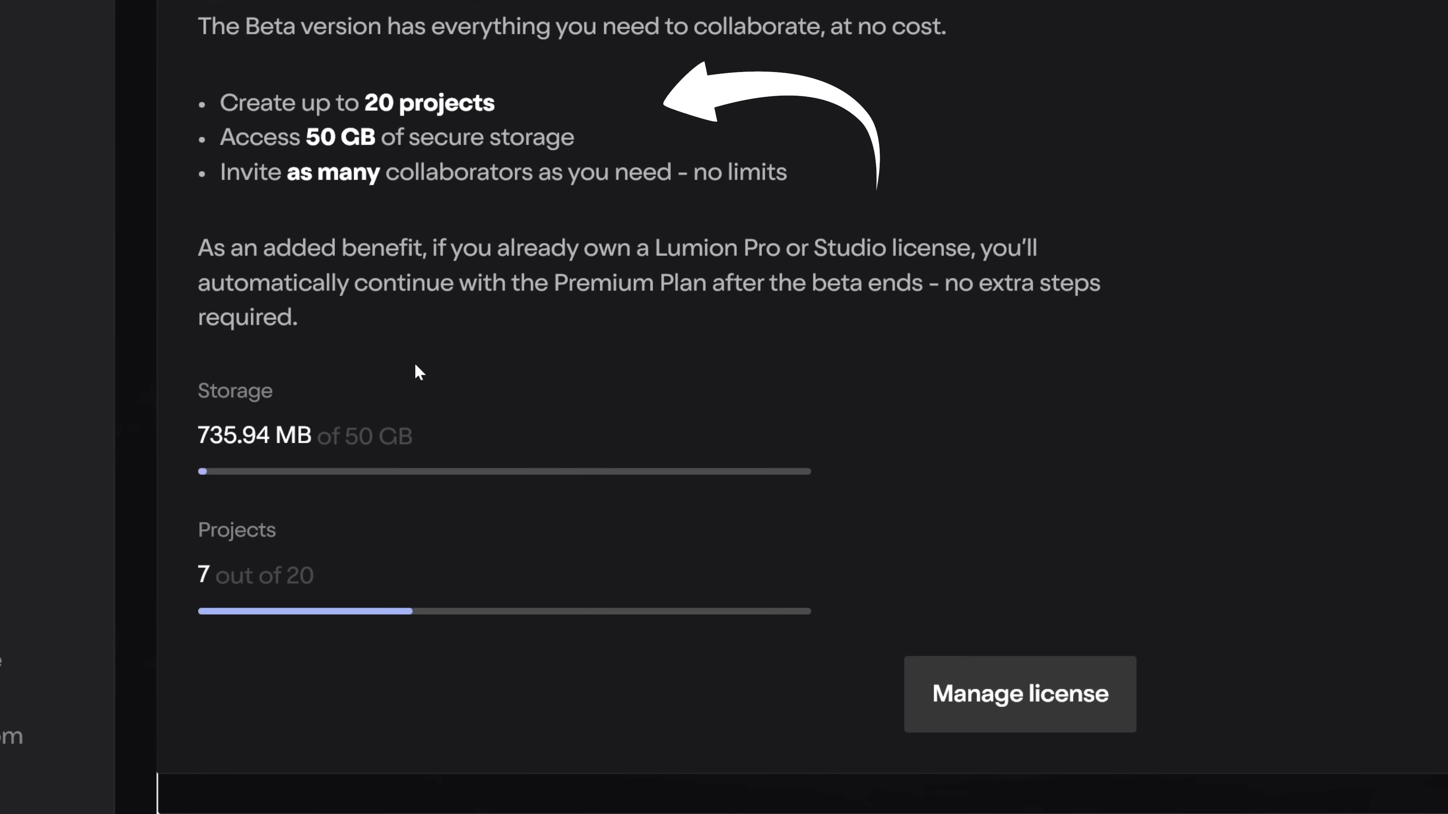
Step: Scroll the plan page to the Storage (735.94 MB of 50 GB) and Projects (7 of 20) usage bars
scroll(down, 3)
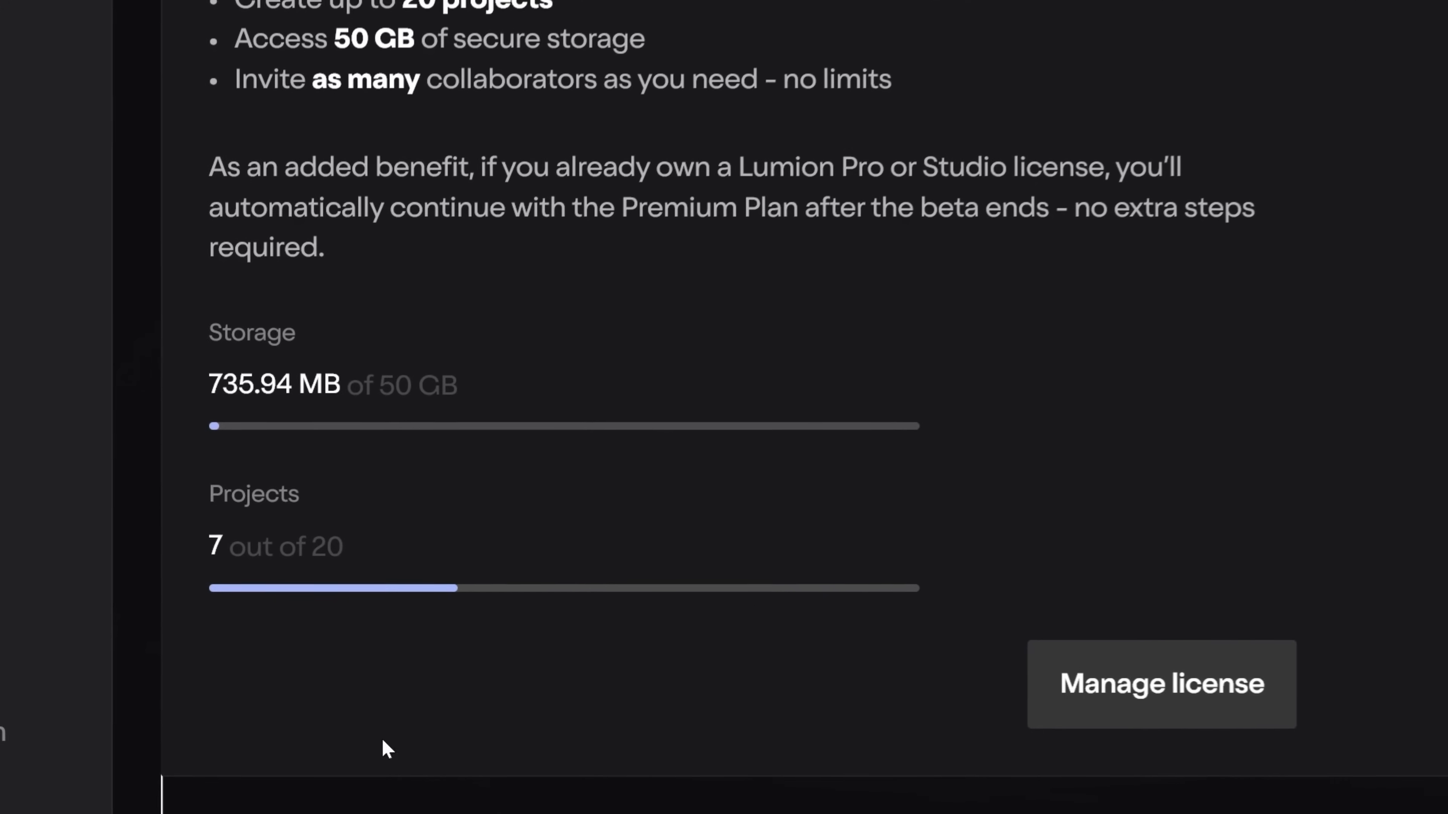
scroll(down, 3)
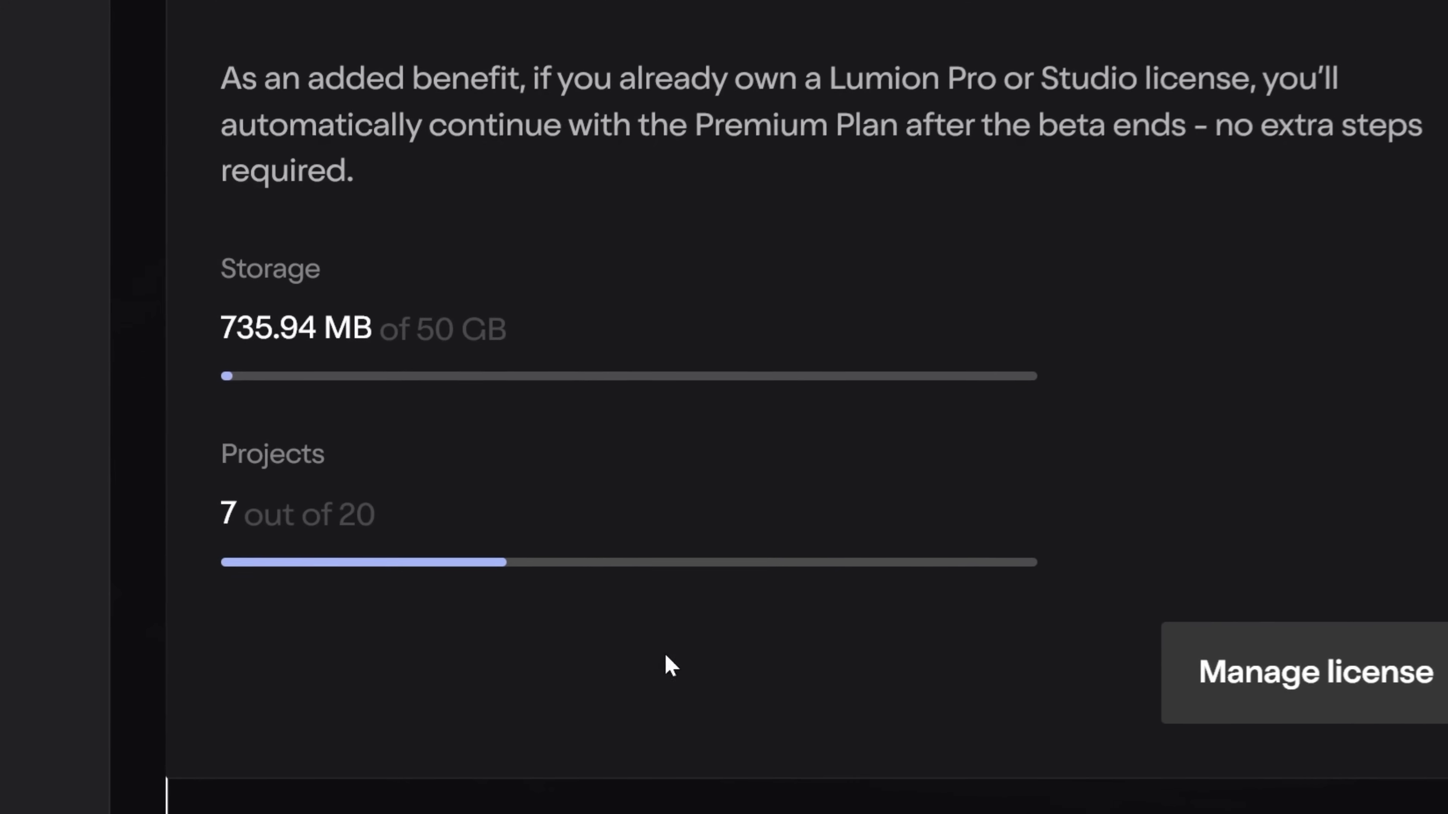